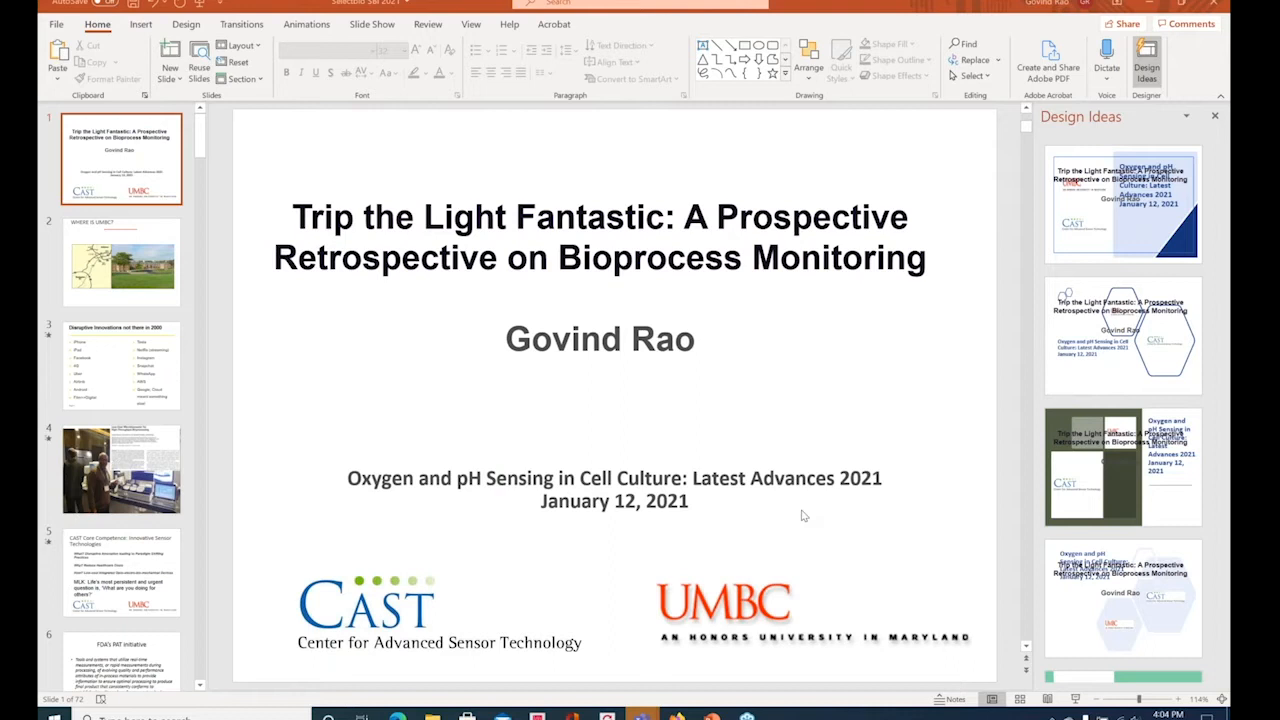
Step: Advance from the title slide to the WHERE IS UMBC? slide with the map and campus photo
left_click(120, 262)
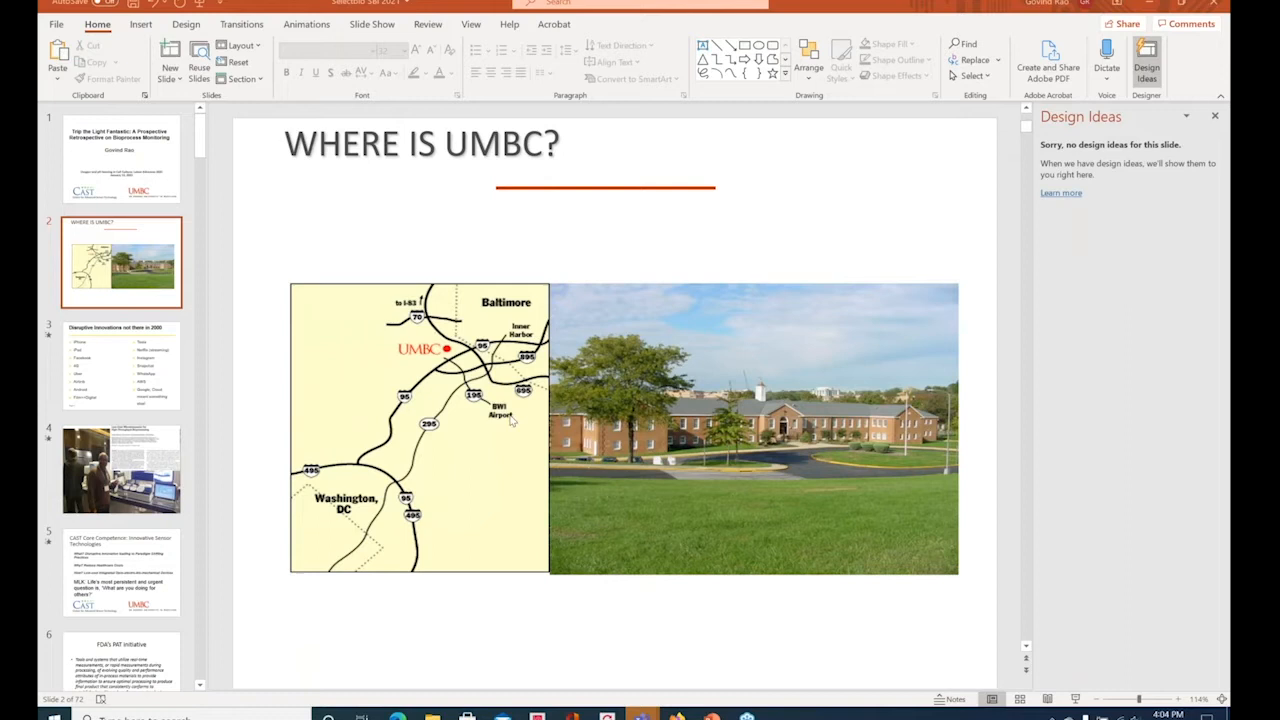
mouse_move(835, 505)
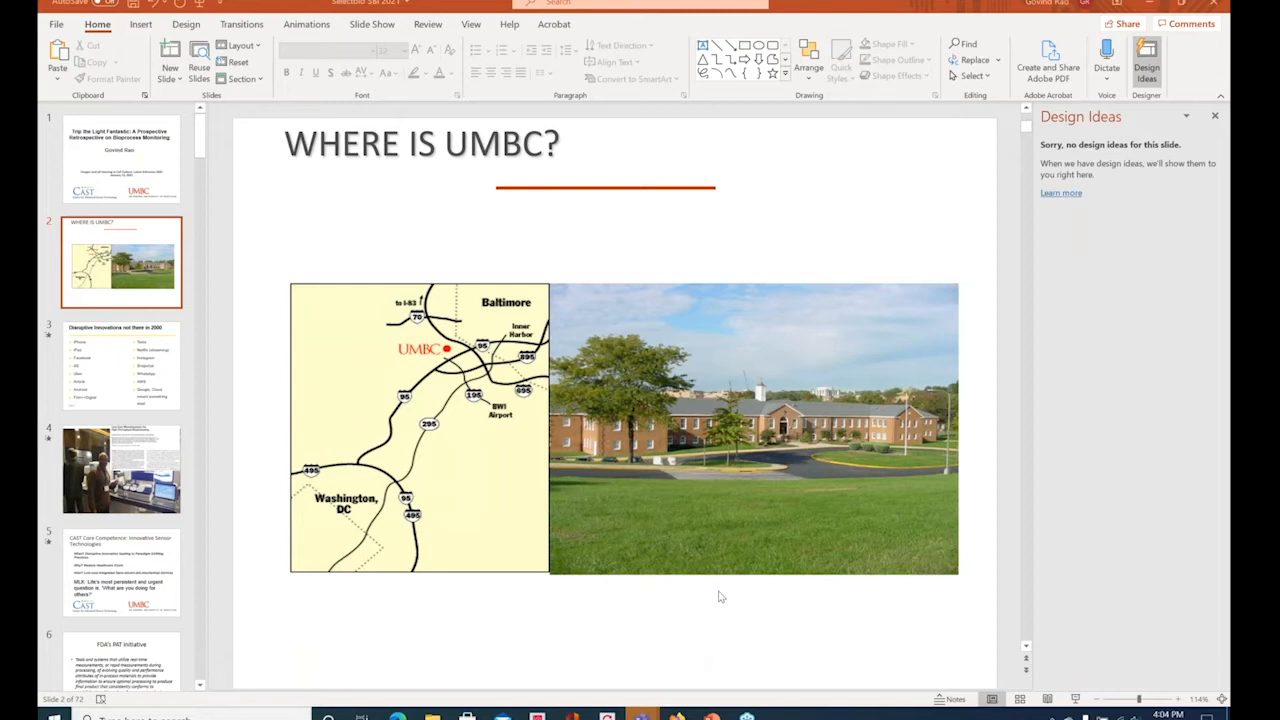
mouse_move(694, 645)
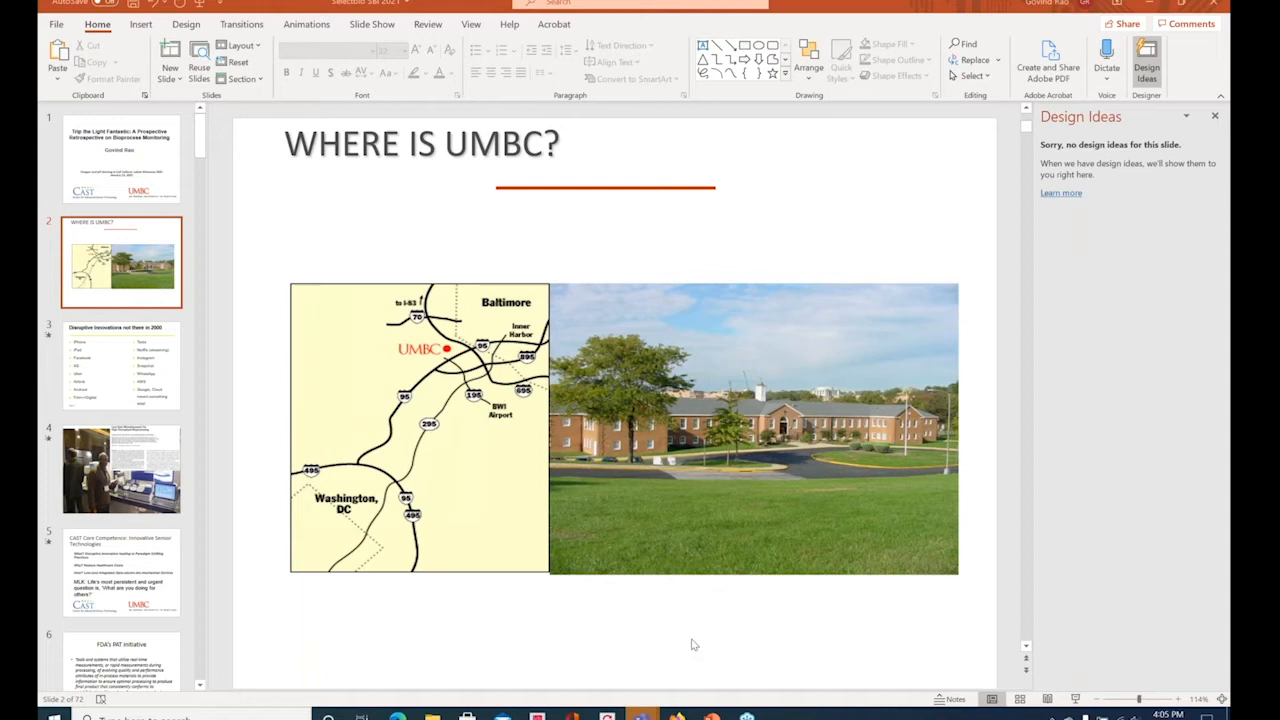
mouse_move(697, 614)
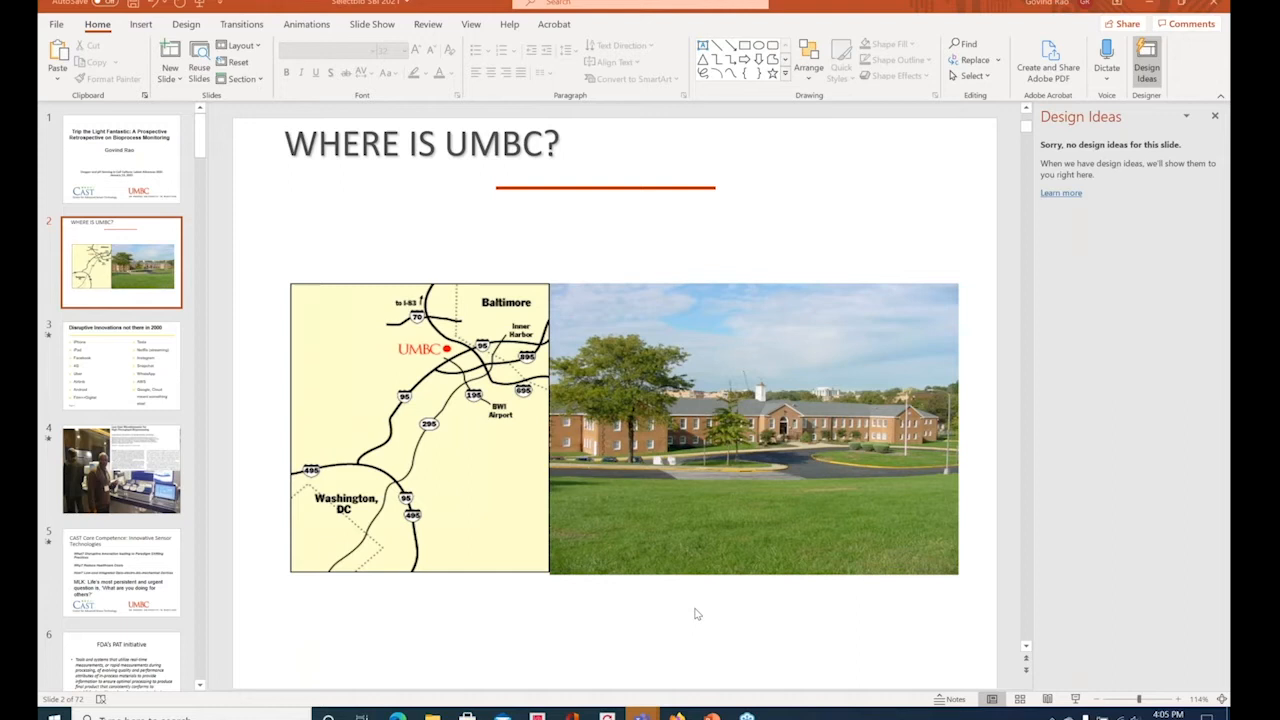
mouse_move(695, 638)
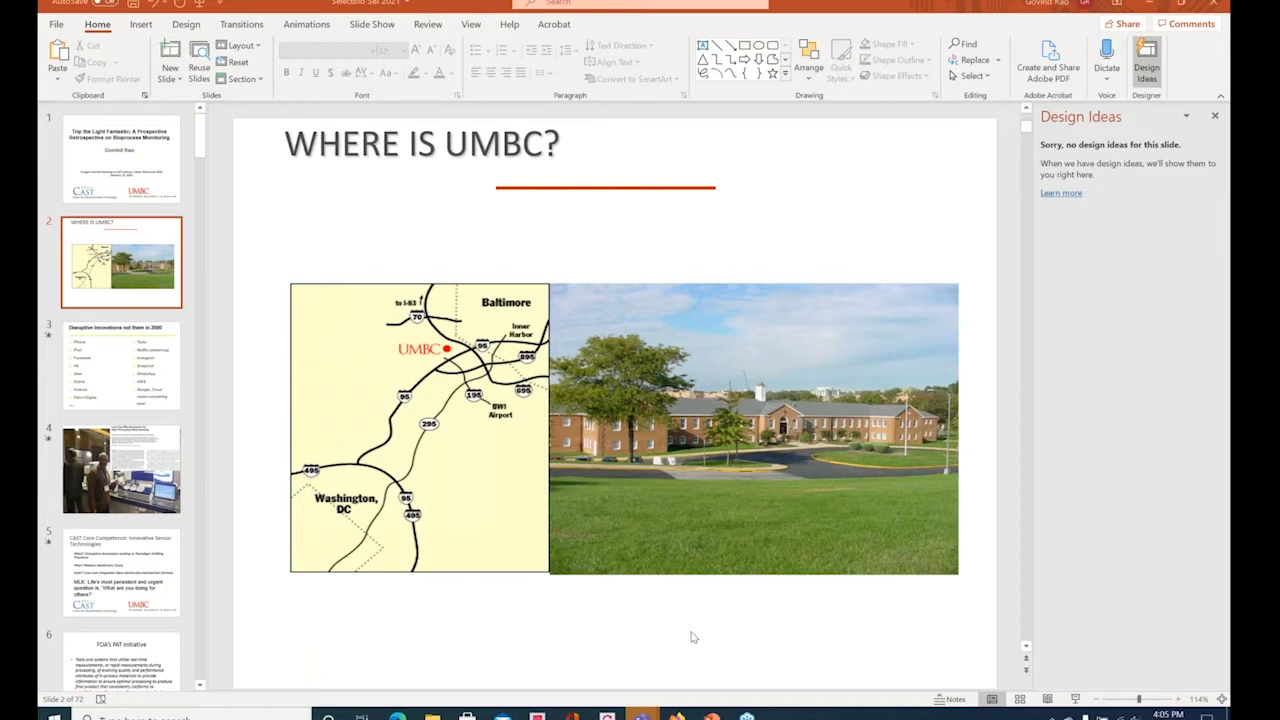
Step: Bring up slide 3 listing disruptive innovations absent in 2000: iPhone, Uber, Tesla
left_click(120, 363)
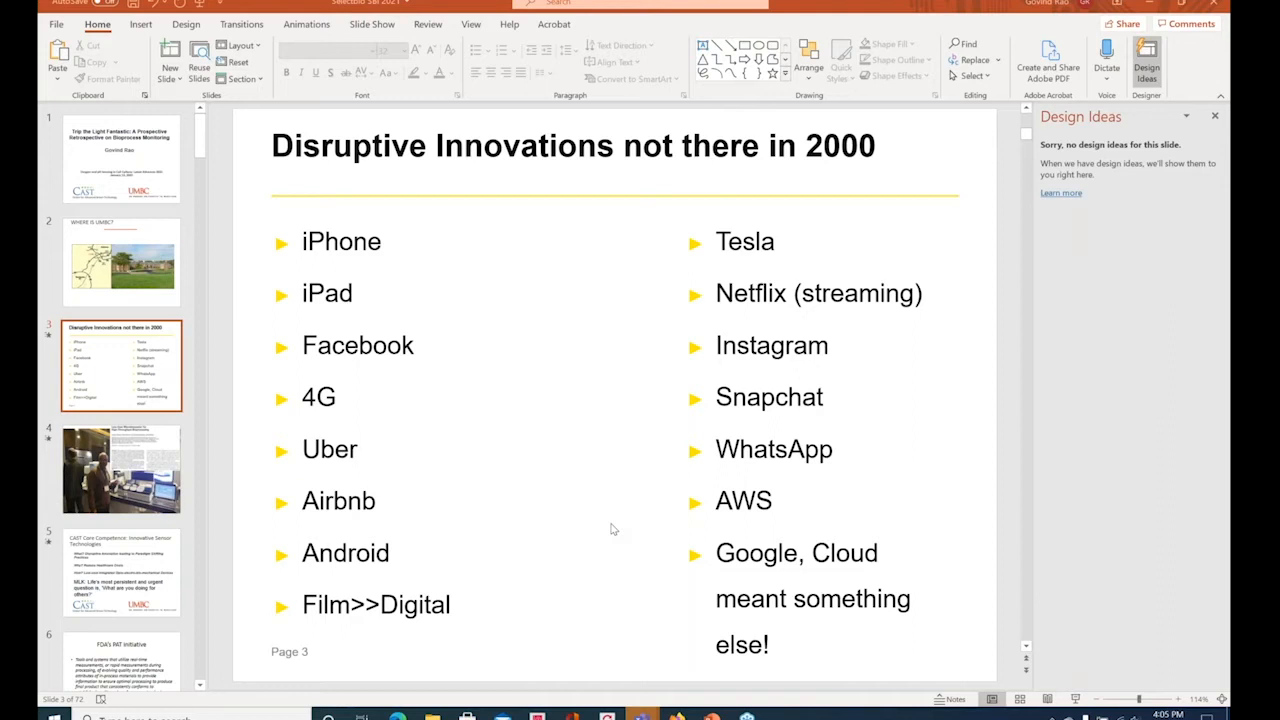
mouse_move(568, 646)
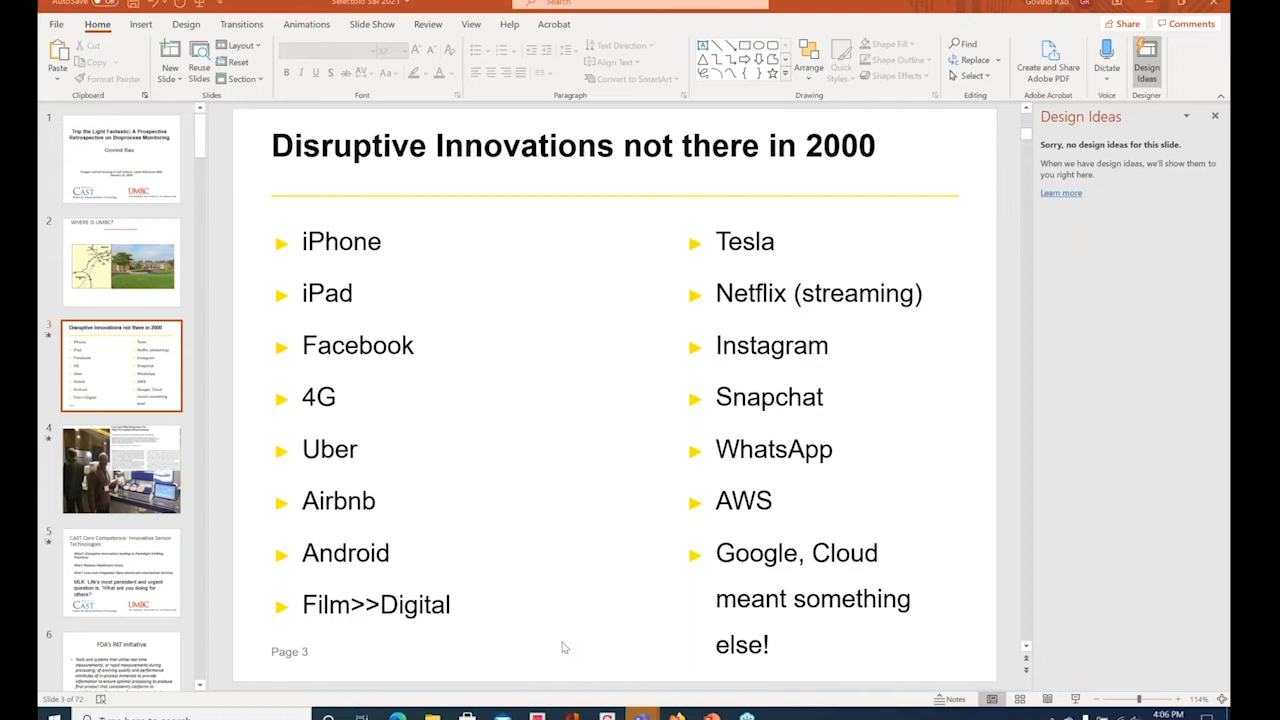
mouse_move(568, 630)
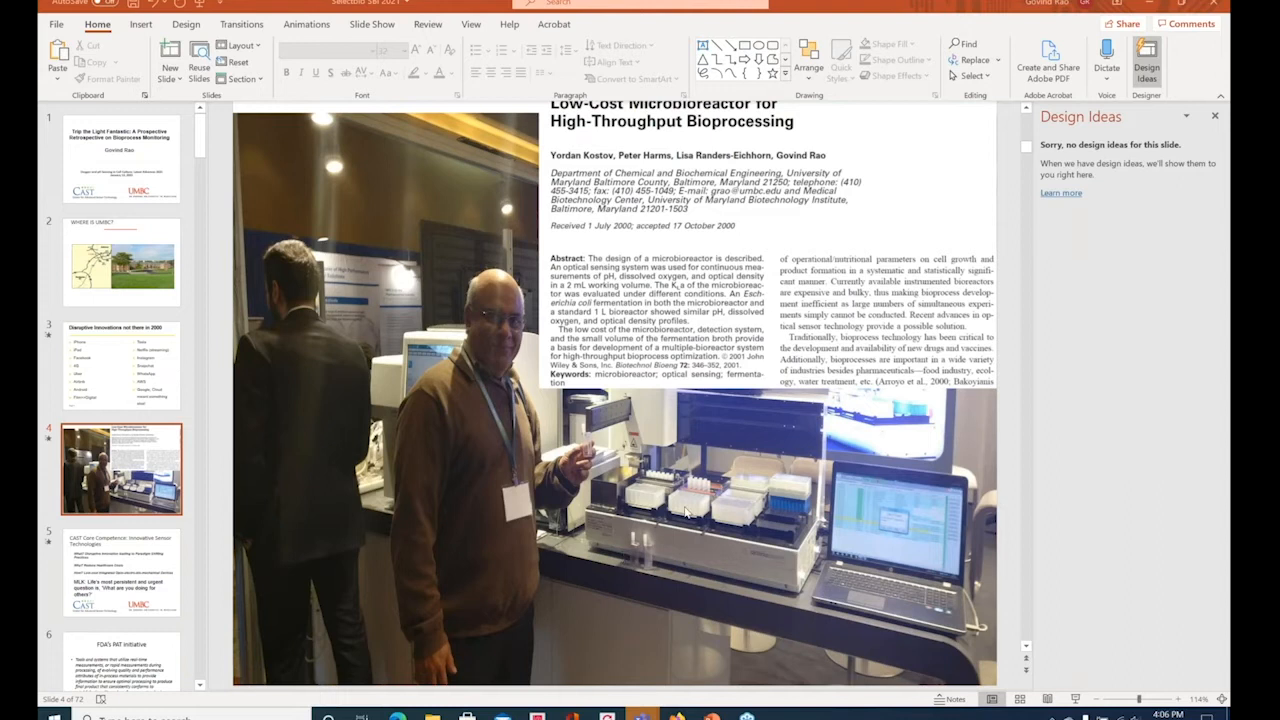
mouse_move(687, 407)
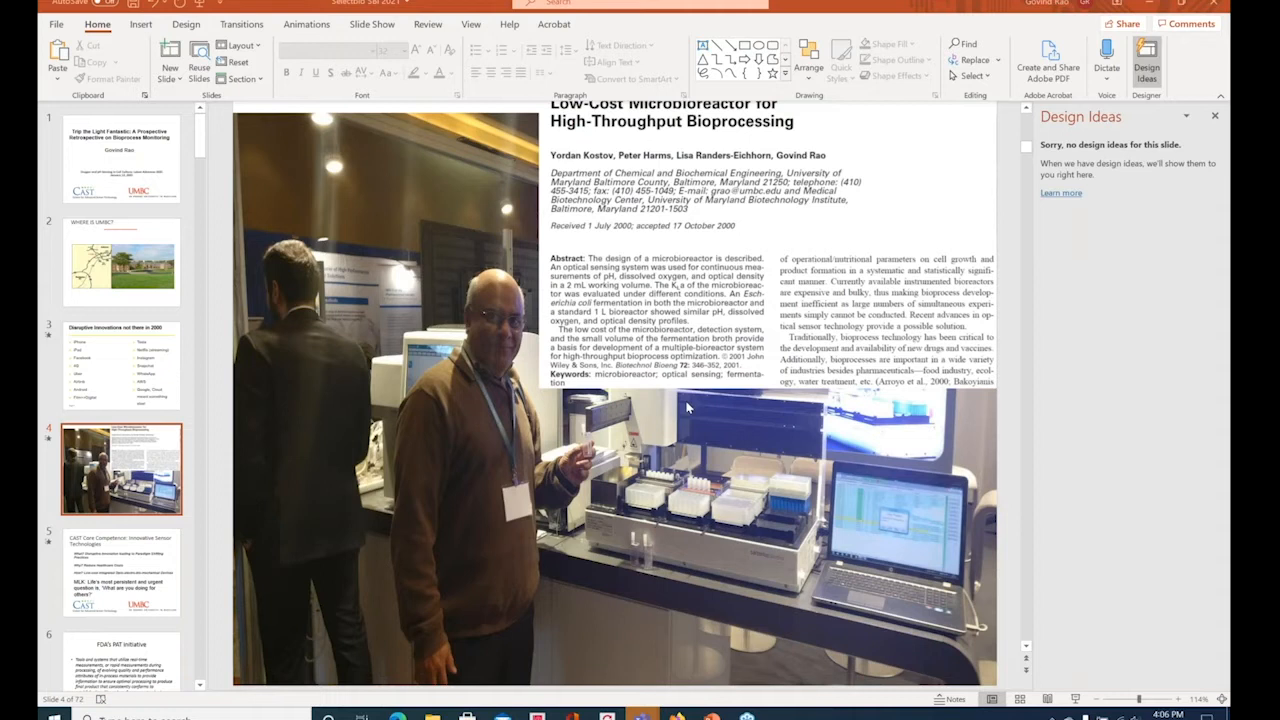
mouse_move(713, 600)
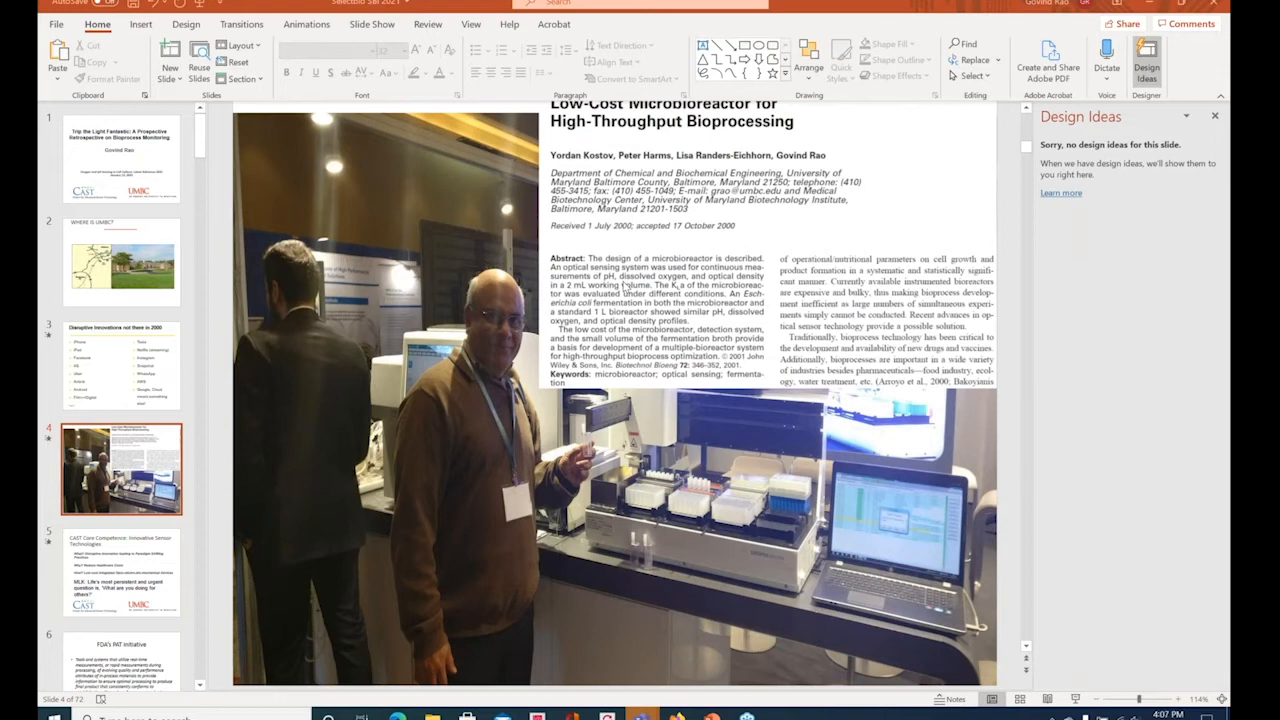
mouse_move(625, 318)
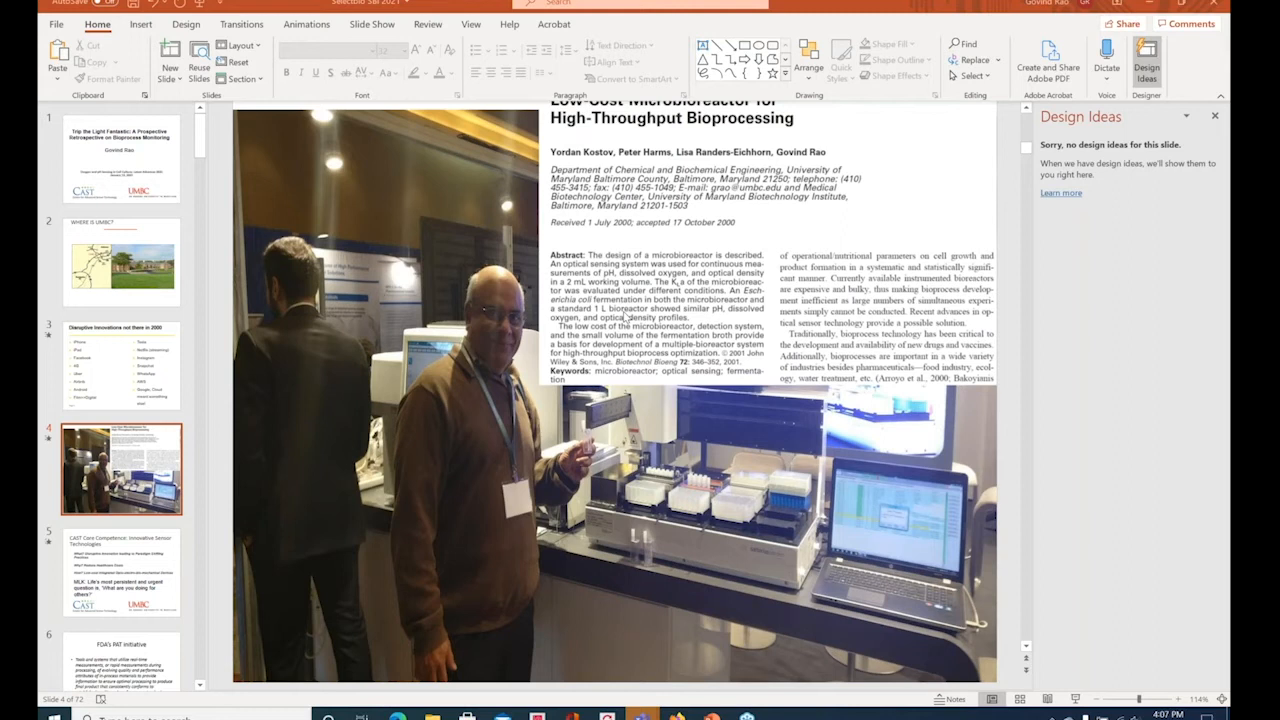
Step: Advance to slide 5, CAST Core Competence: Innovative Sensor Technologies, with the MLK quote
left_click(120, 570)
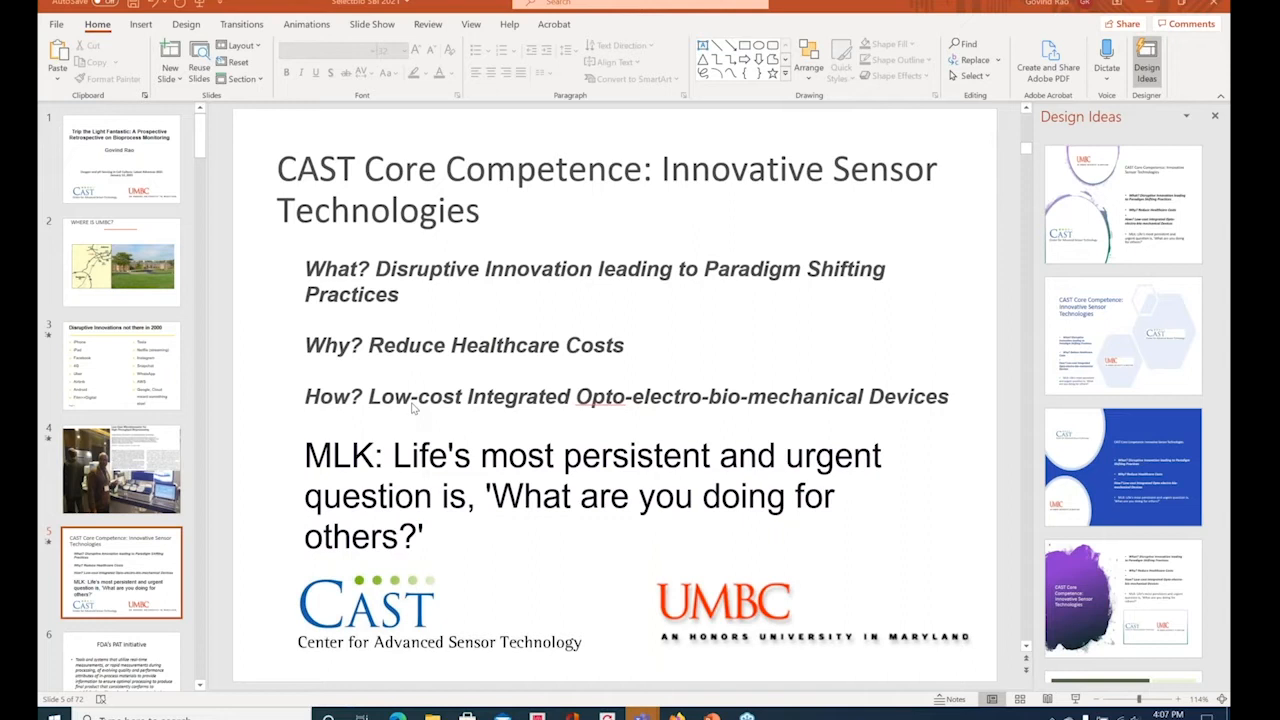
mouse_move(572, 569)
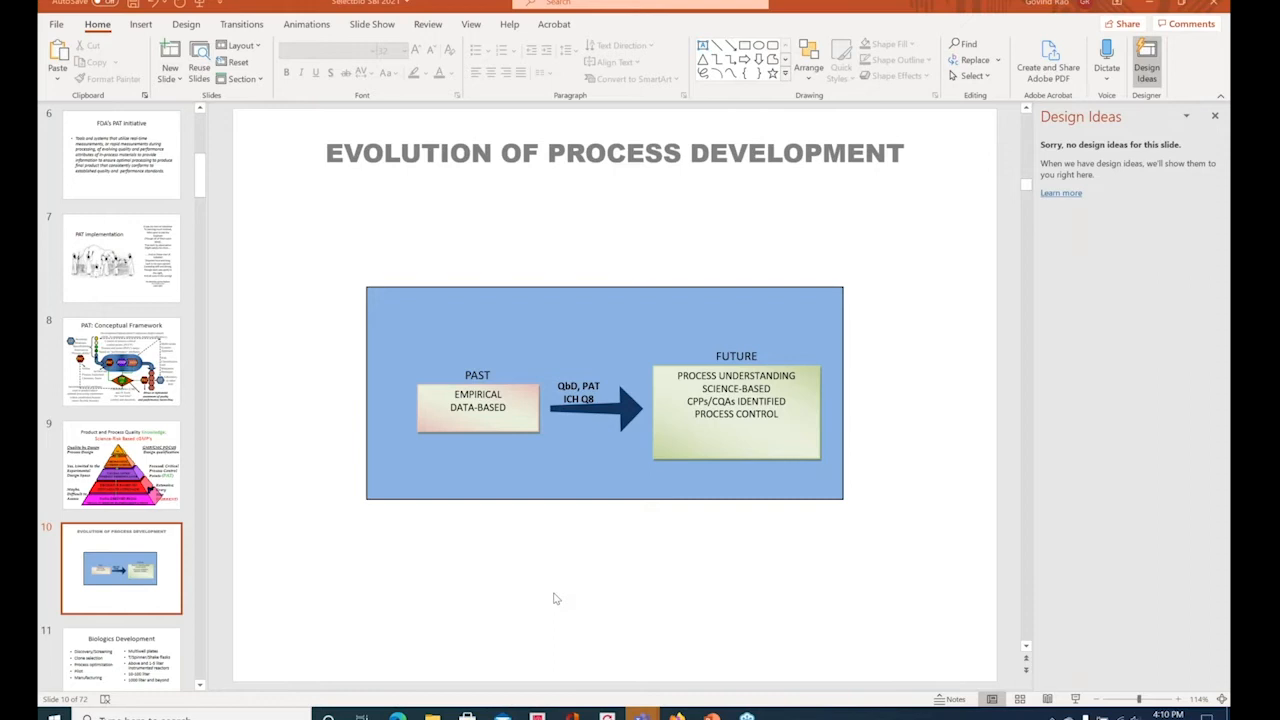
mouse_move(600, 612)
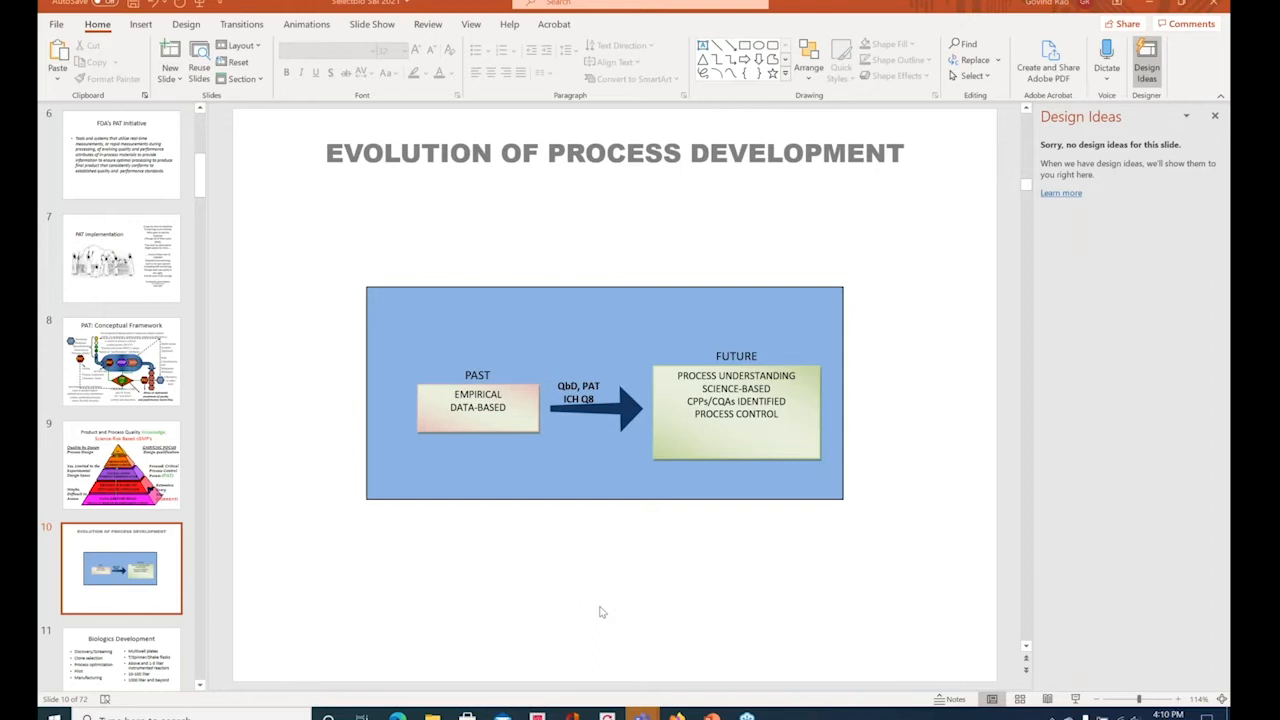
Step: Select the Evolution of Process Development slide in the thumbnail pane
left_click(120, 567)
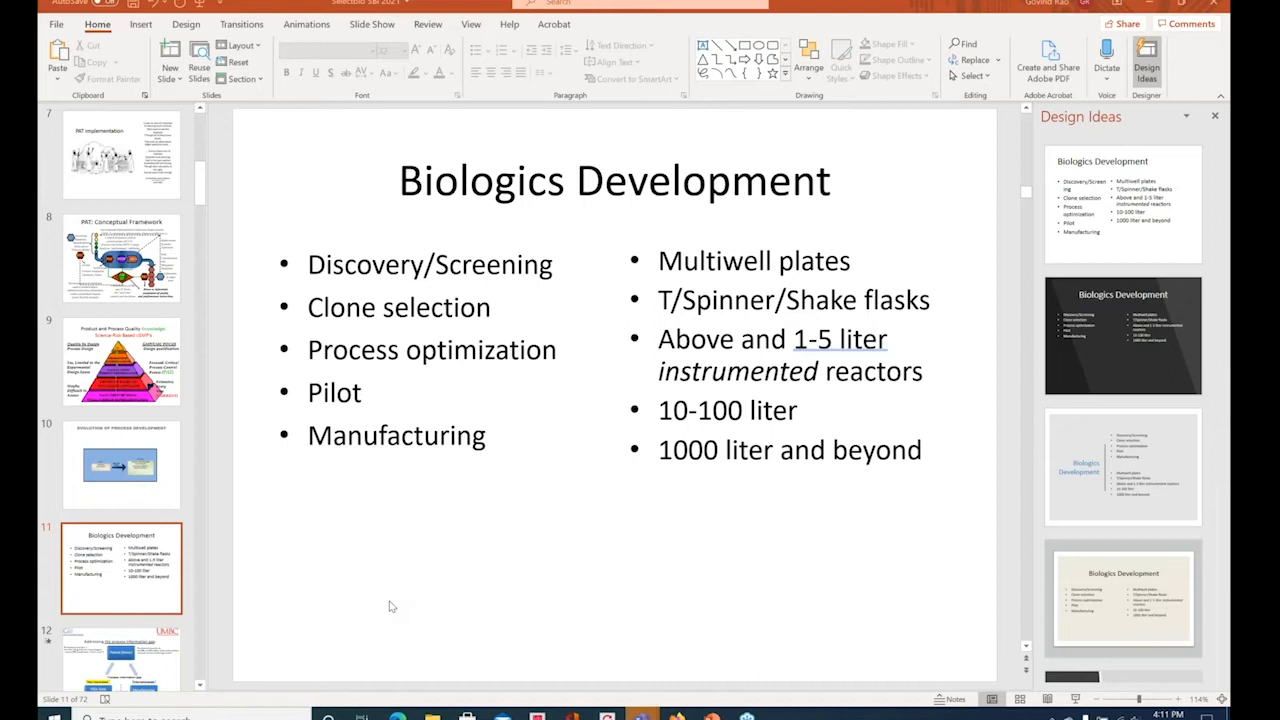
mouse_move(435, 560)
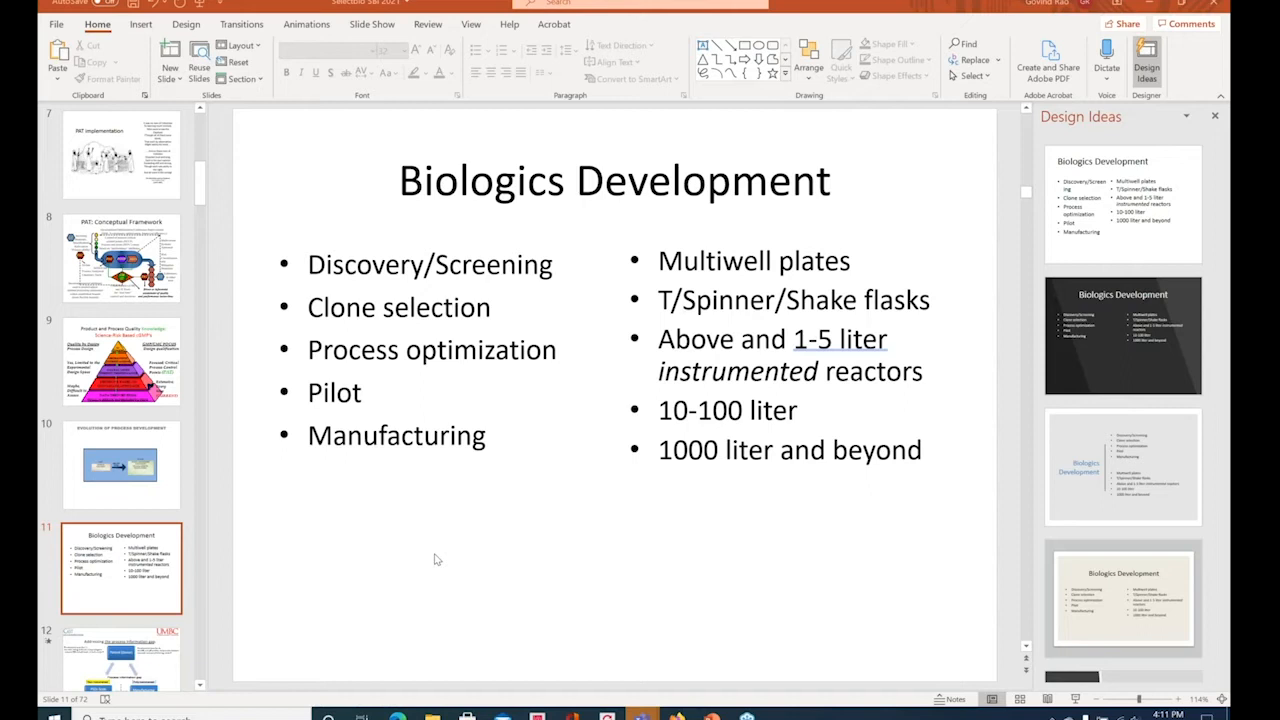
left_click(120, 567)
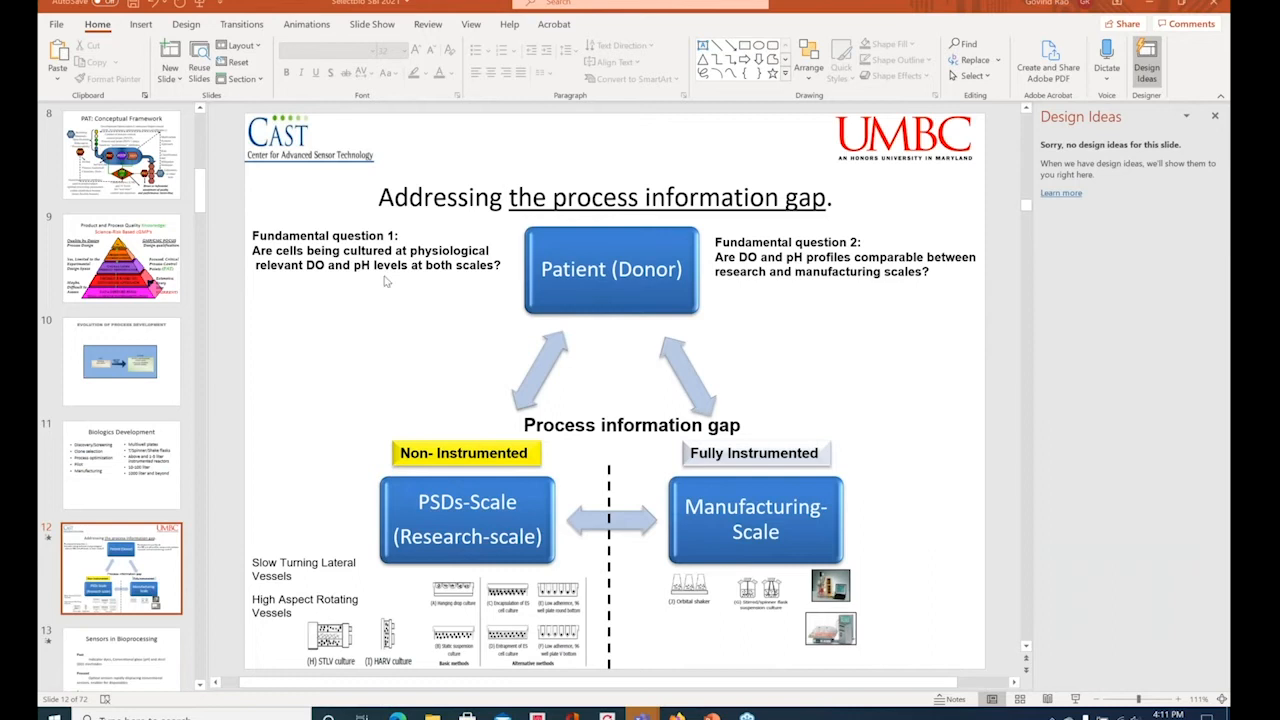
mouse_move(417, 343)
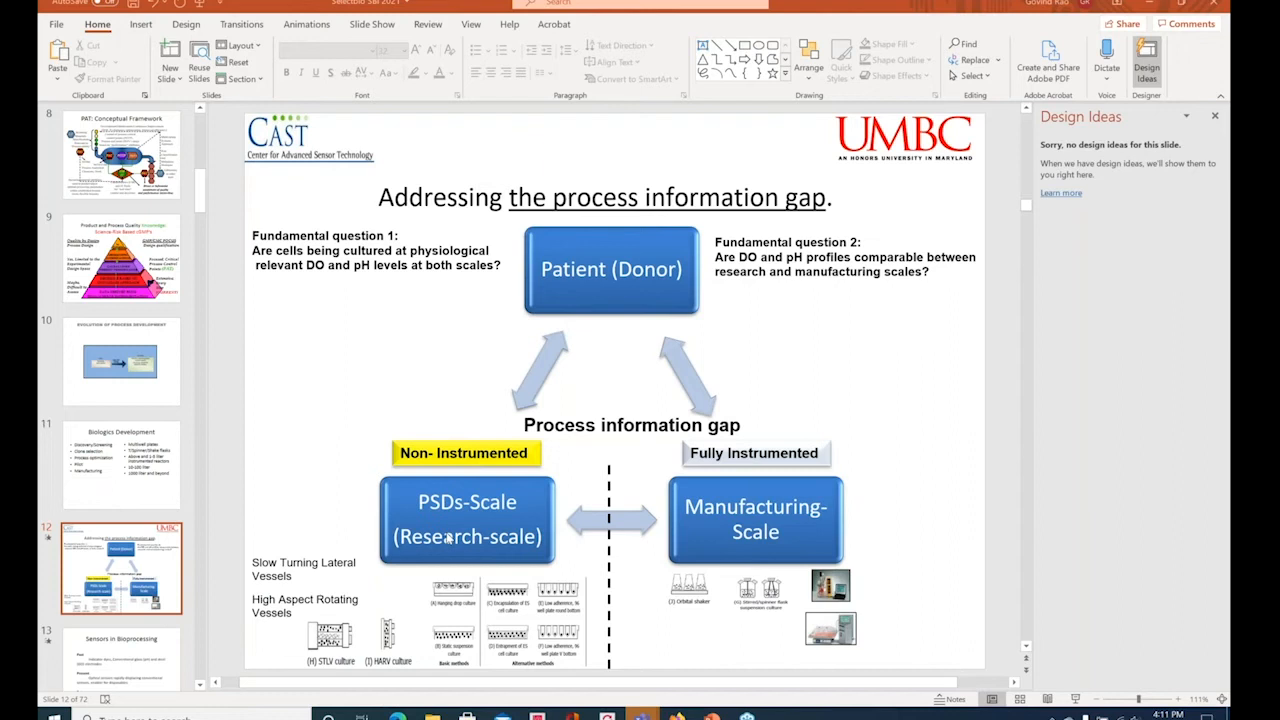
mouse_move(905, 562)
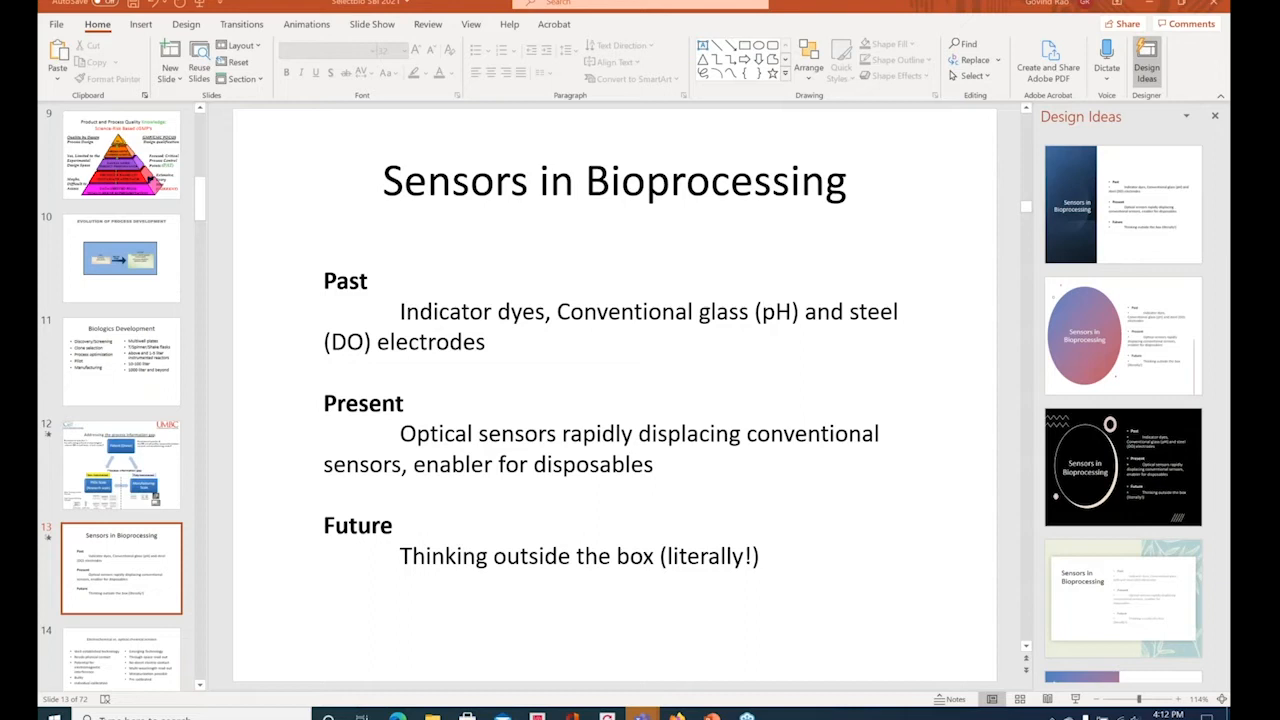
mouse_move(710, 543)
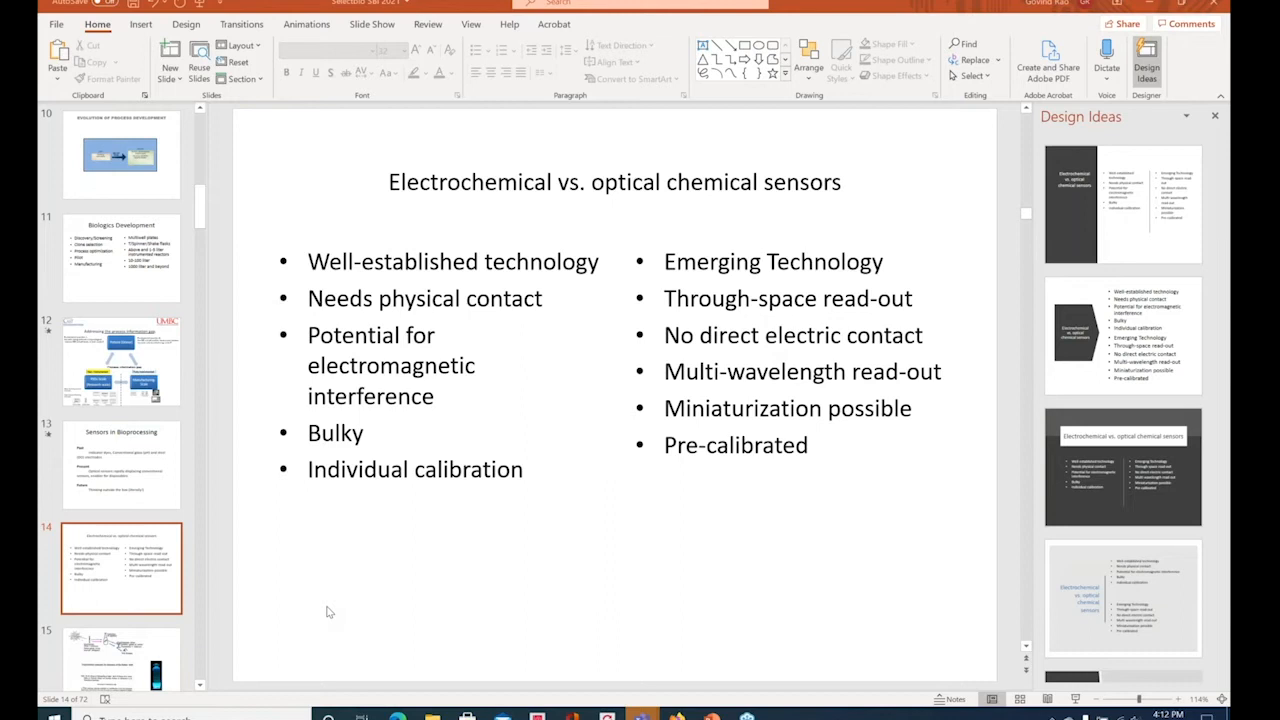
mouse_move(378, 536)
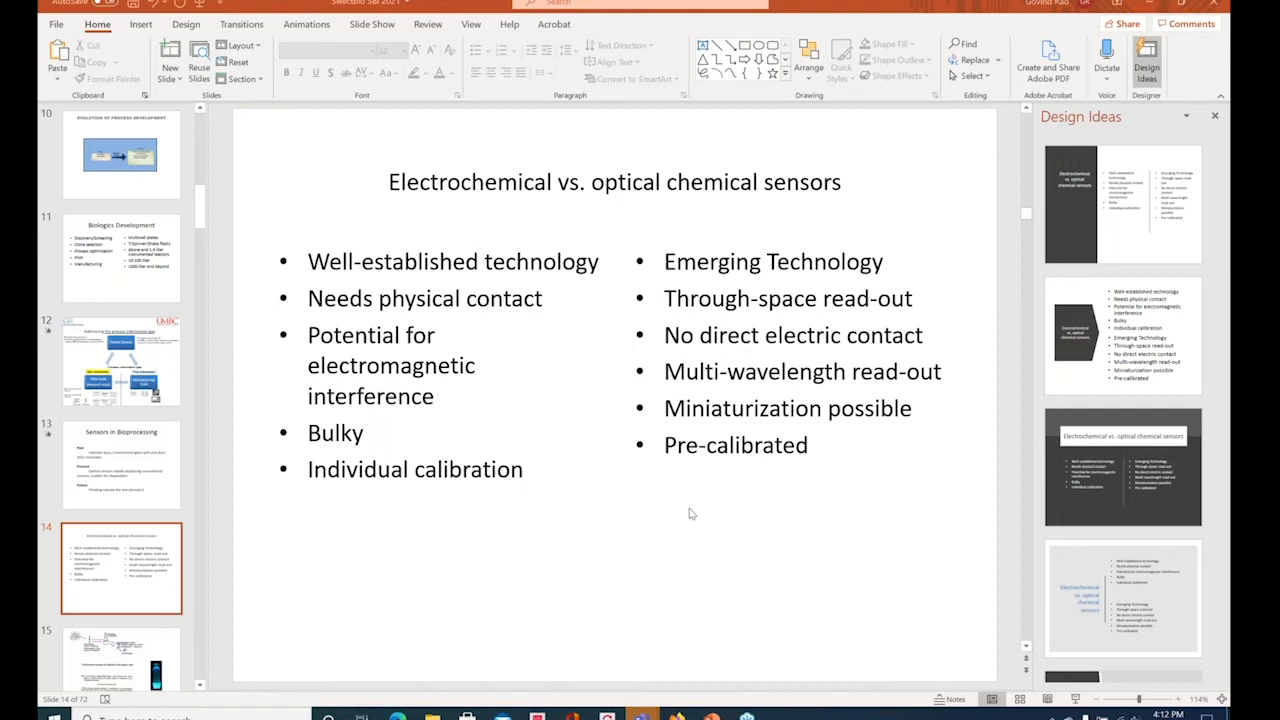
Step: Select the slide 14 thumbnail comparing electrochemical and optical chemical sensors
left_click(120, 567)
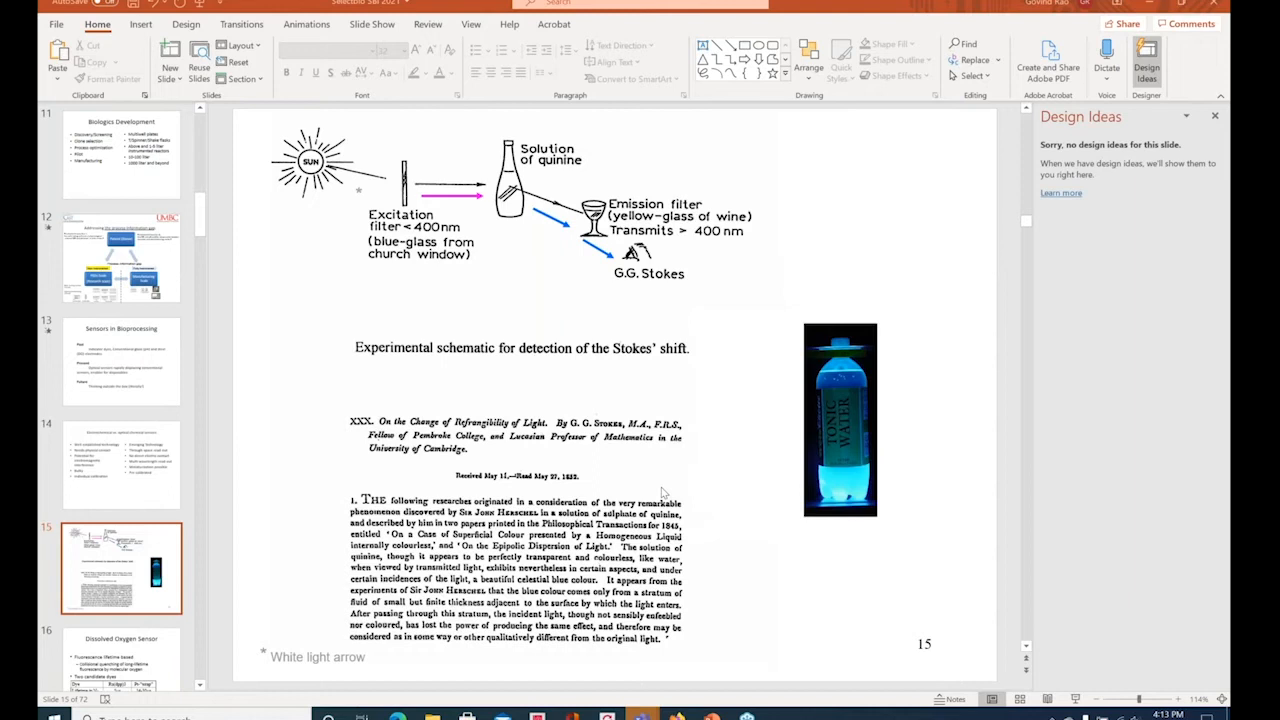
mouse_move(713, 551)
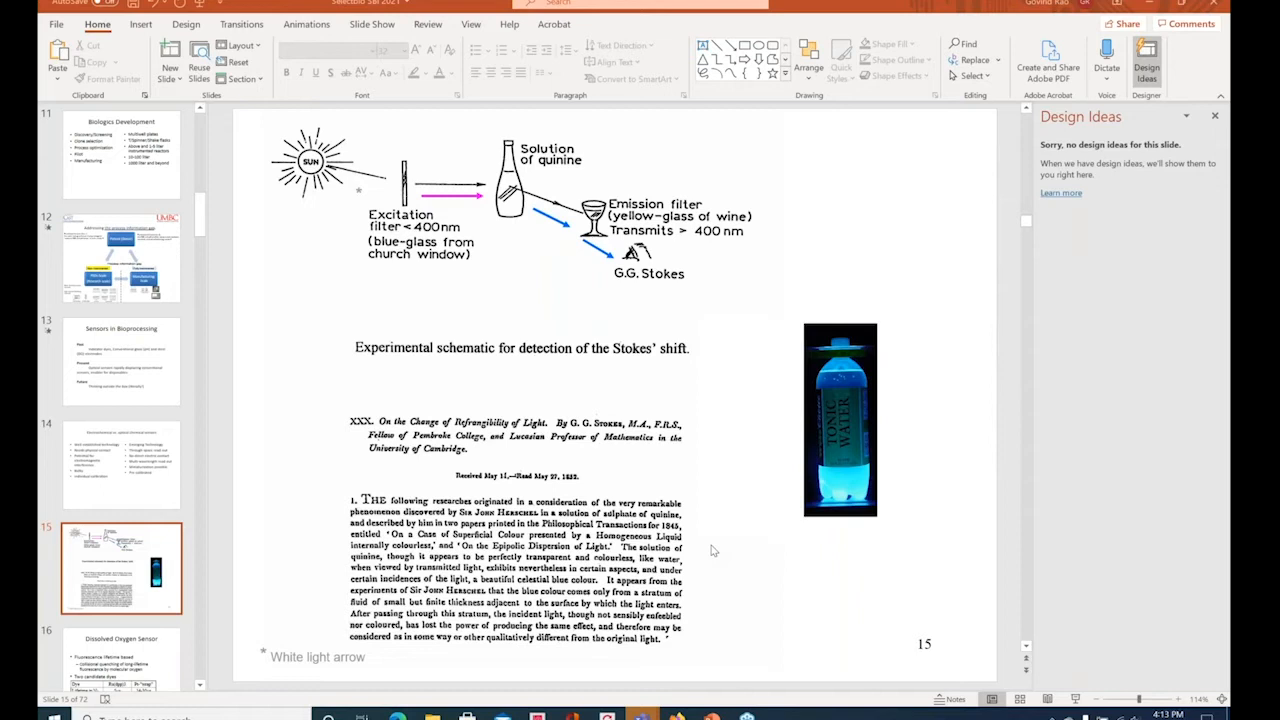
mouse_move(145, 313)
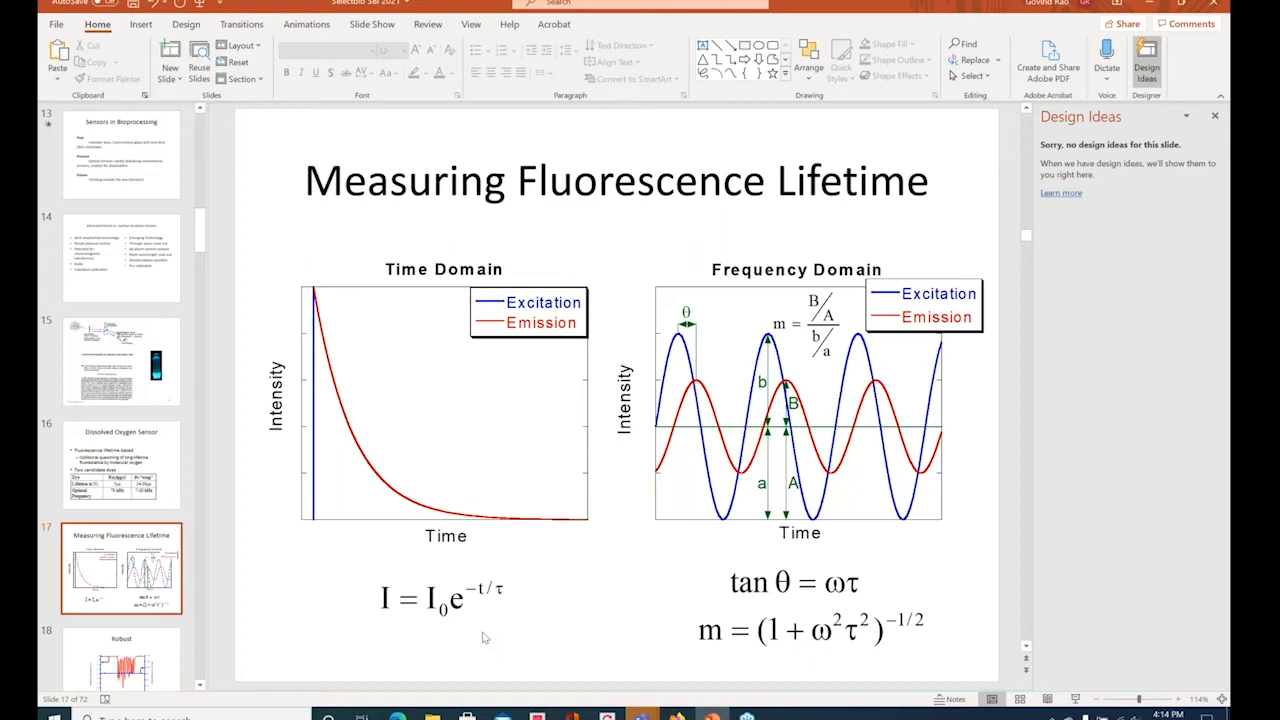
mouse_move(450, 313)
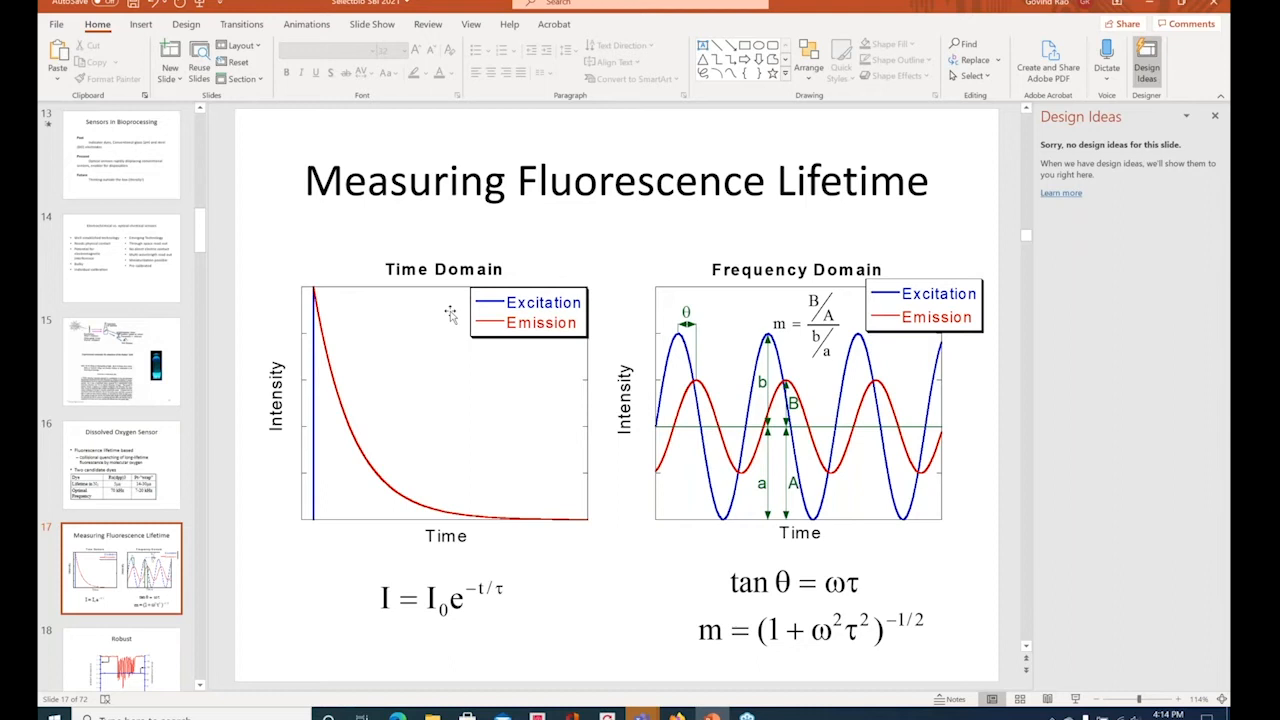
mouse_move(437, 268)
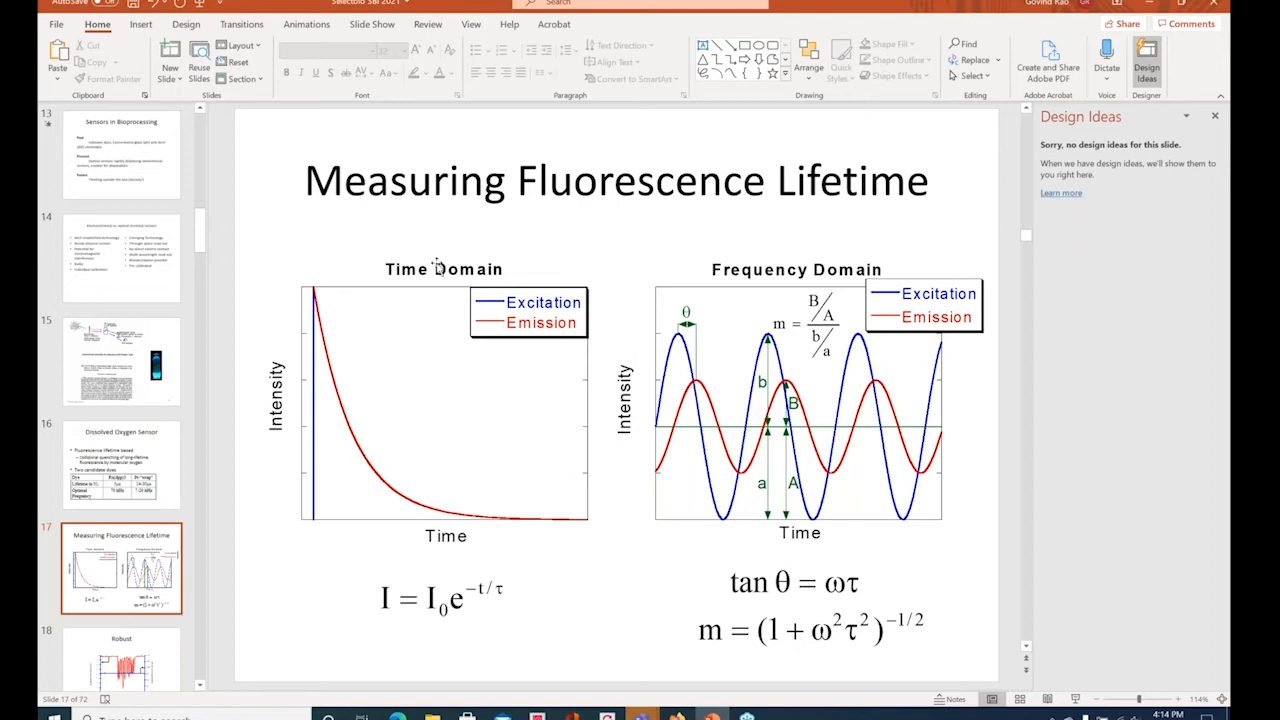
mouse_move(315, 573)
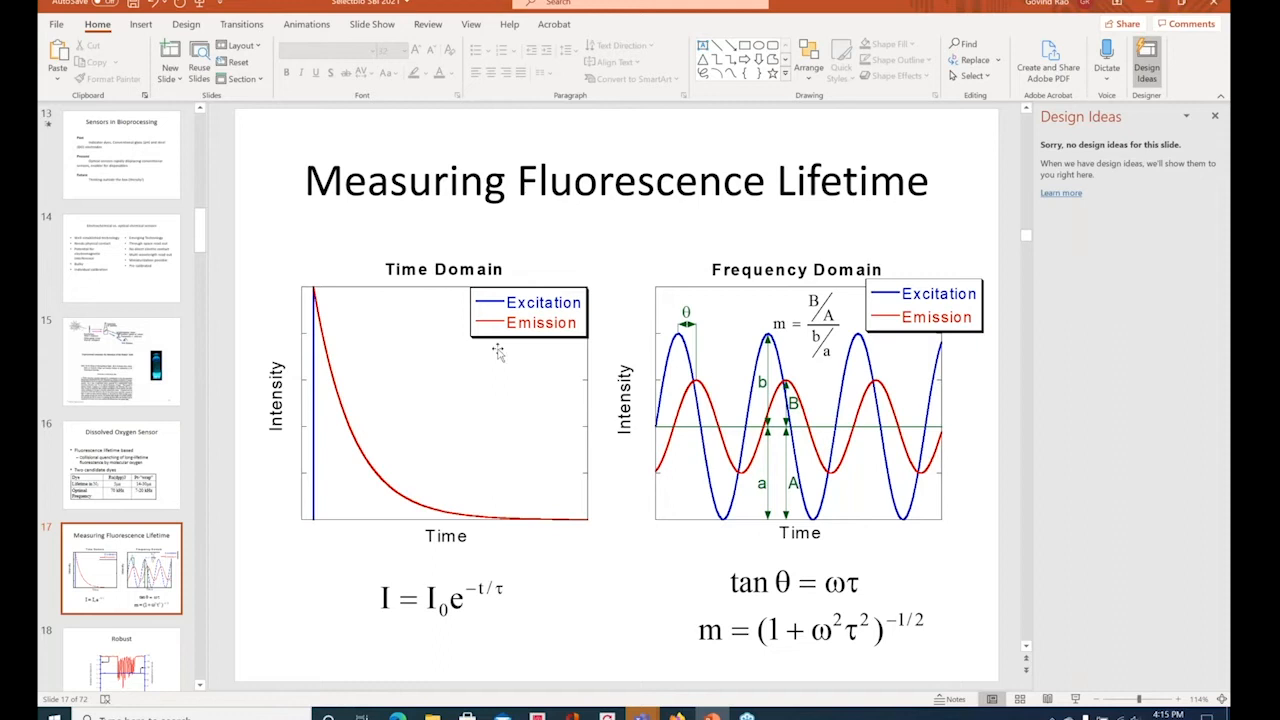
mouse_move(463, 460)
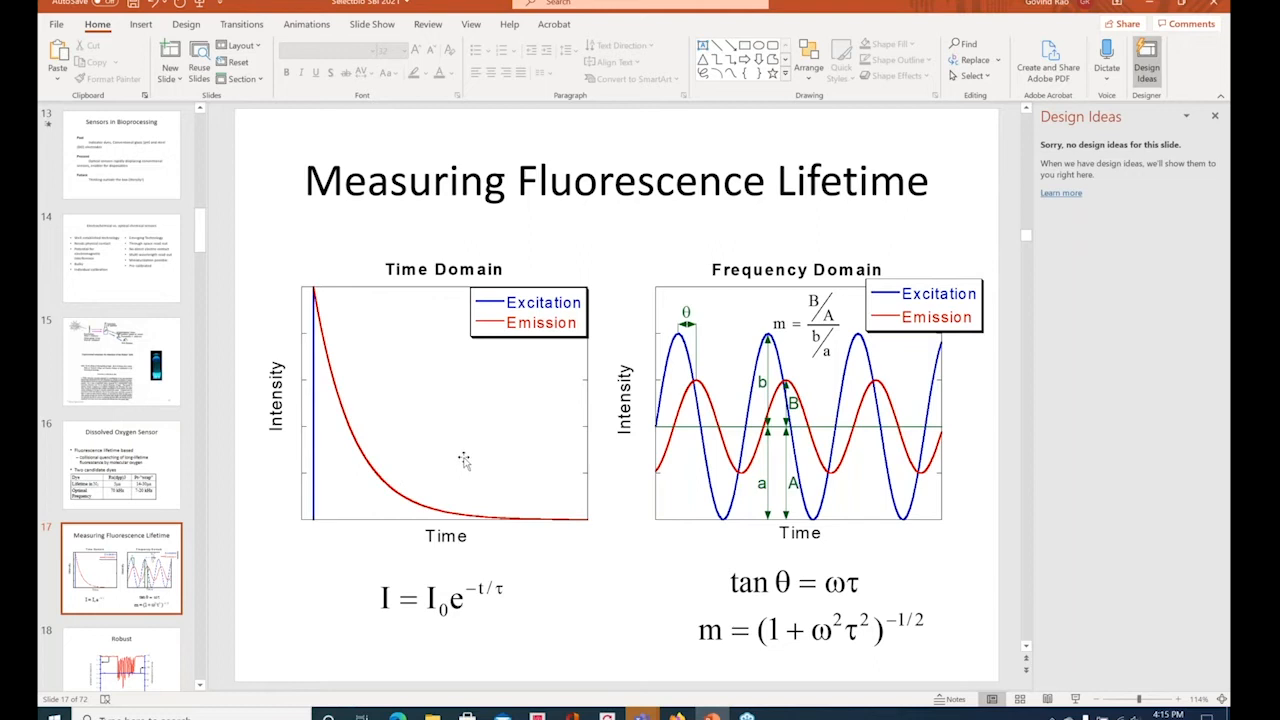
mouse_move(850, 342)
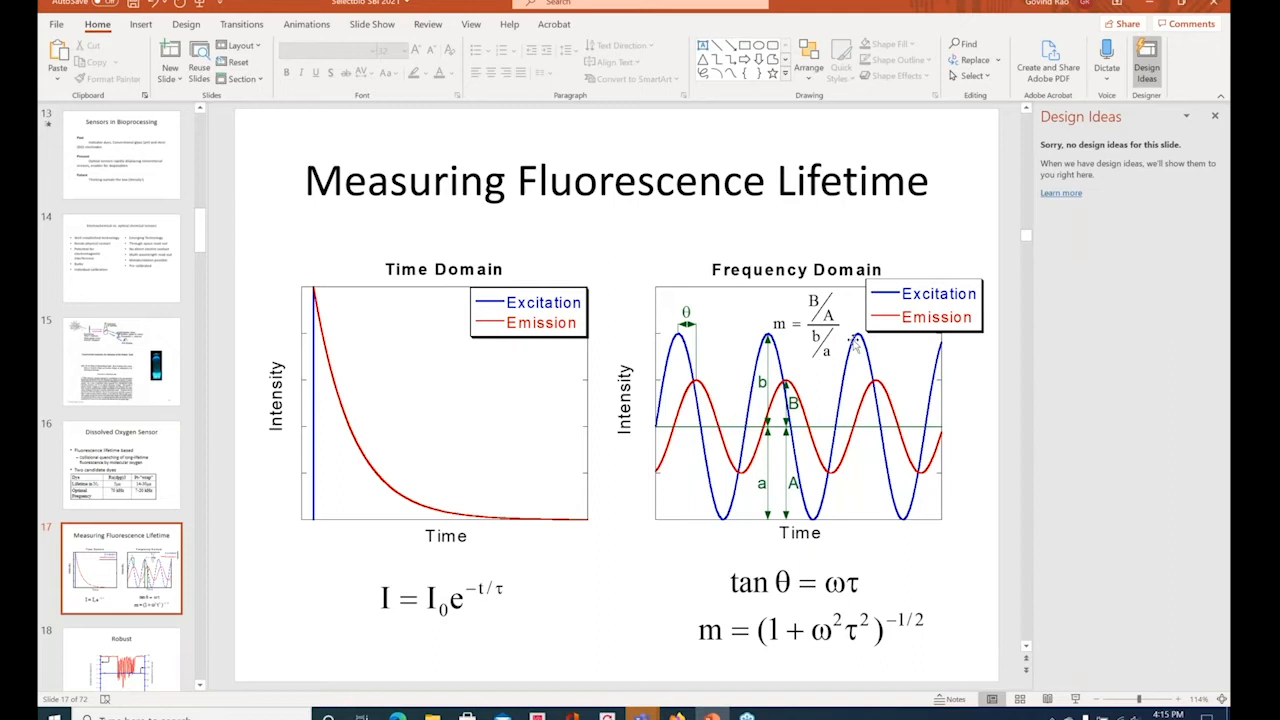
mouse_move(752, 402)
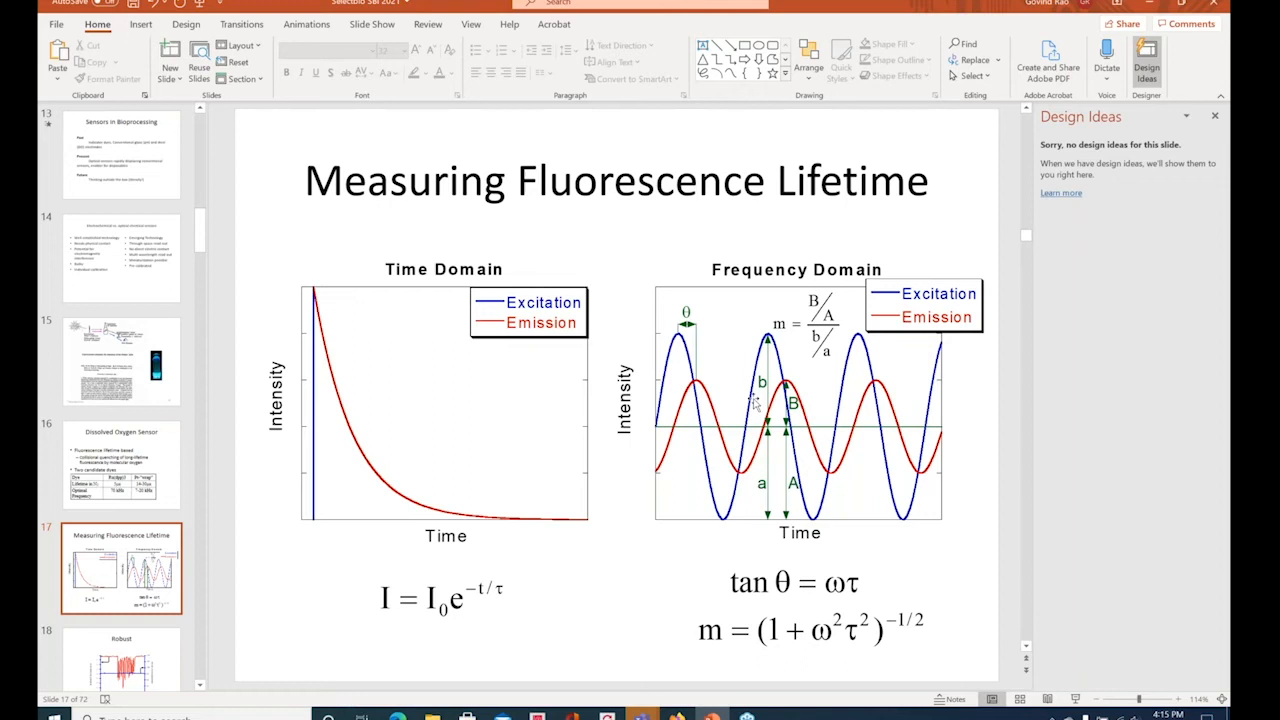
mouse_move(728, 535)
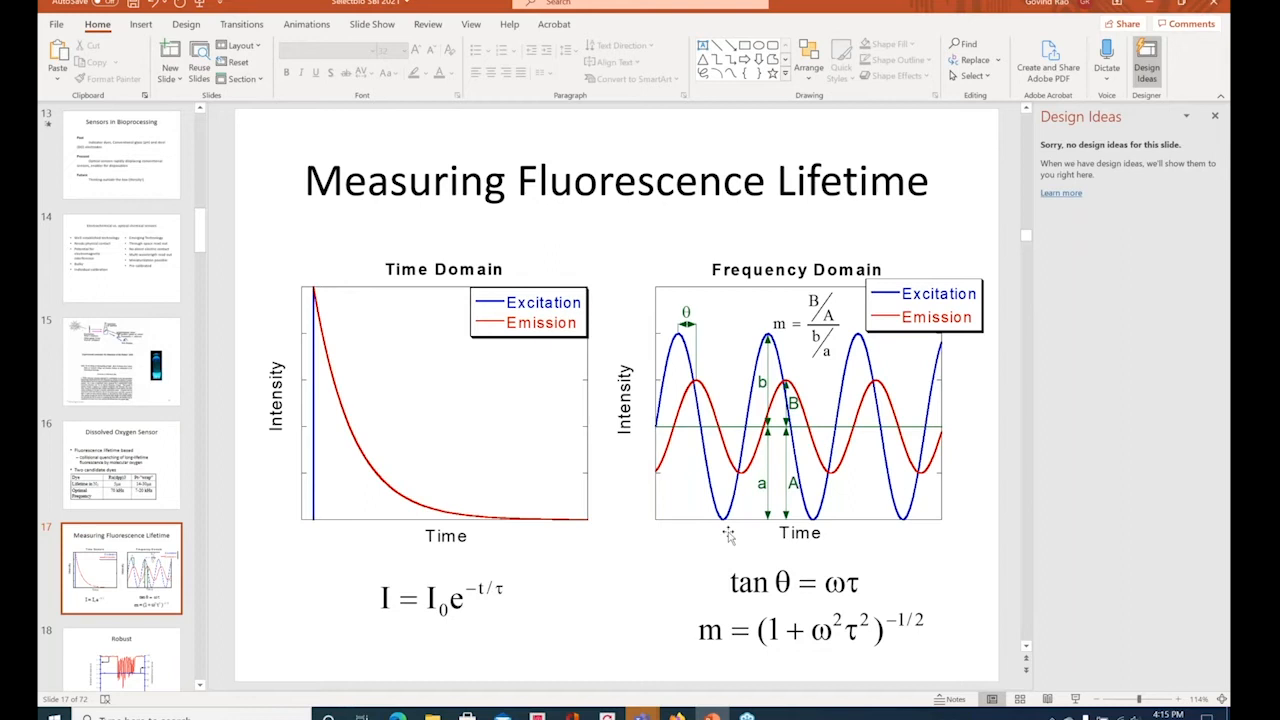
mouse_move(707, 548)
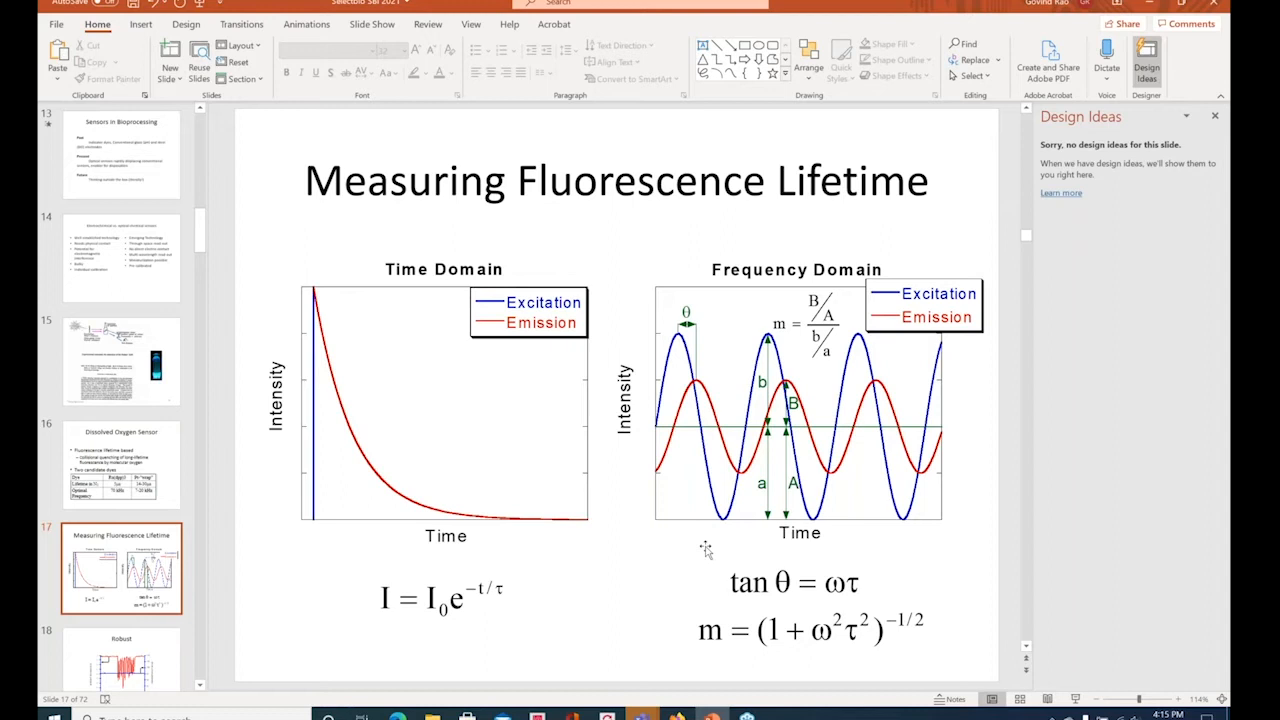
mouse_move(690, 332)
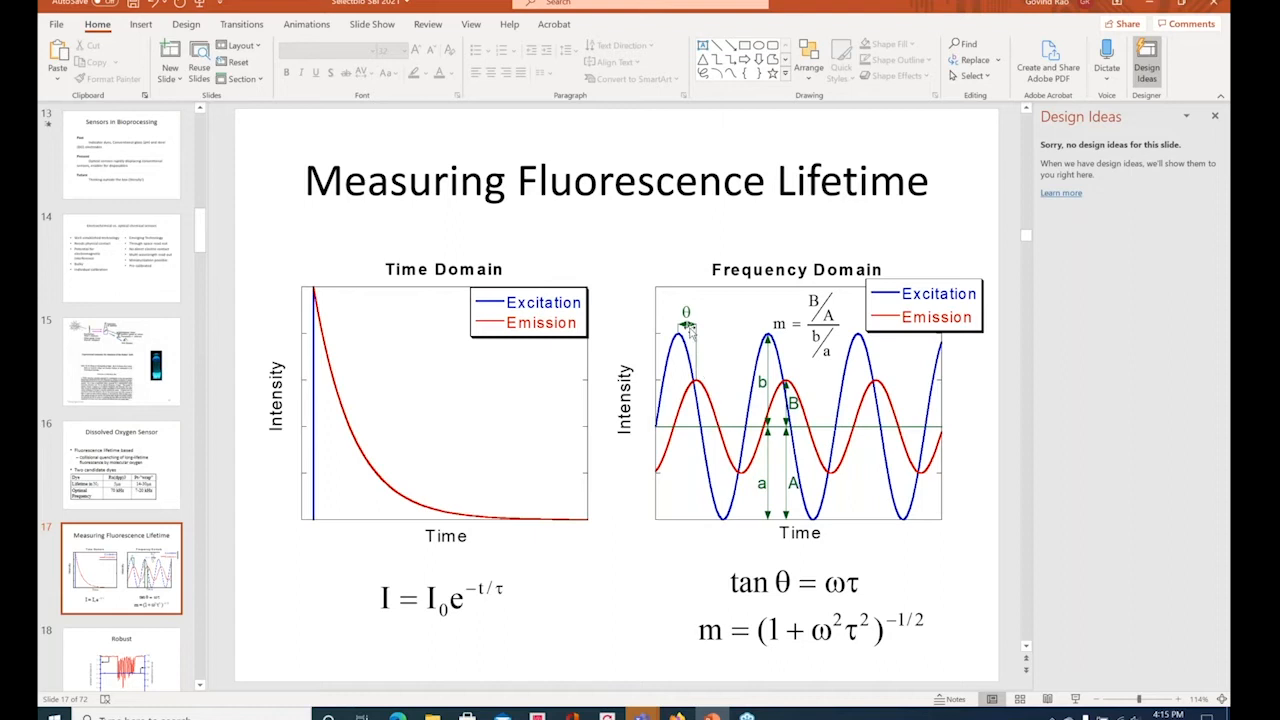
mouse_move(620, 568)
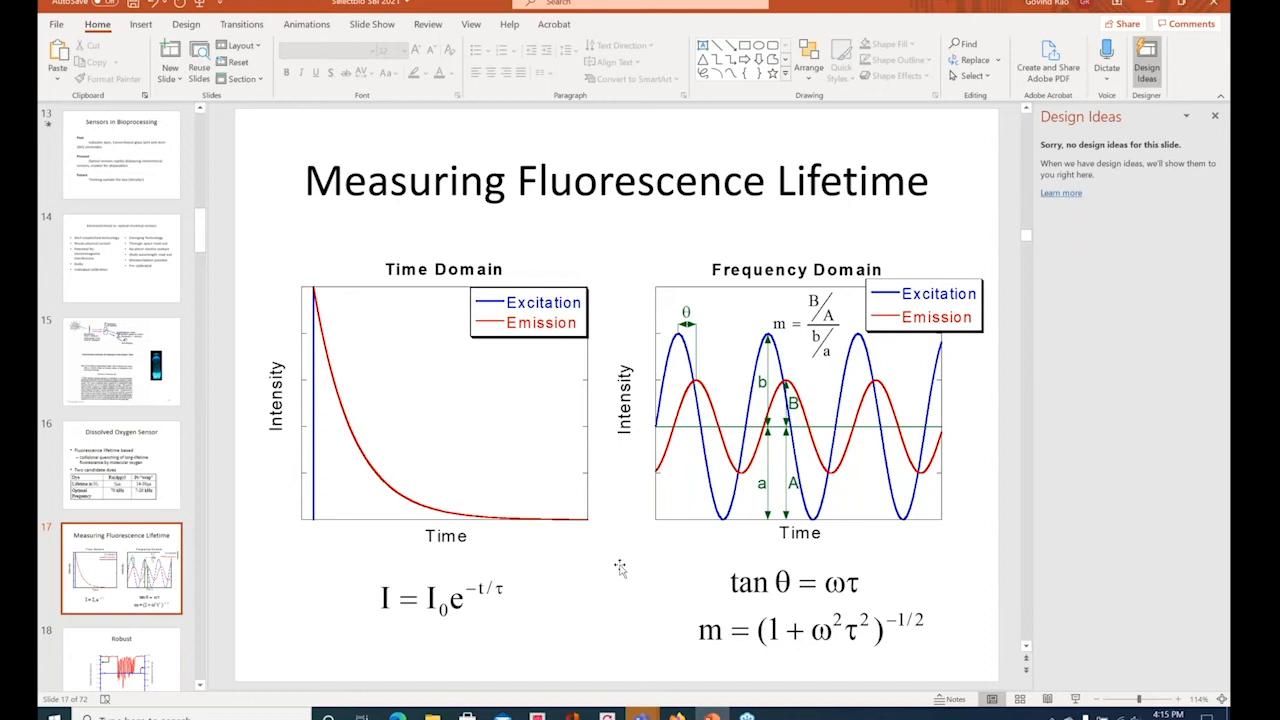
mouse_move(585, 598)
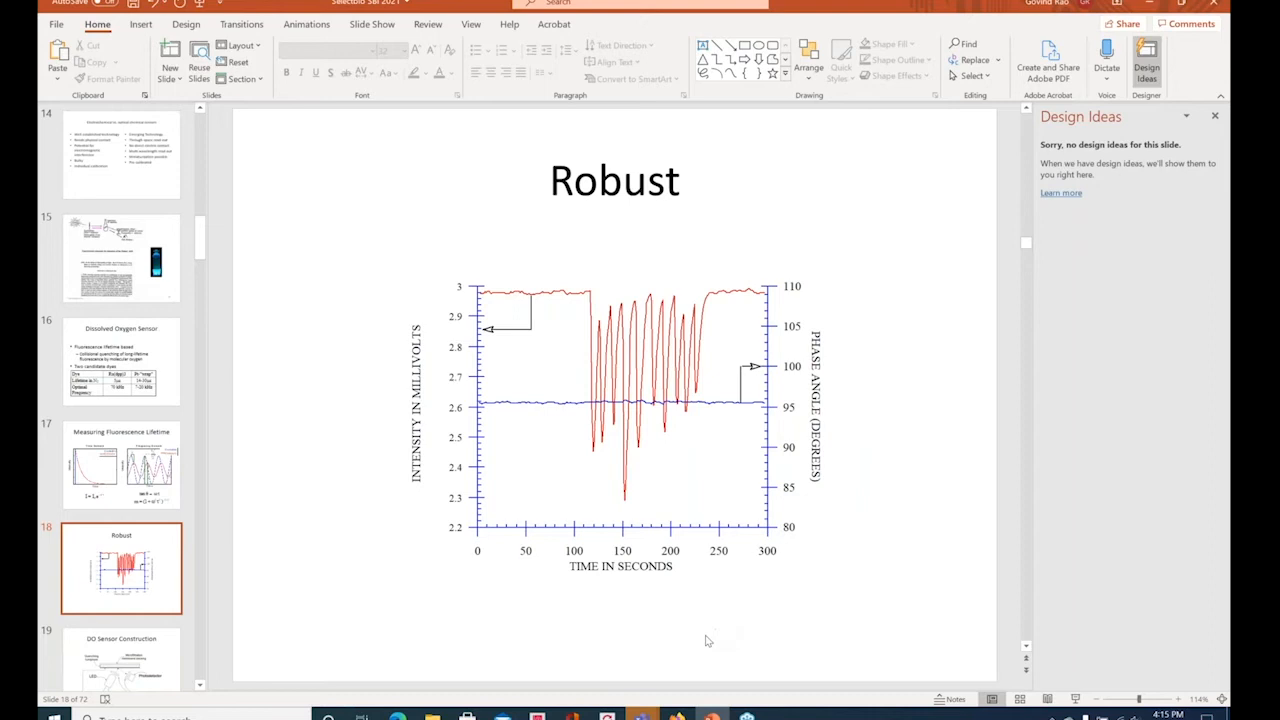
mouse_move(677, 644)
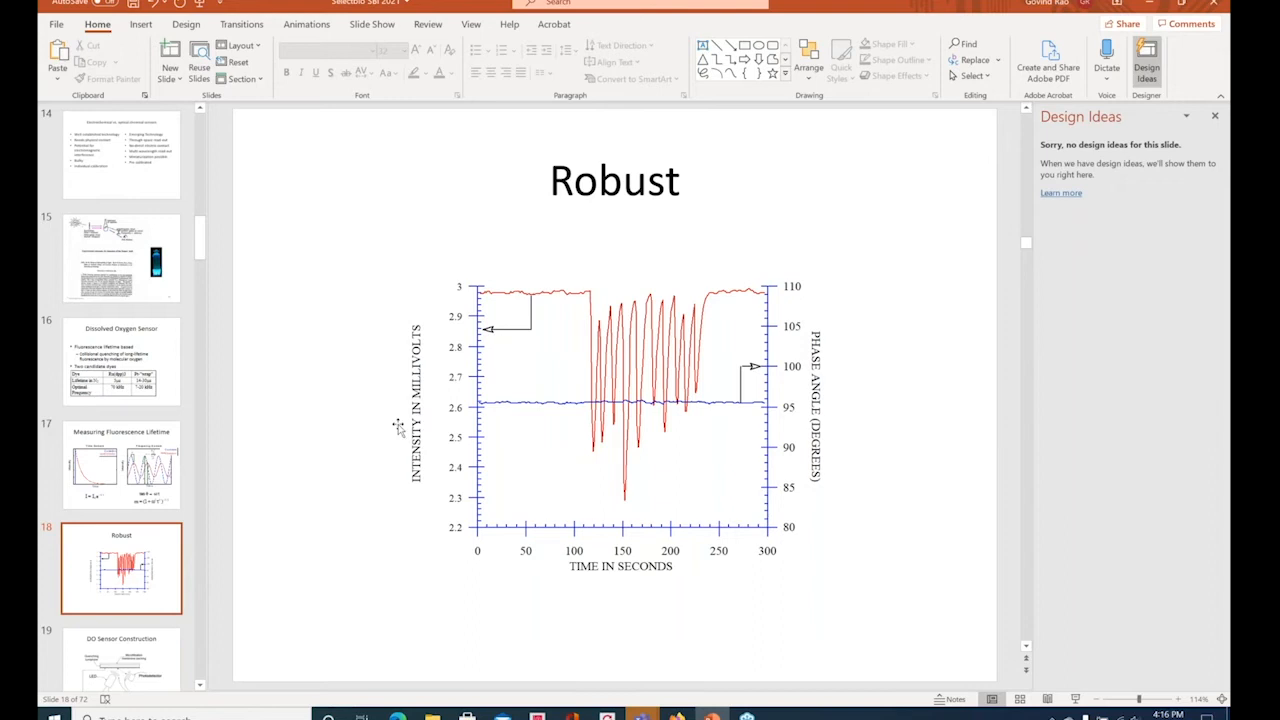
mouse_move(505, 613)
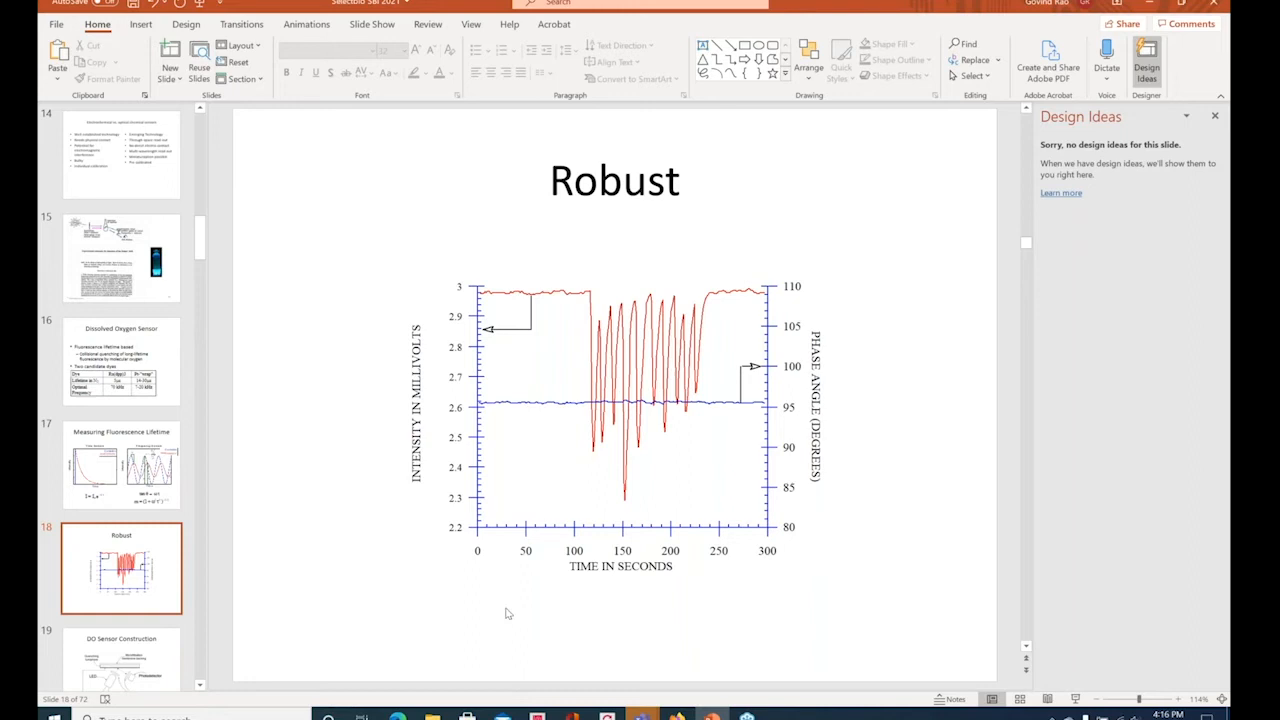
mouse_move(903, 647)
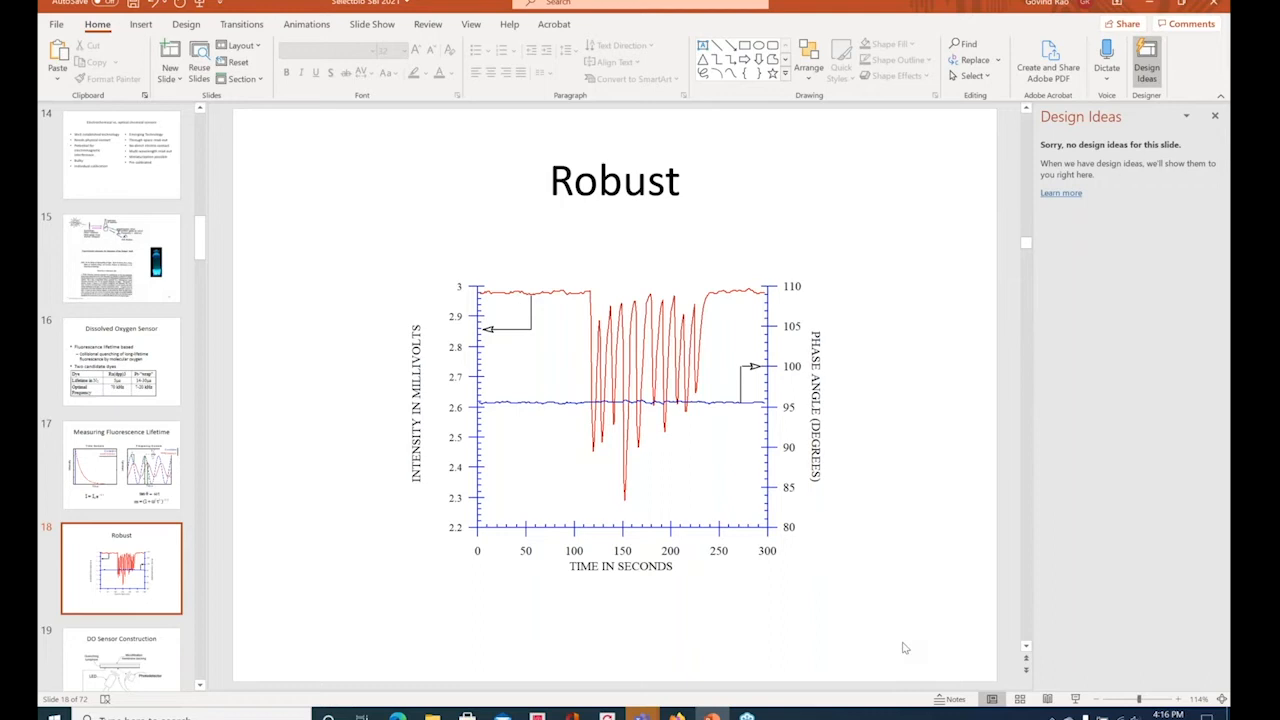
mouse_move(638, 255)
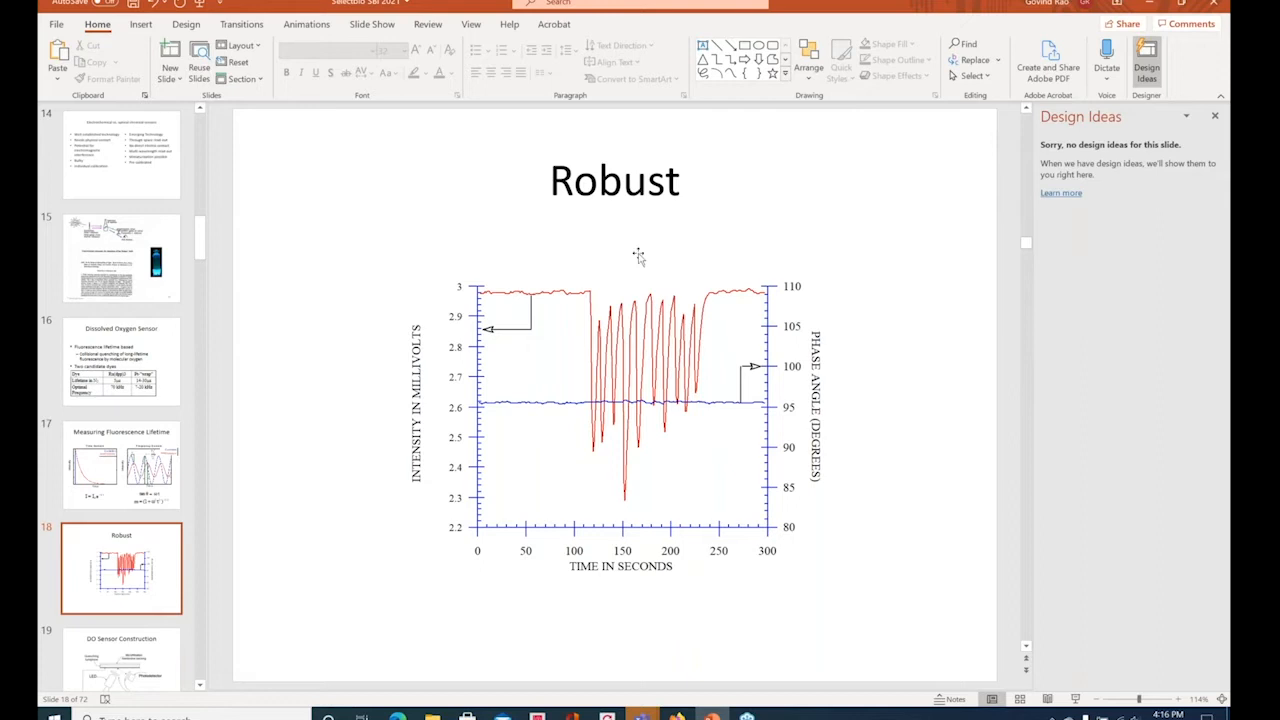
mouse_move(903, 563)
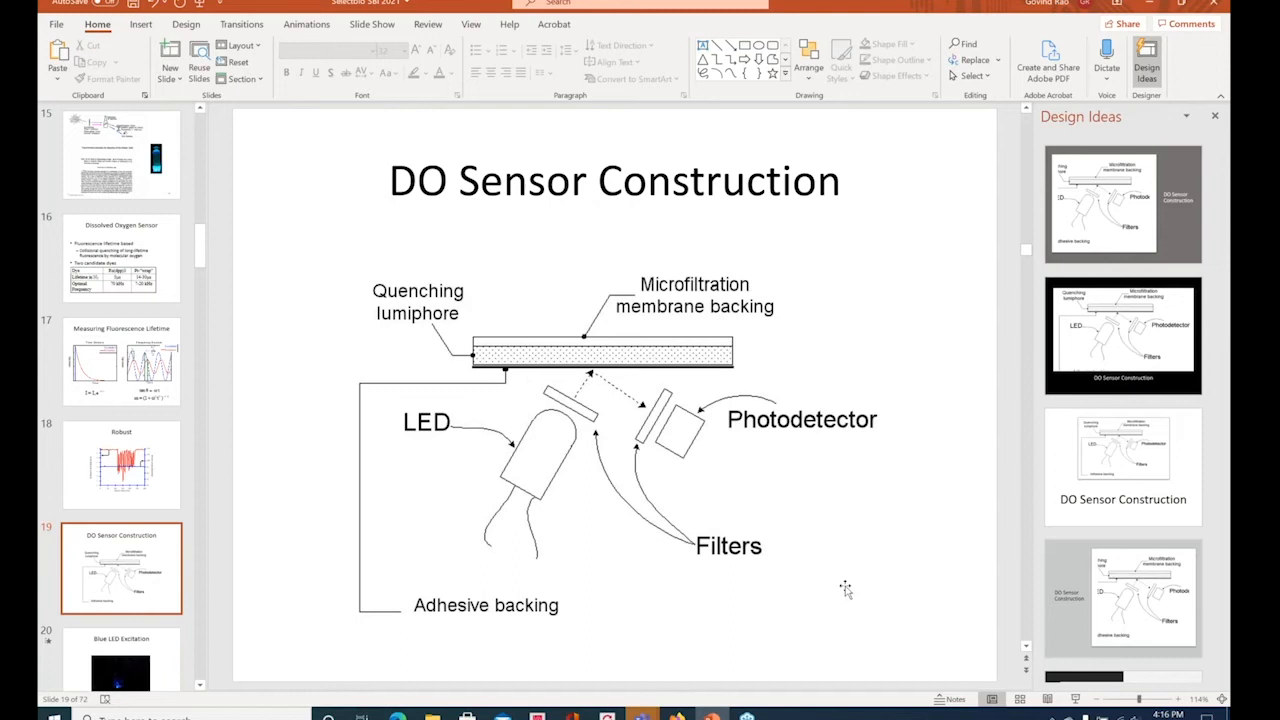
mouse_move(860, 598)
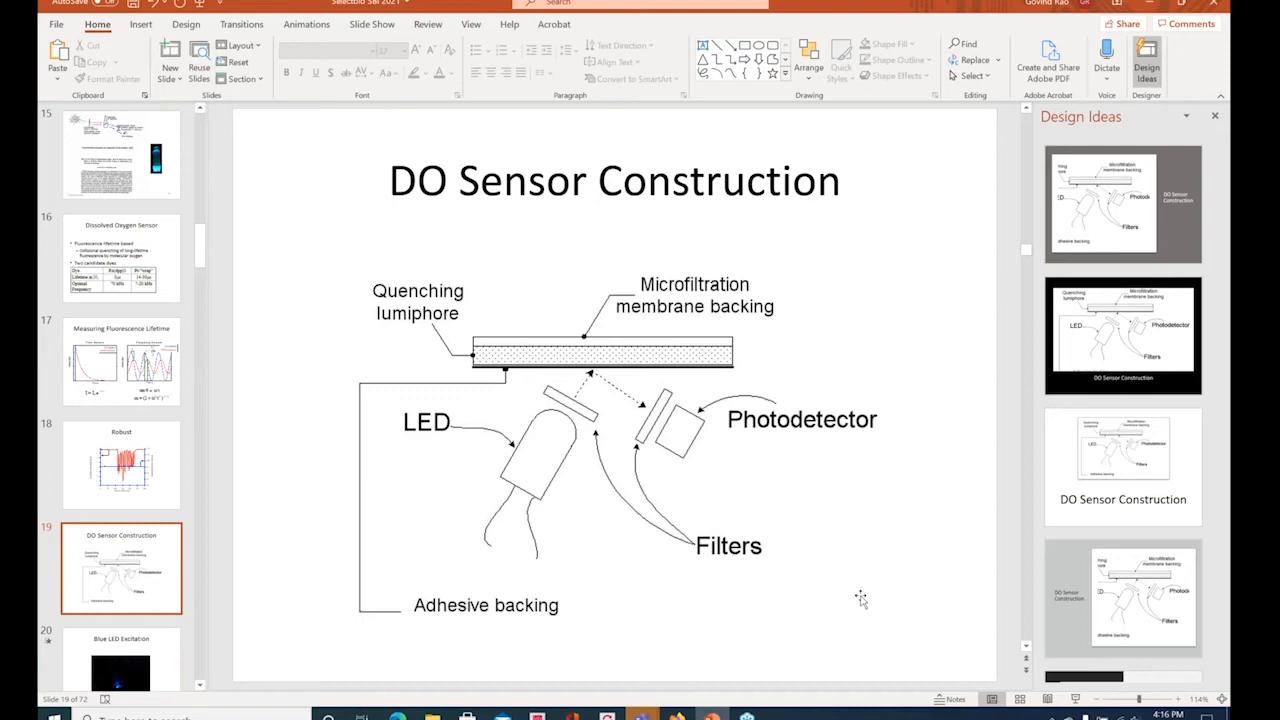
mouse_move(480, 415)
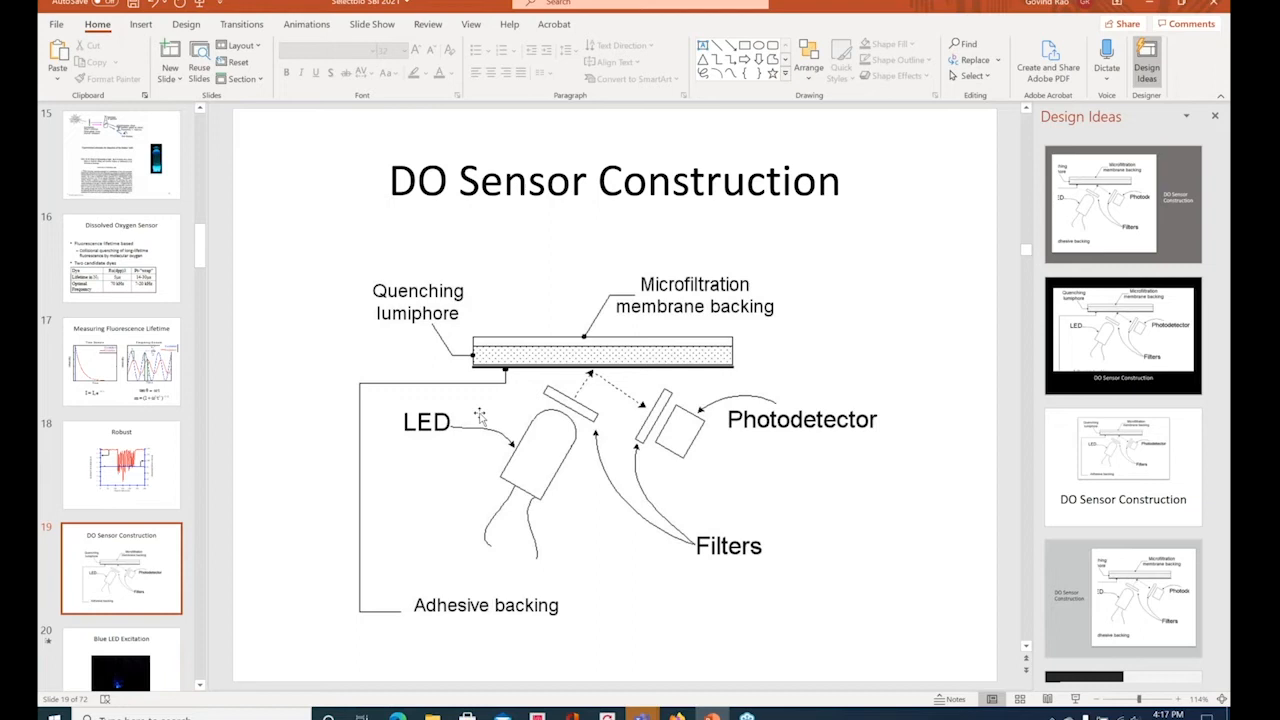
mouse_move(610, 603)
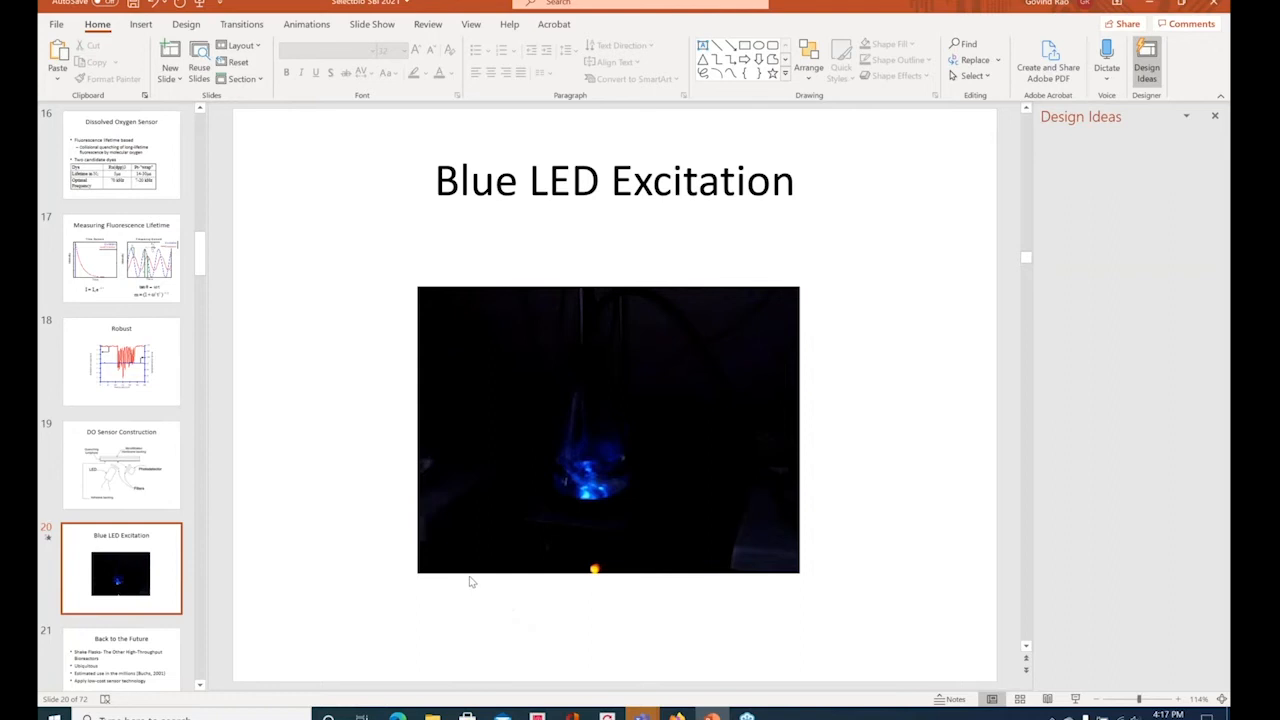
Step: Play the Blue LED Excitation video clip, then move to the next slide thumbnail
left_click(607, 430)
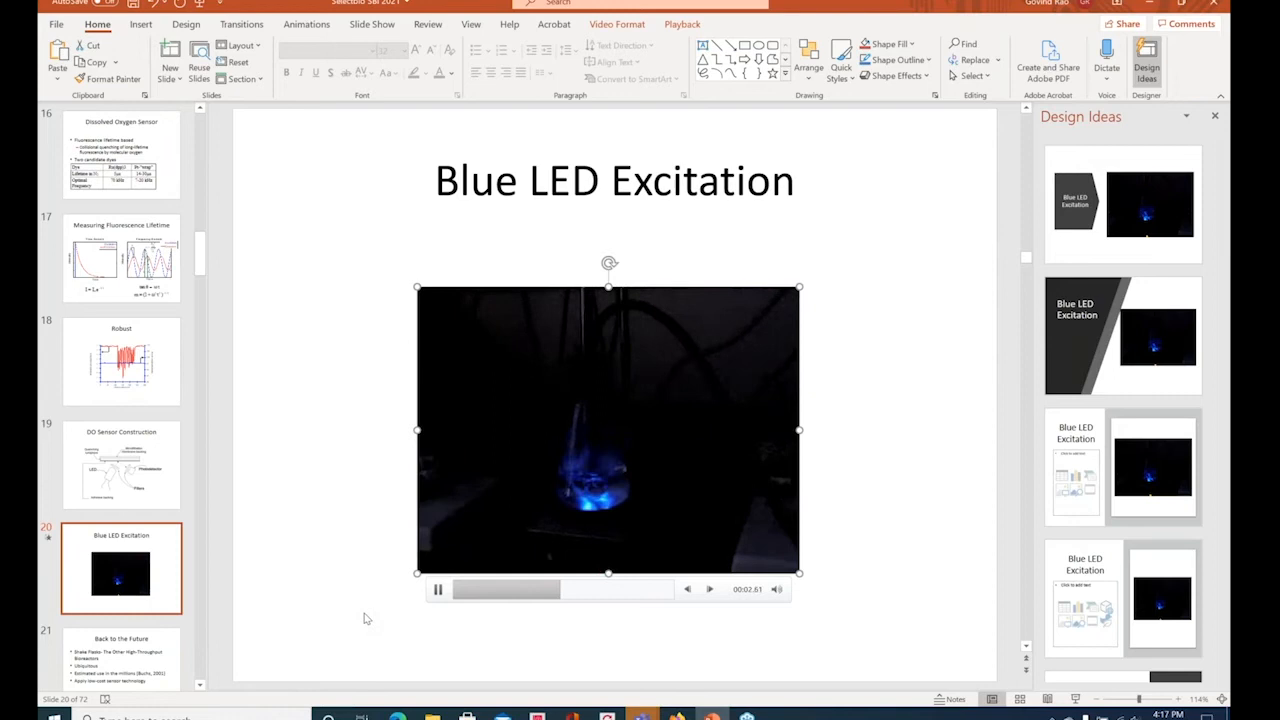
left_click(121, 592)
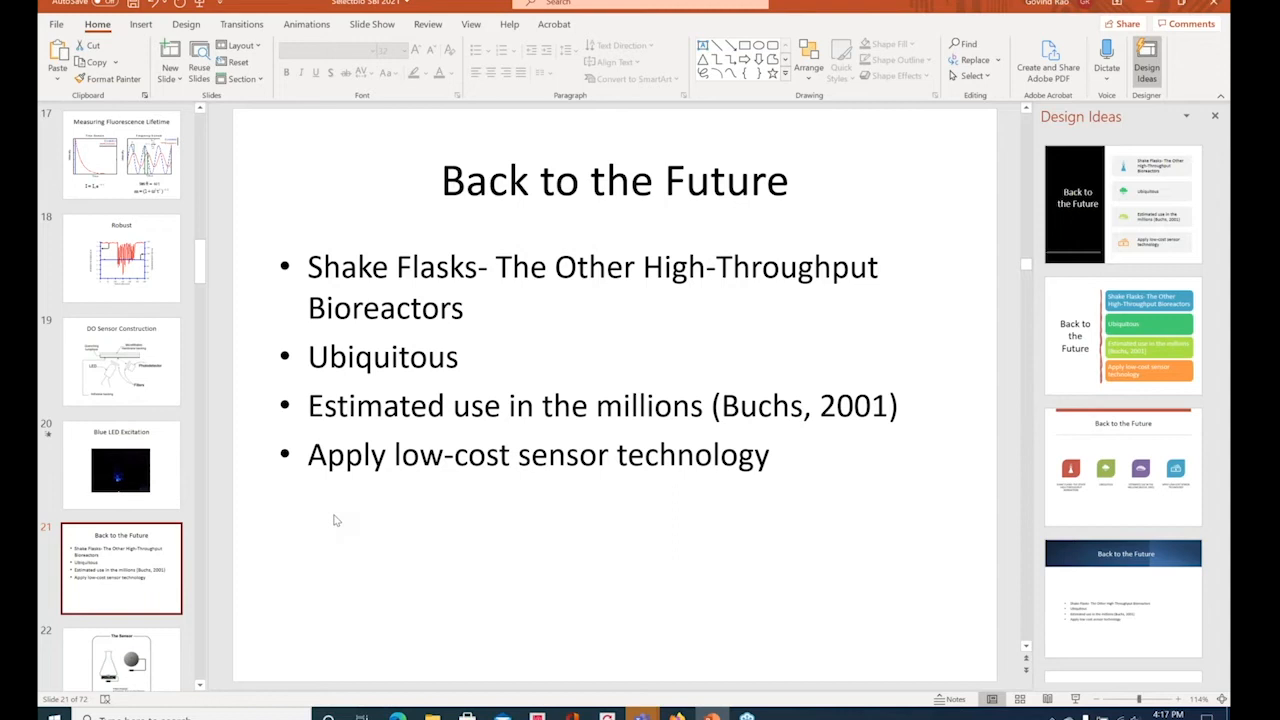
mouse_move(357, 530)
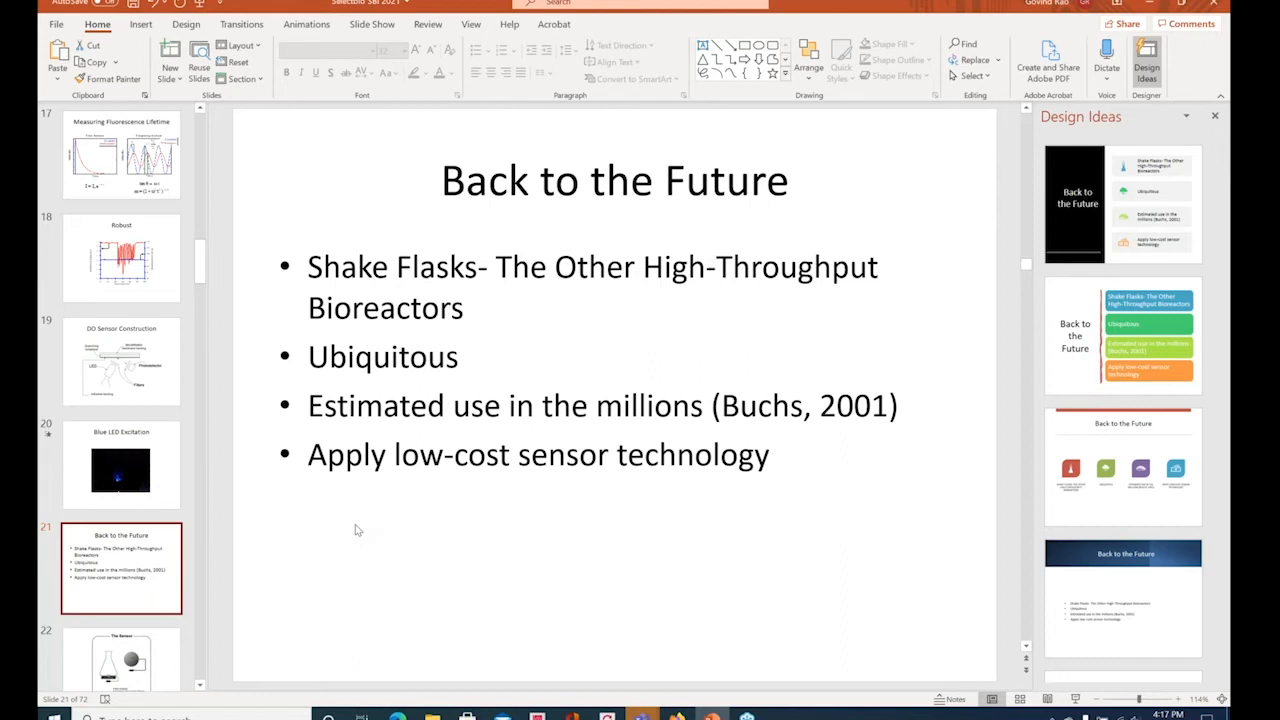
mouse_move(380, 525)
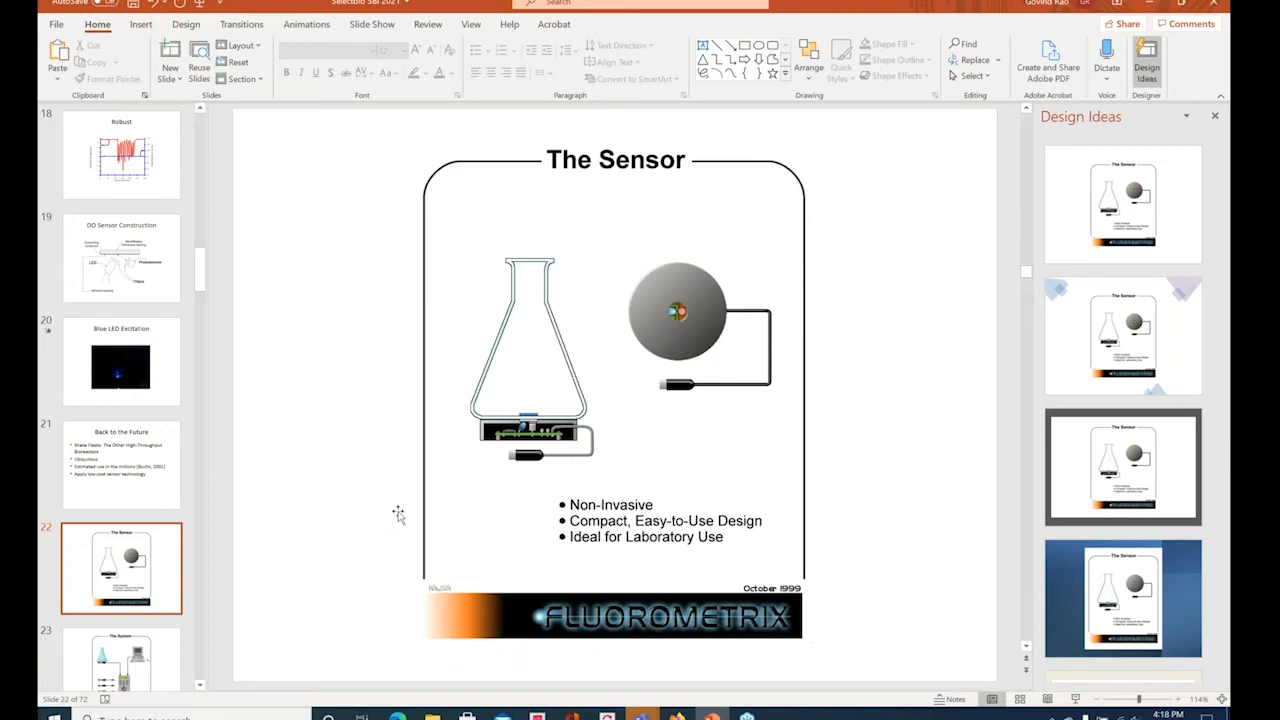
mouse_move(350, 506)
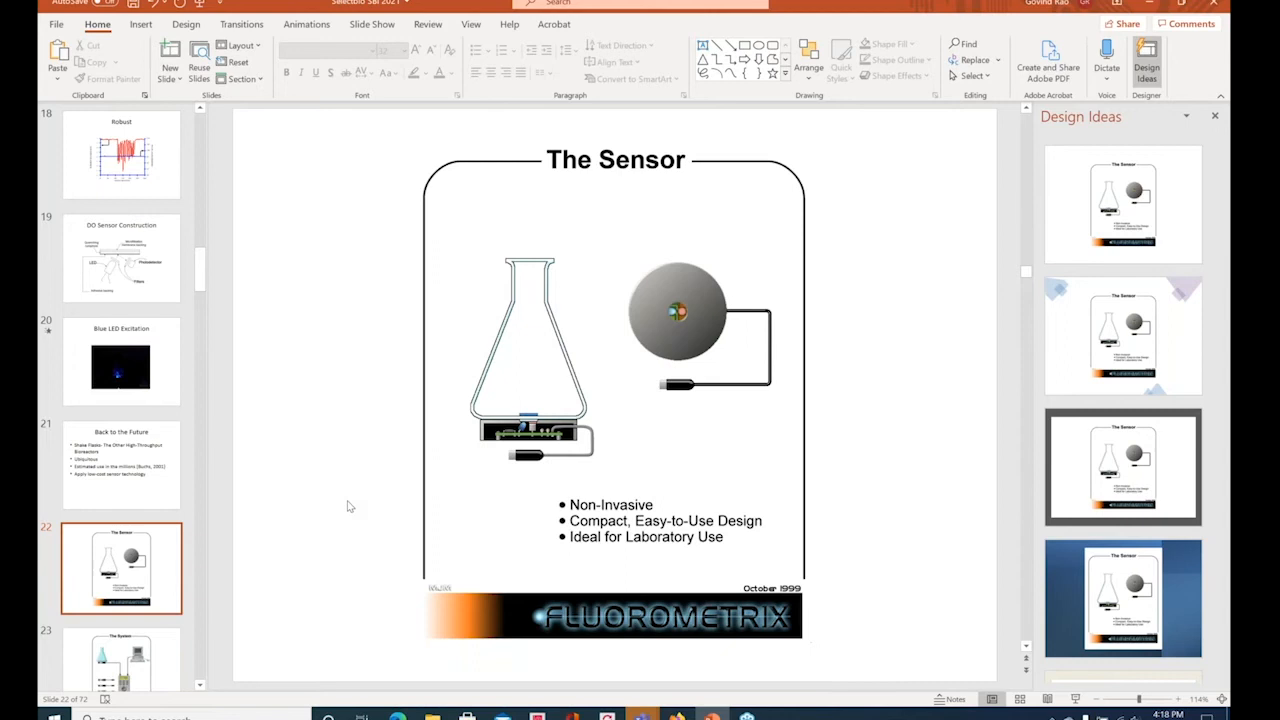
mouse_move(320, 490)
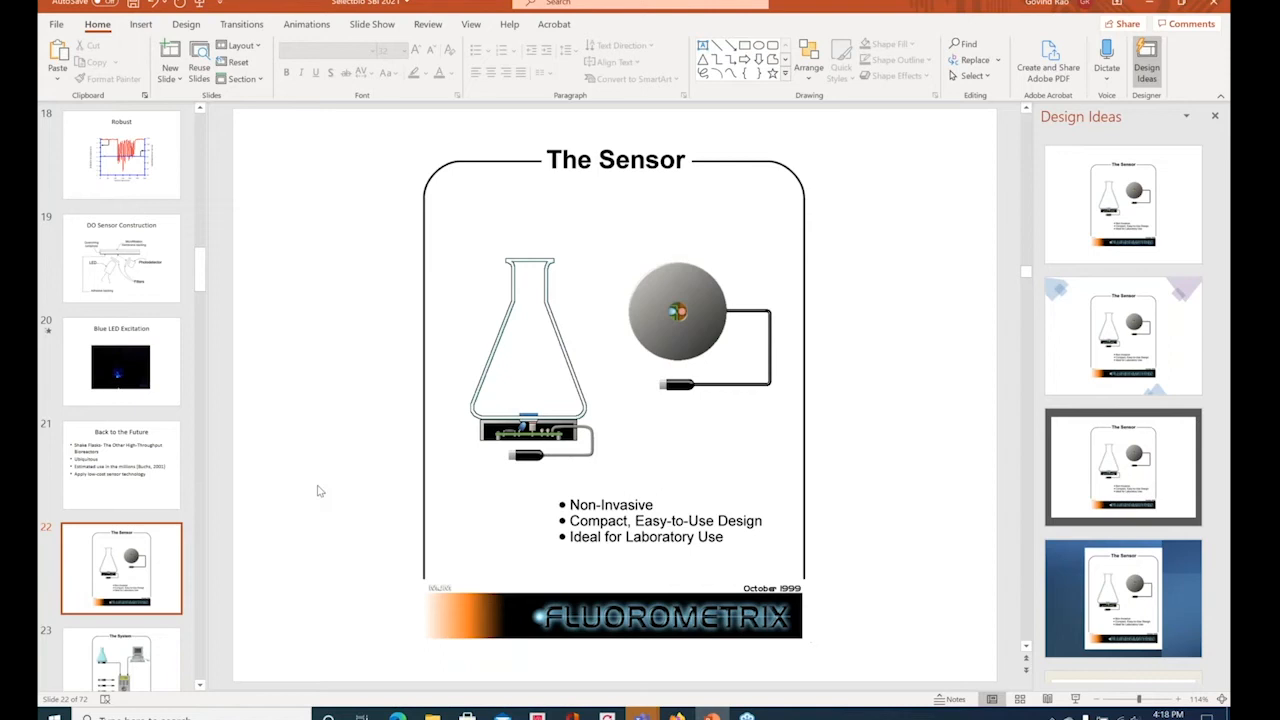
mouse_move(565, 425)
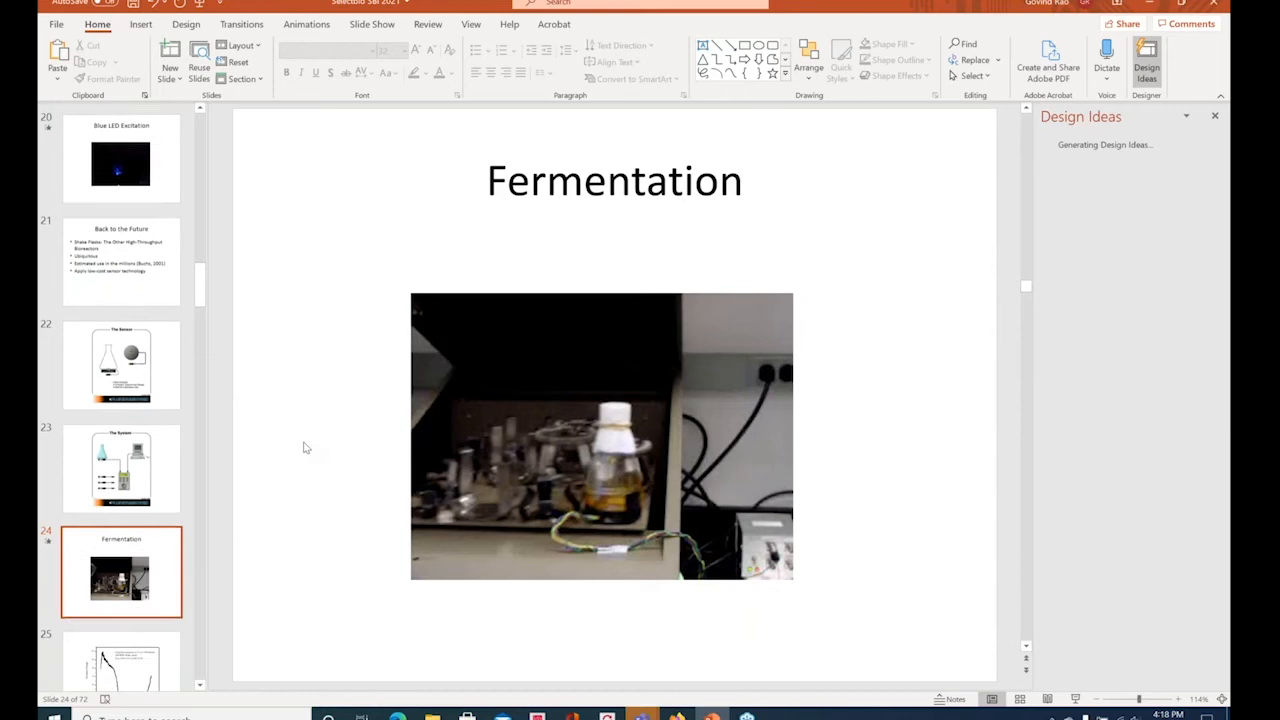
Step: Leave the Fermentation video slide for the yeast fermentation dissolved-oxygen graph on slide 25
left_click(601, 435)
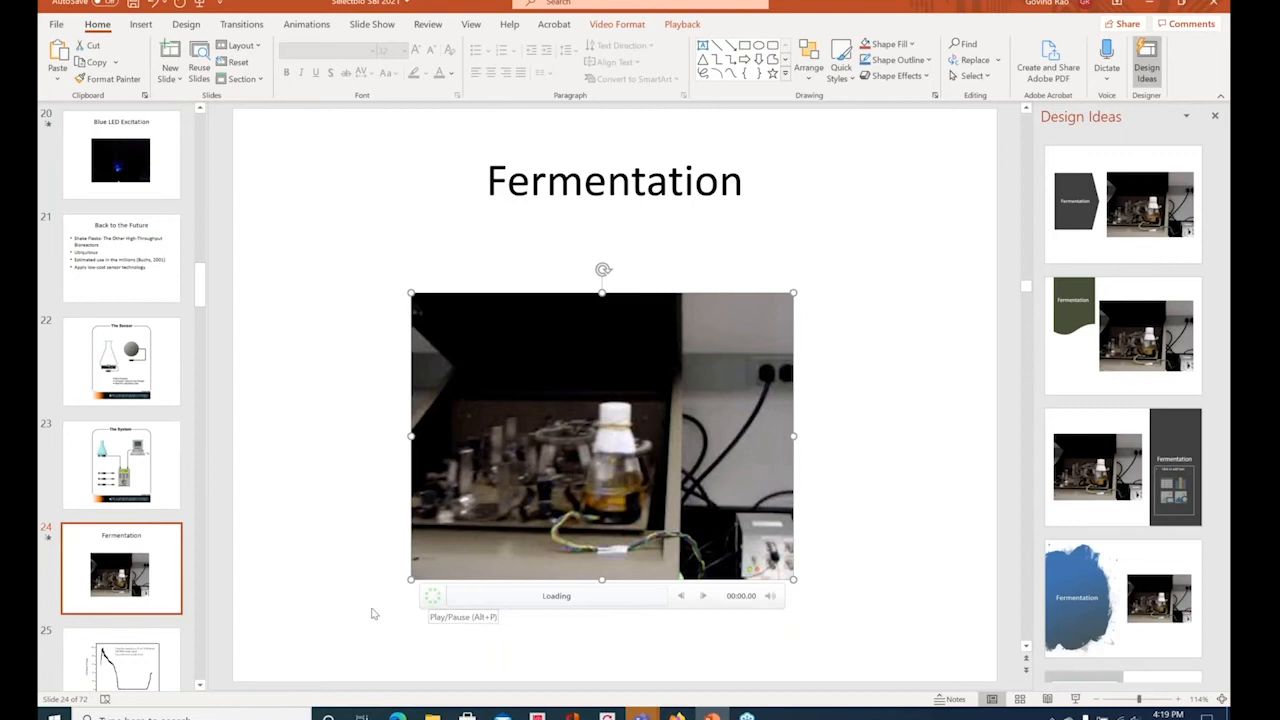
left_click(432, 595)
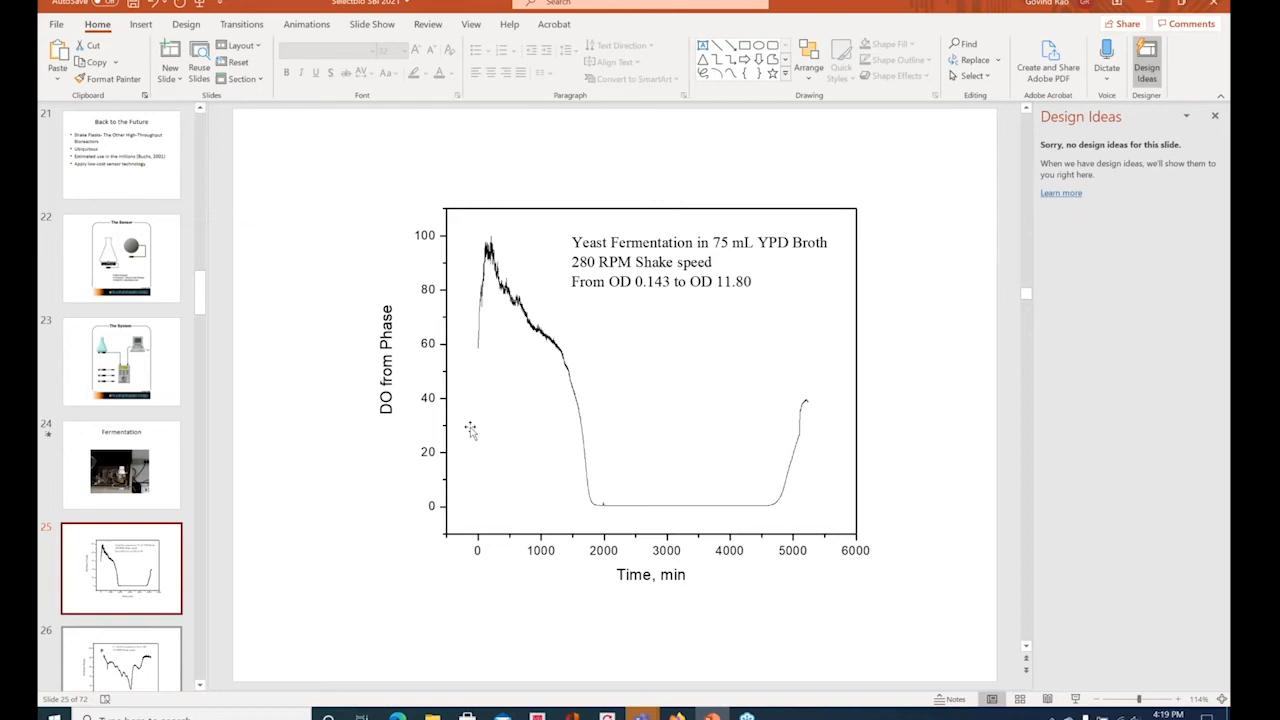
mouse_move(390, 420)
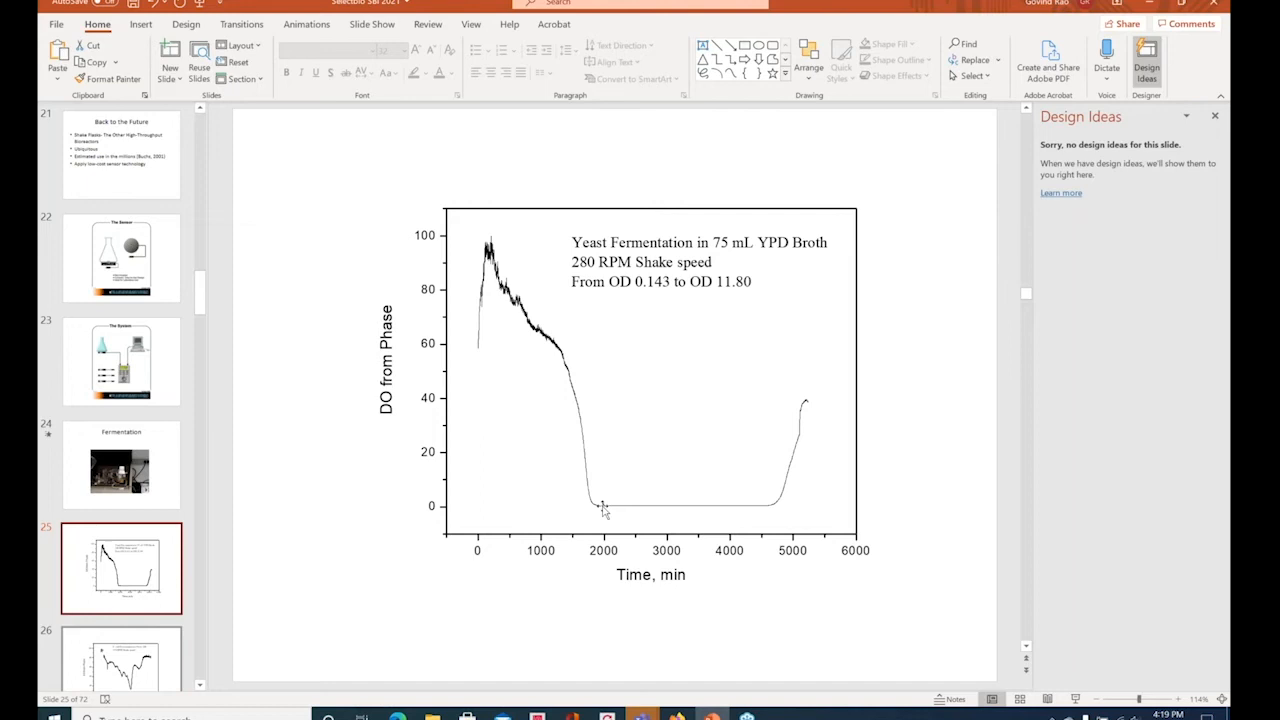
mouse_move(600, 510)
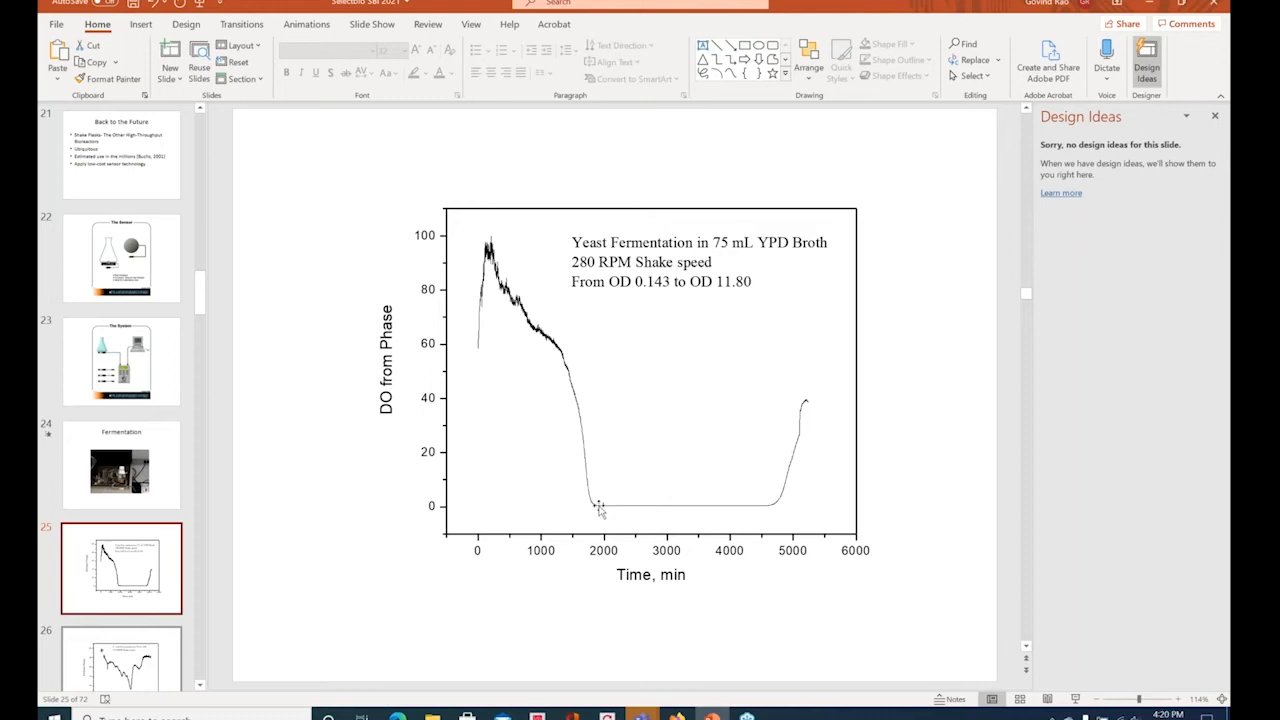
mouse_move(795, 400)
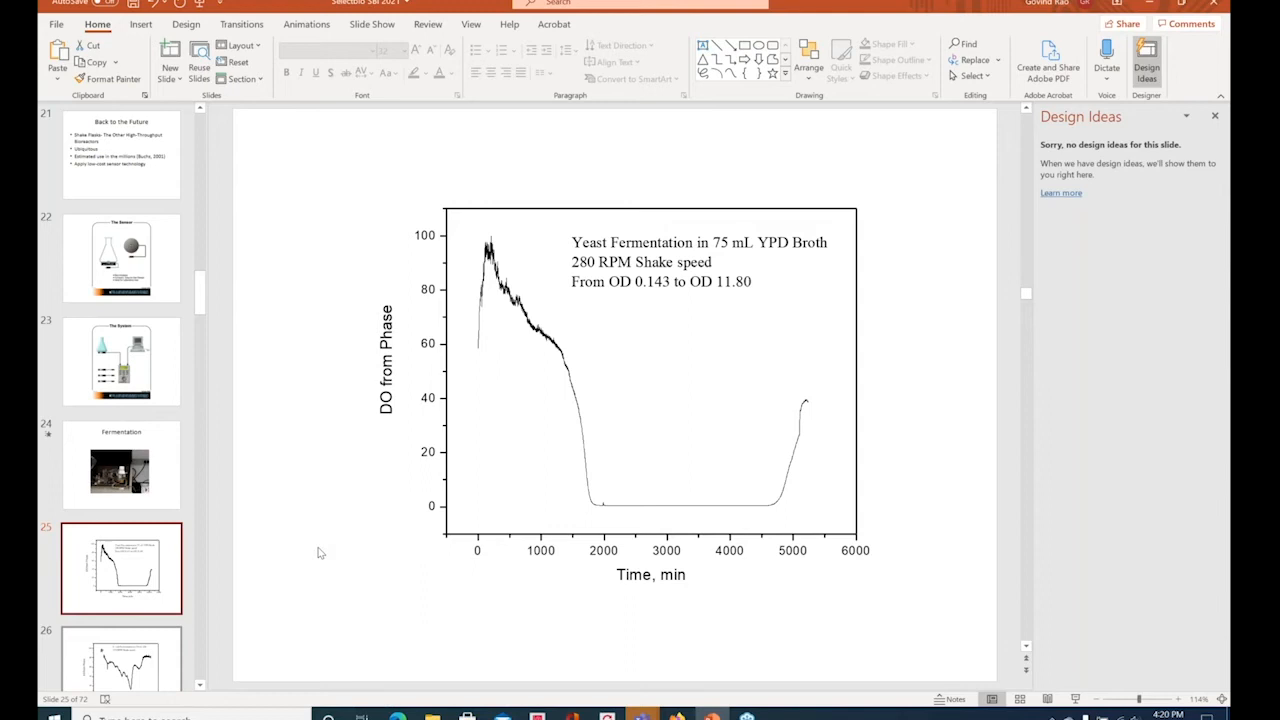
mouse_move(393, 628)
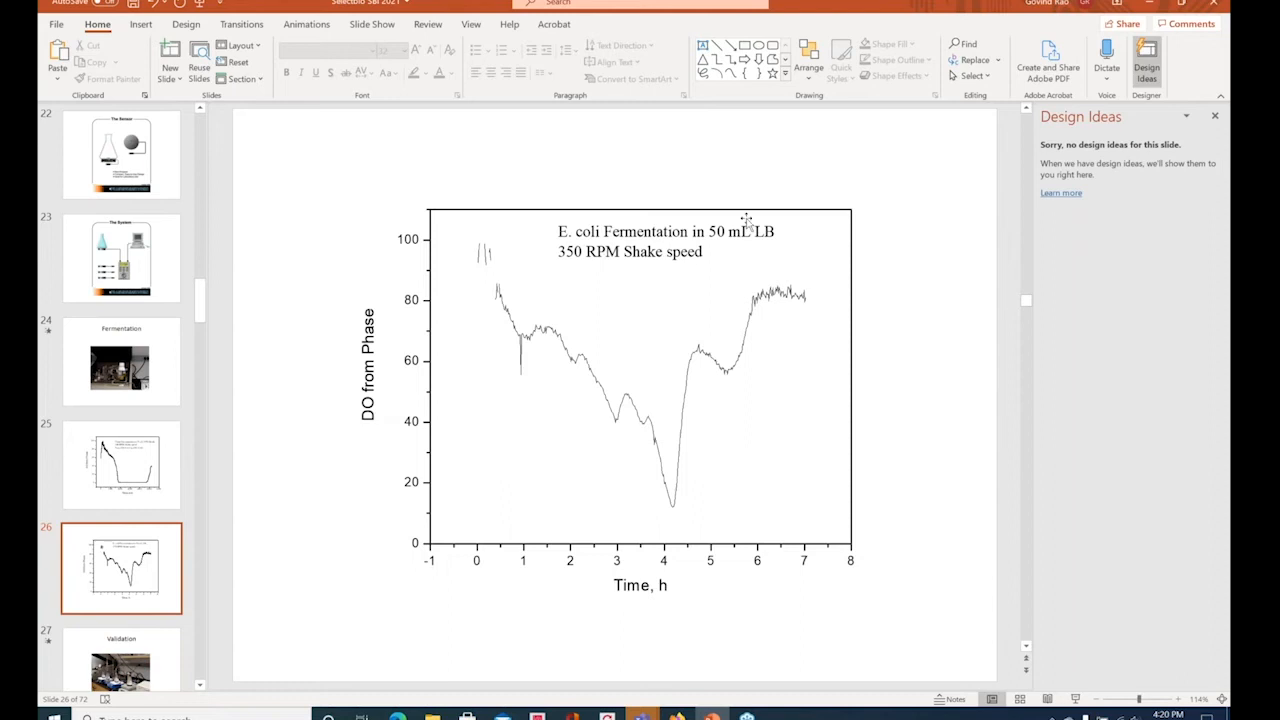
mouse_move(618, 422)
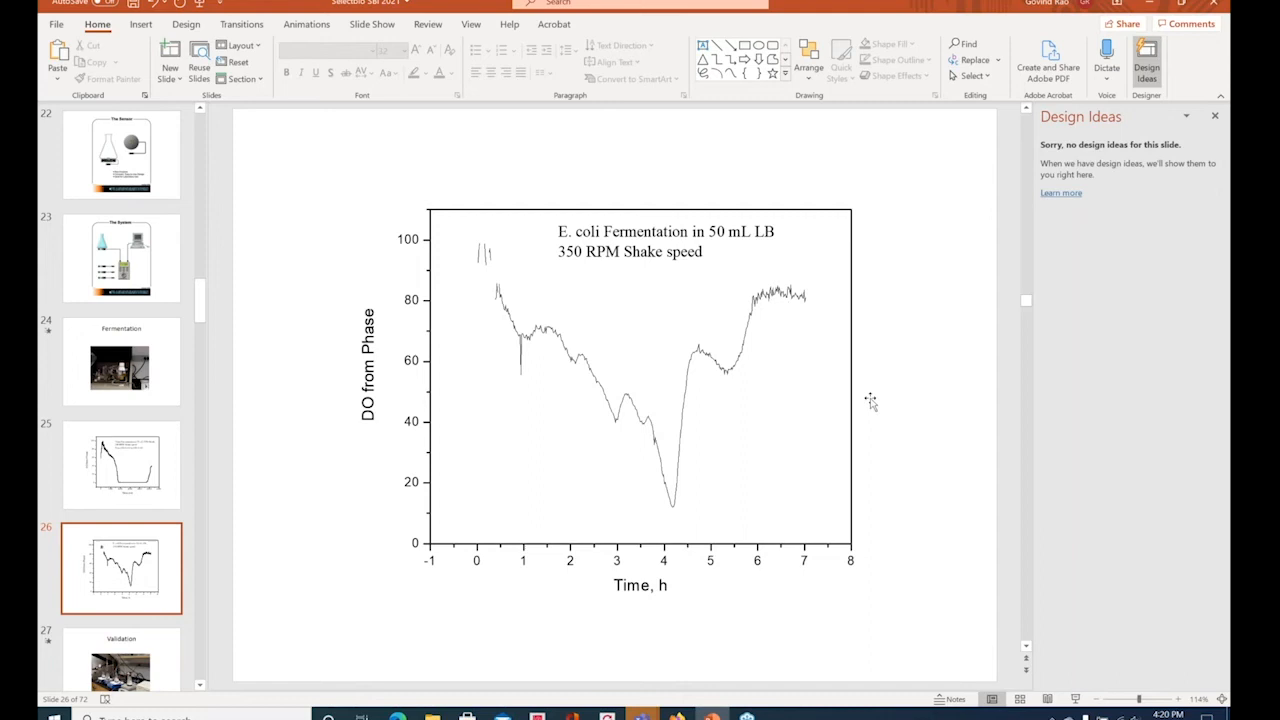
mouse_move(899, 399)
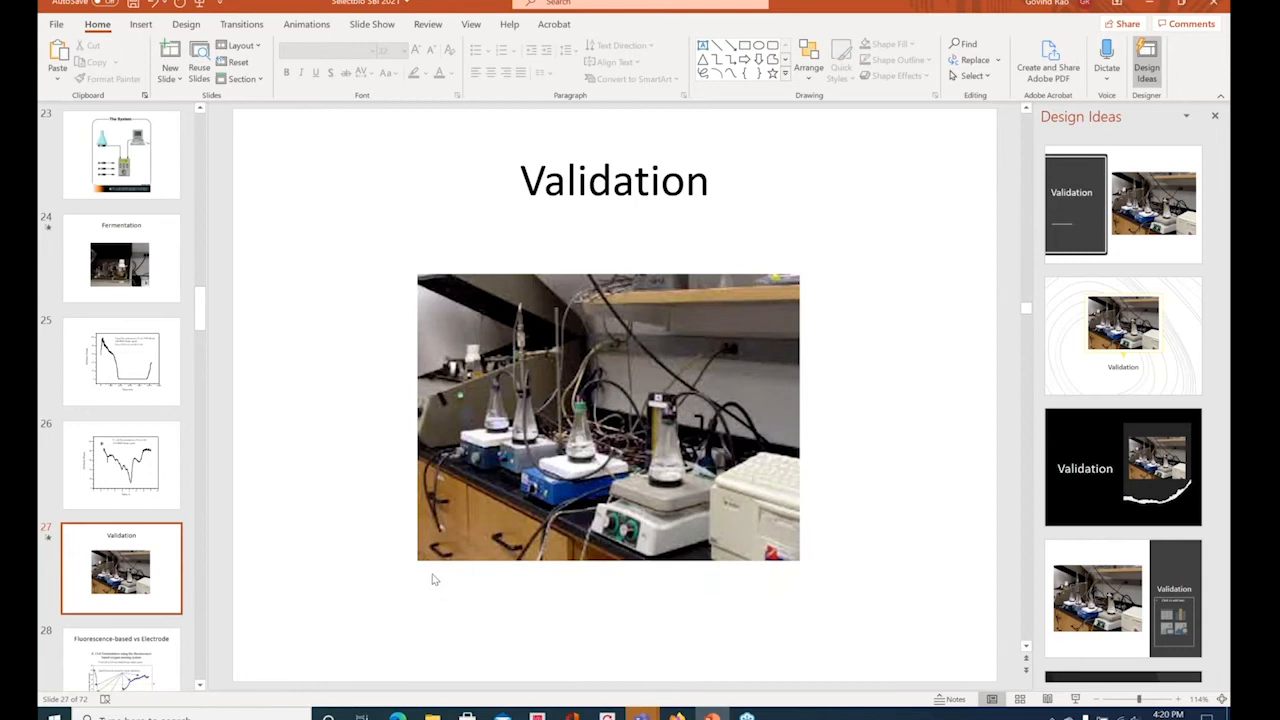
Step: Move to slide 28, the Fluorescence-based vs Electrode comparison
left_click(607, 416)
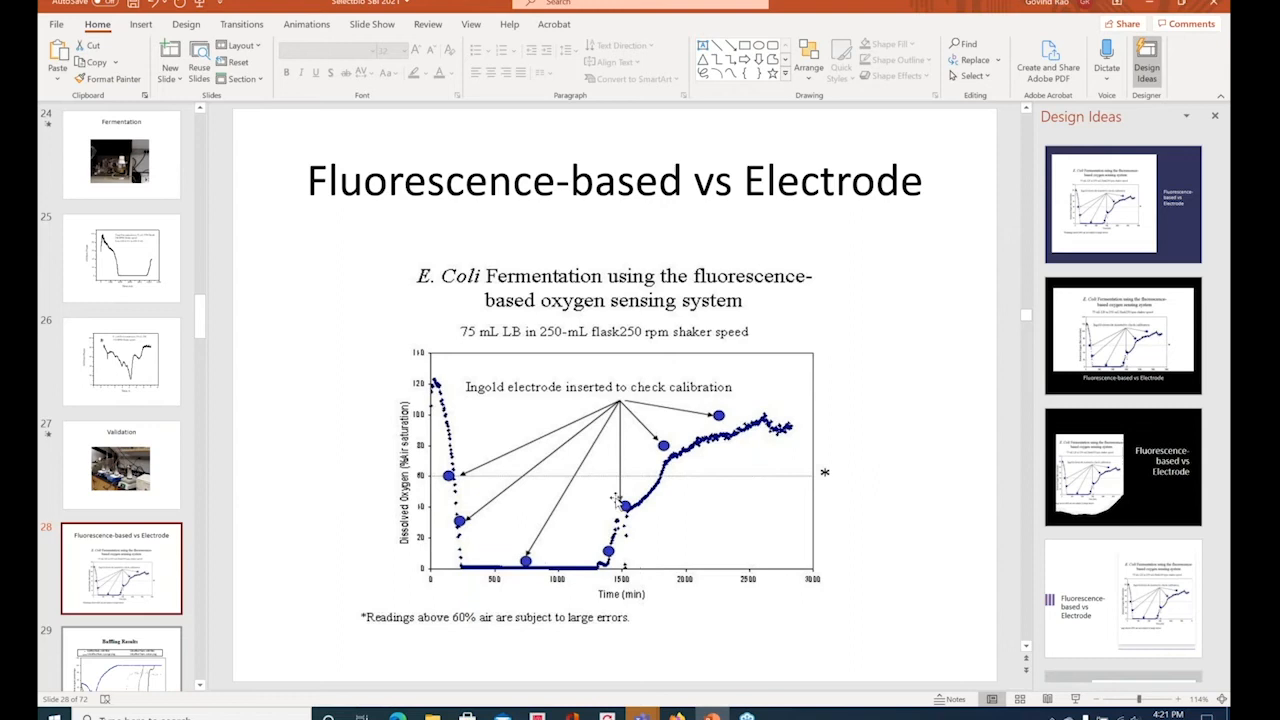
mouse_move(685, 643)
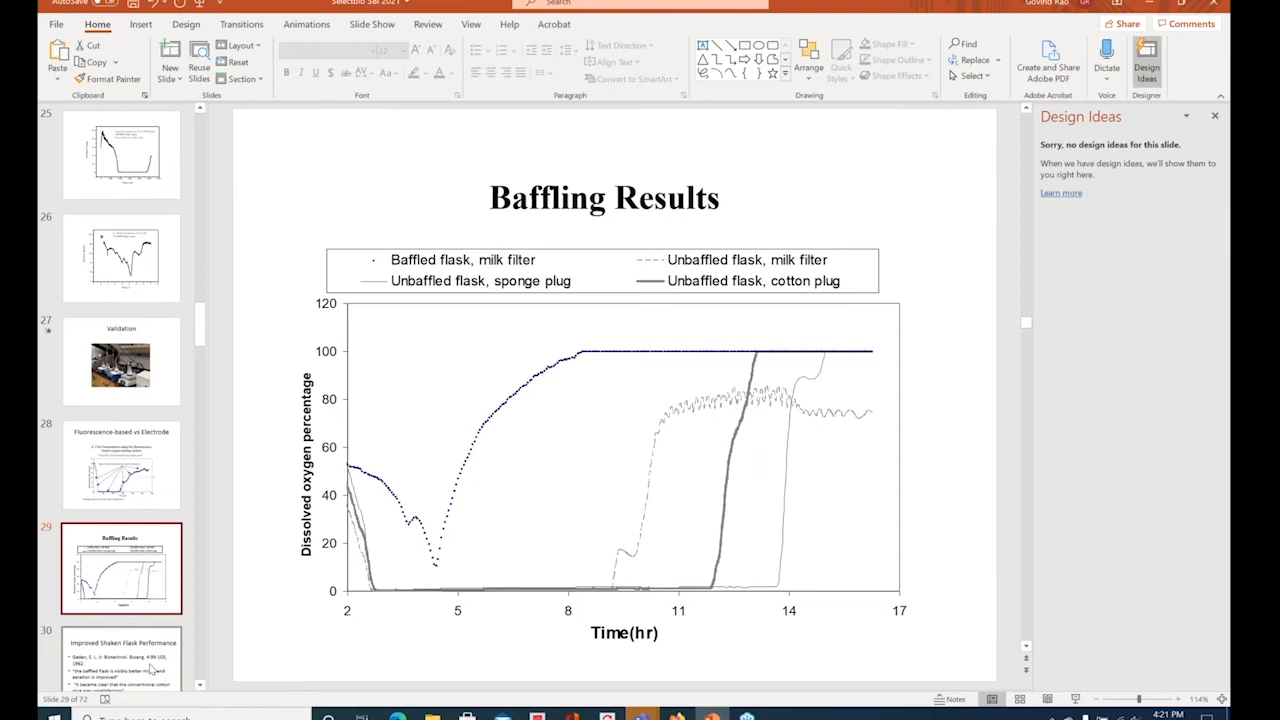
mouse_move(453, 325)
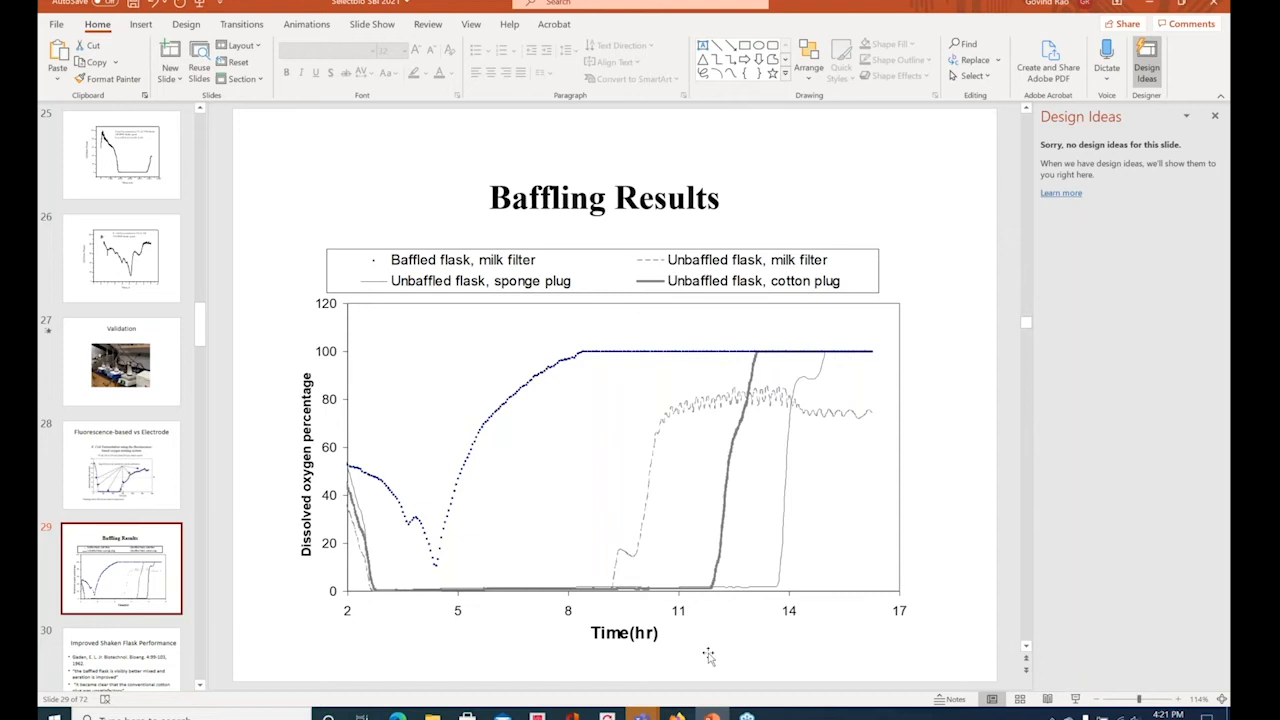
mouse_move(732, 582)
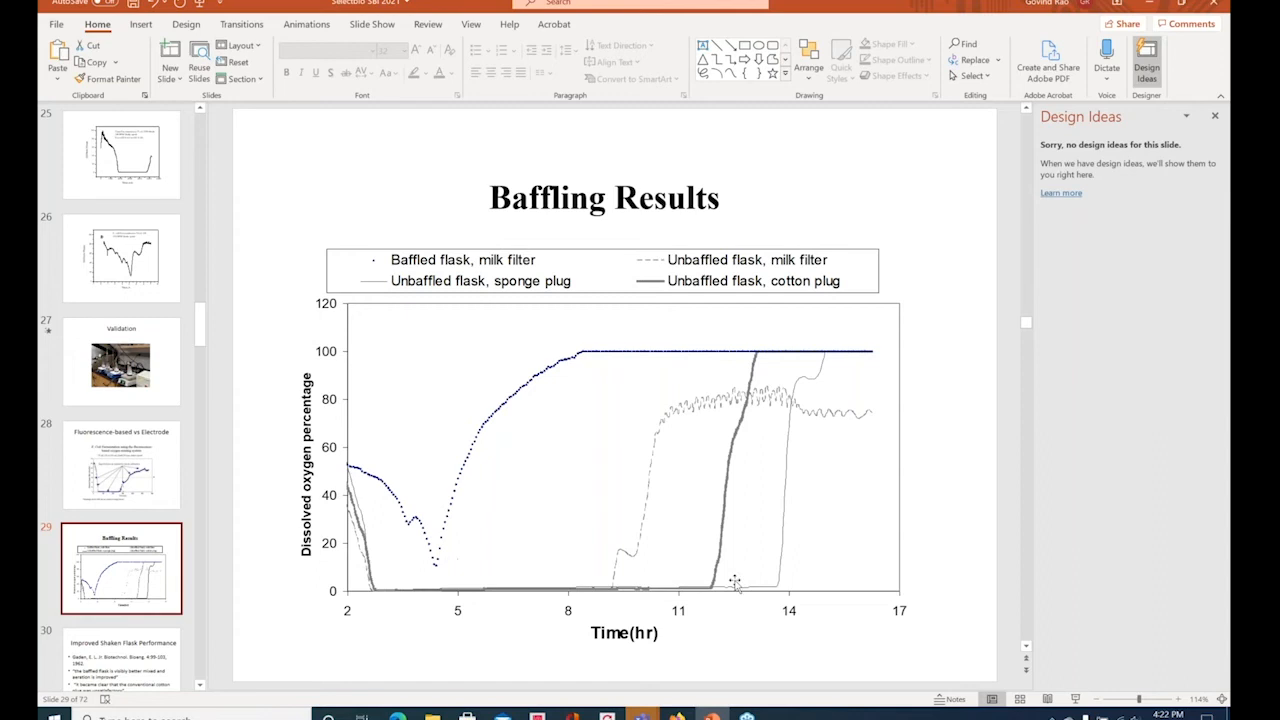
mouse_move(315, 630)
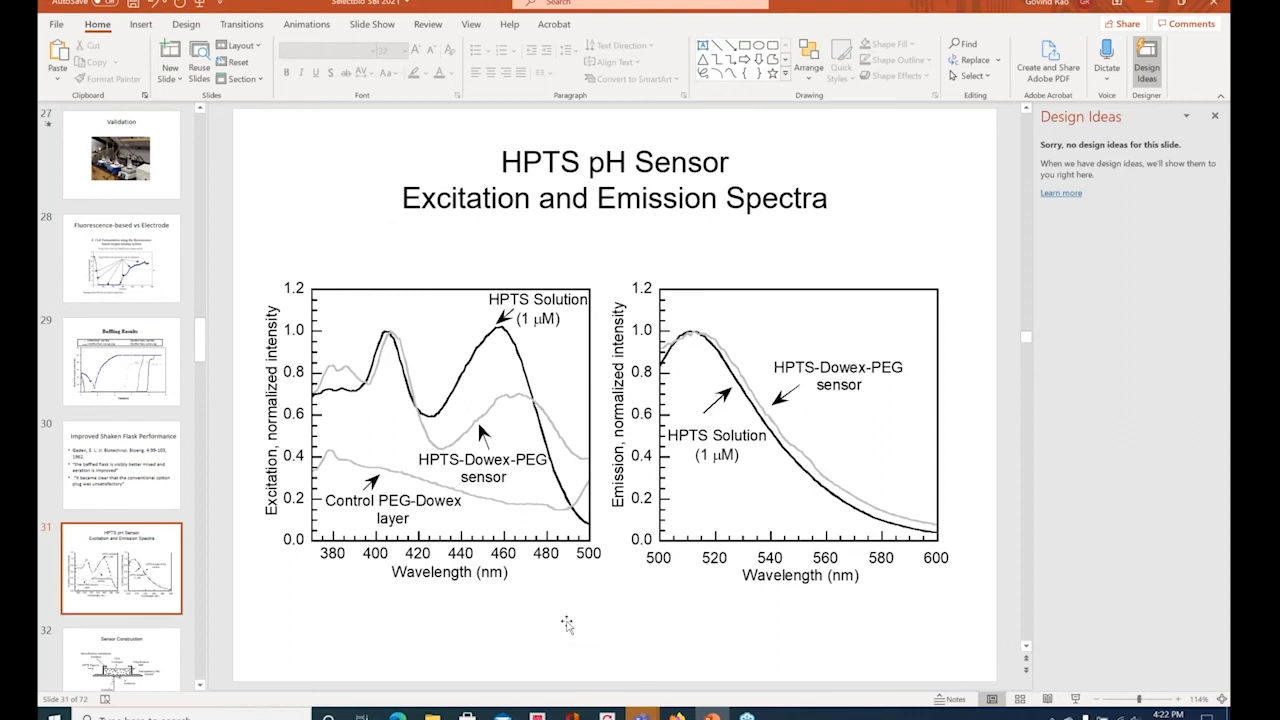
mouse_move(560, 630)
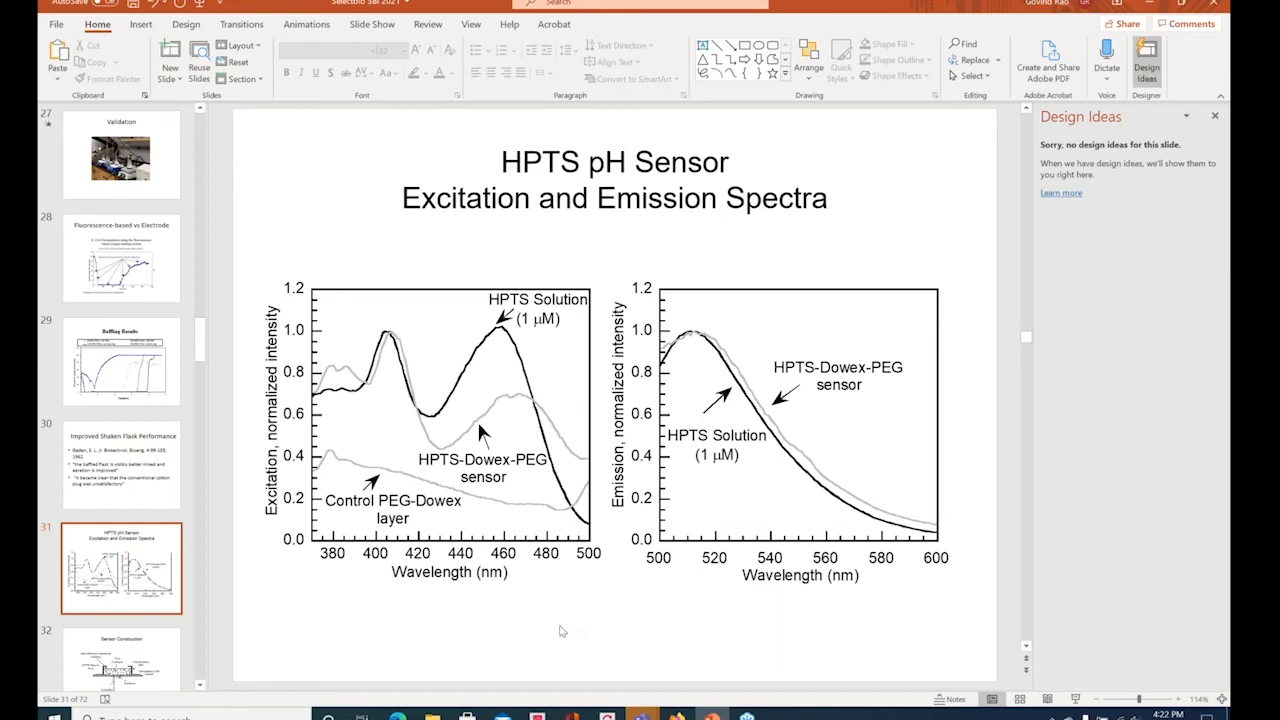
mouse_move(510, 595)
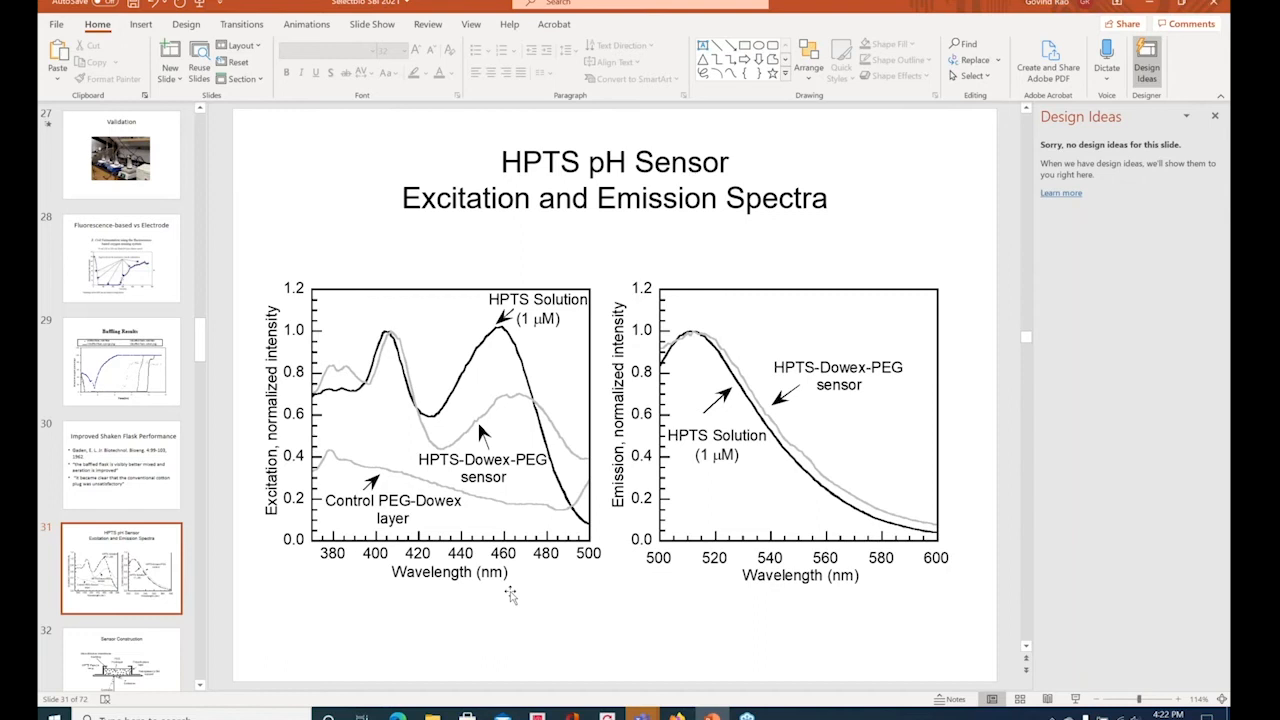
mouse_move(583, 610)
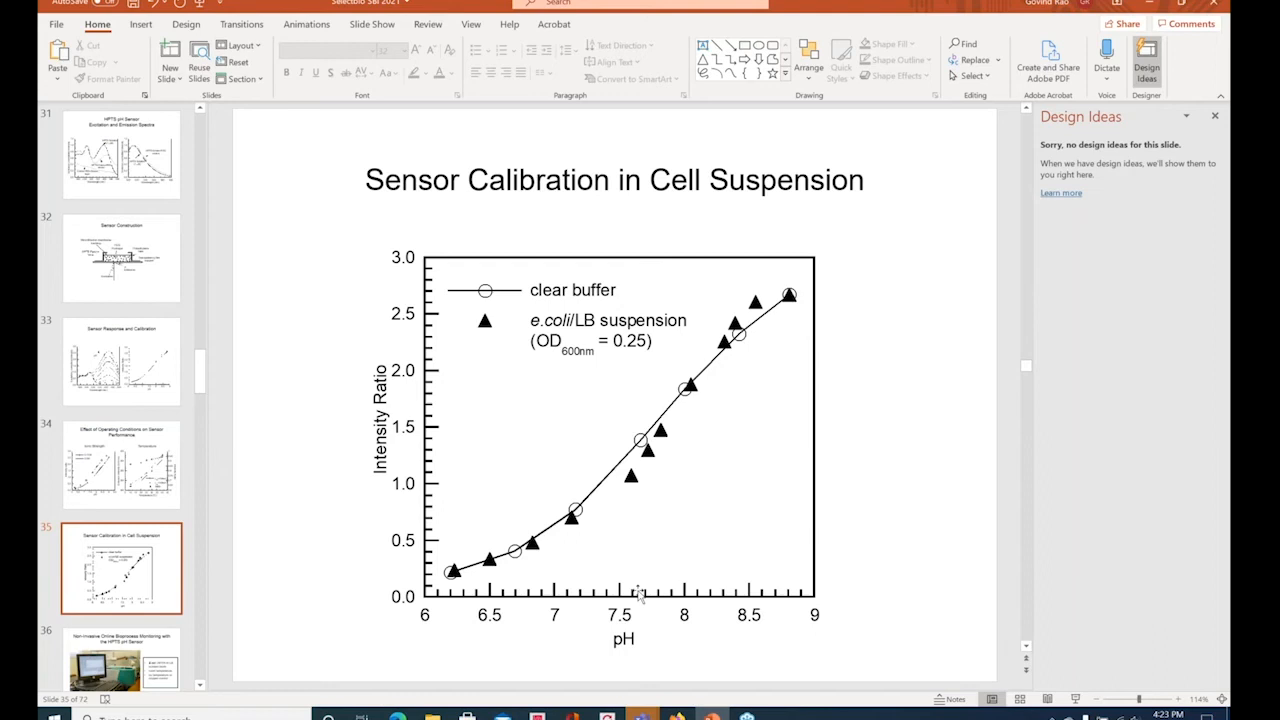
Step: Advance to slide 36, Non-Invasive Online Bioprocess Monitoring with the HPTS pH Sensor
left_click(120, 608)
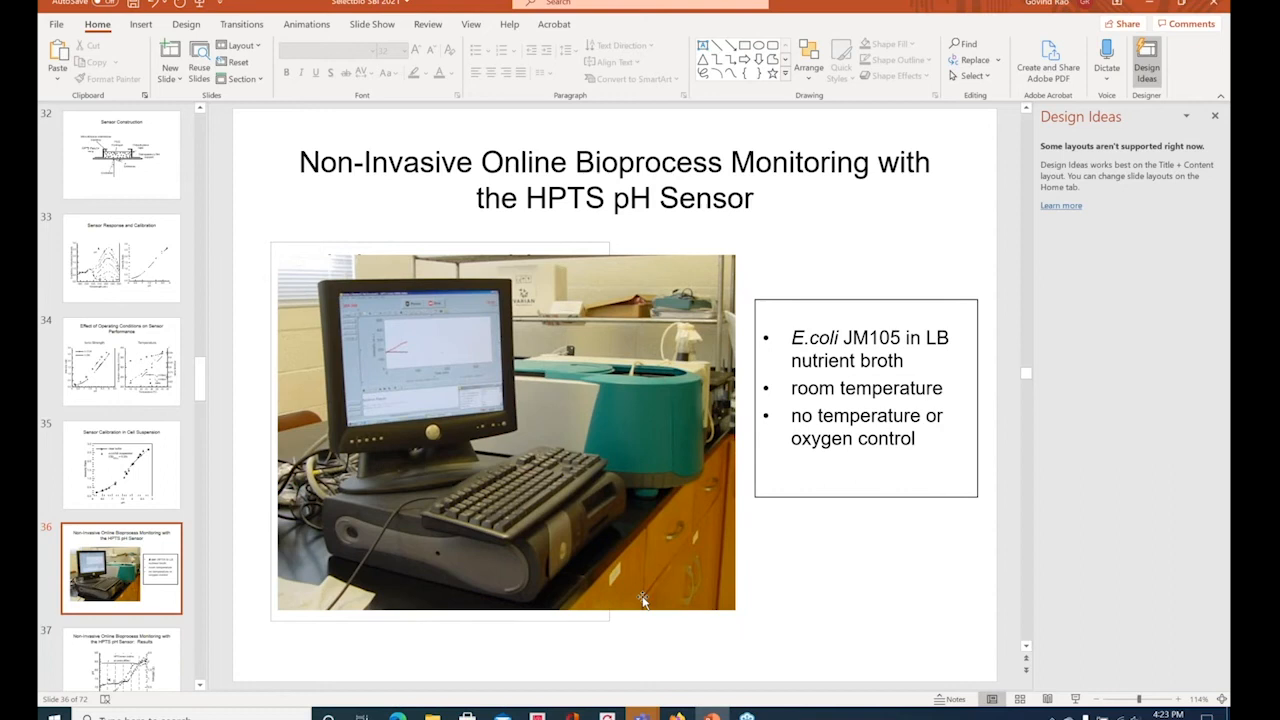
mouse_move(890, 575)
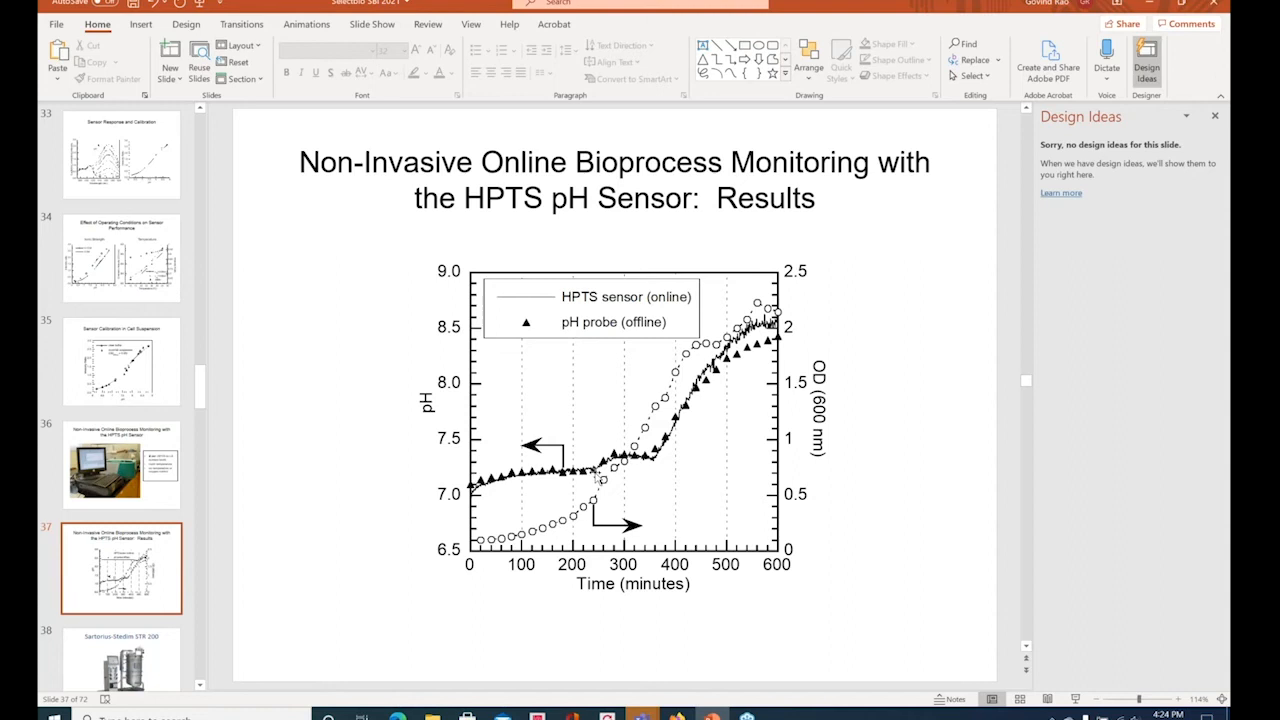
mouse_move(592, 473)
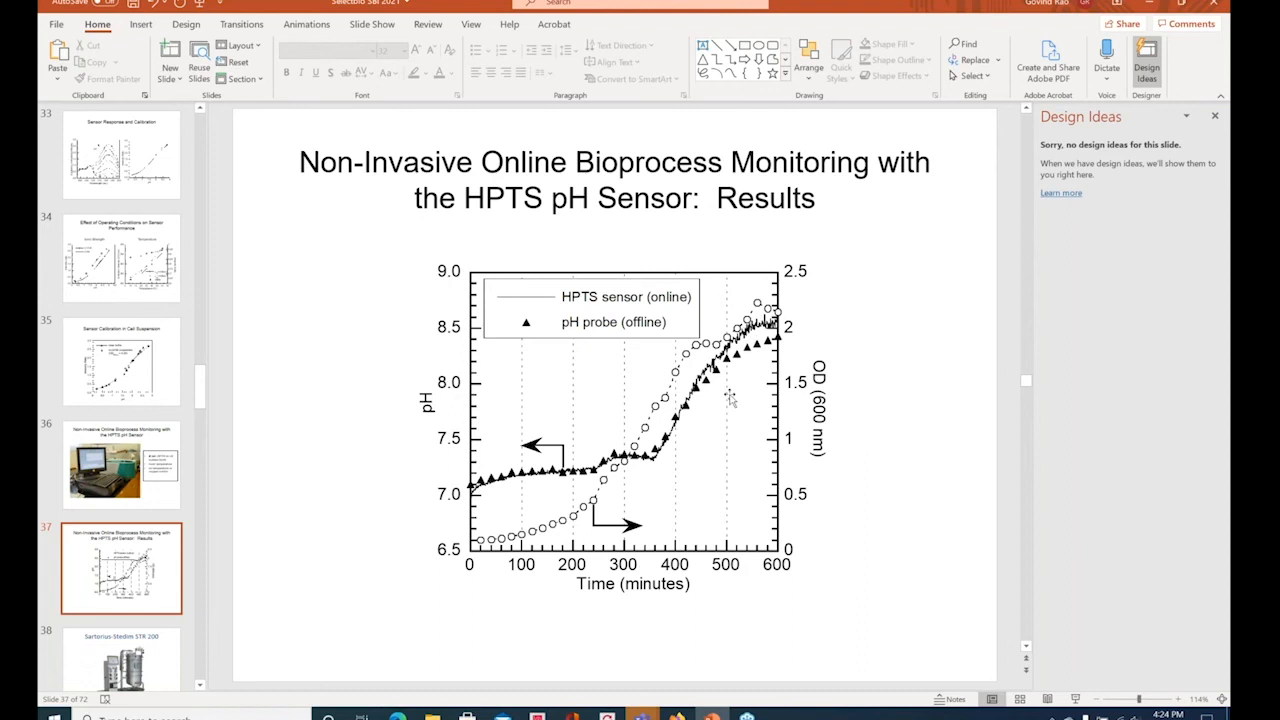
mouse_move(760, 350)
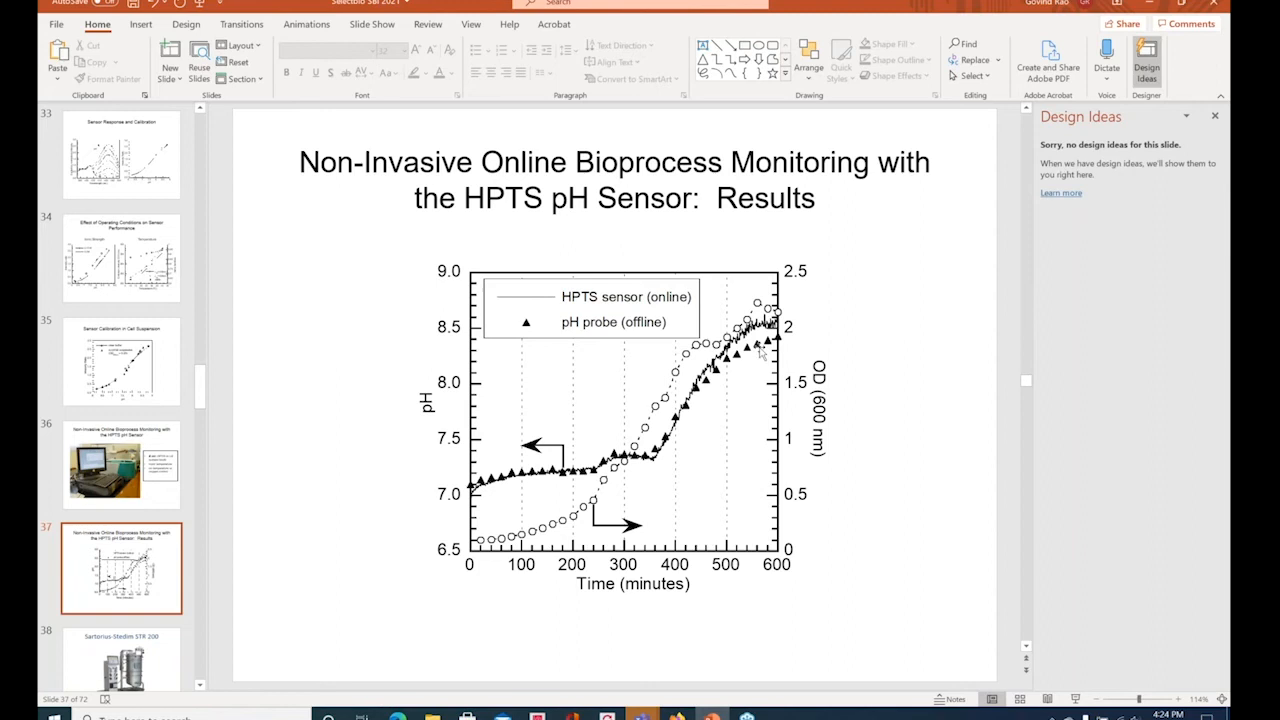
mouse_move(289, 554)
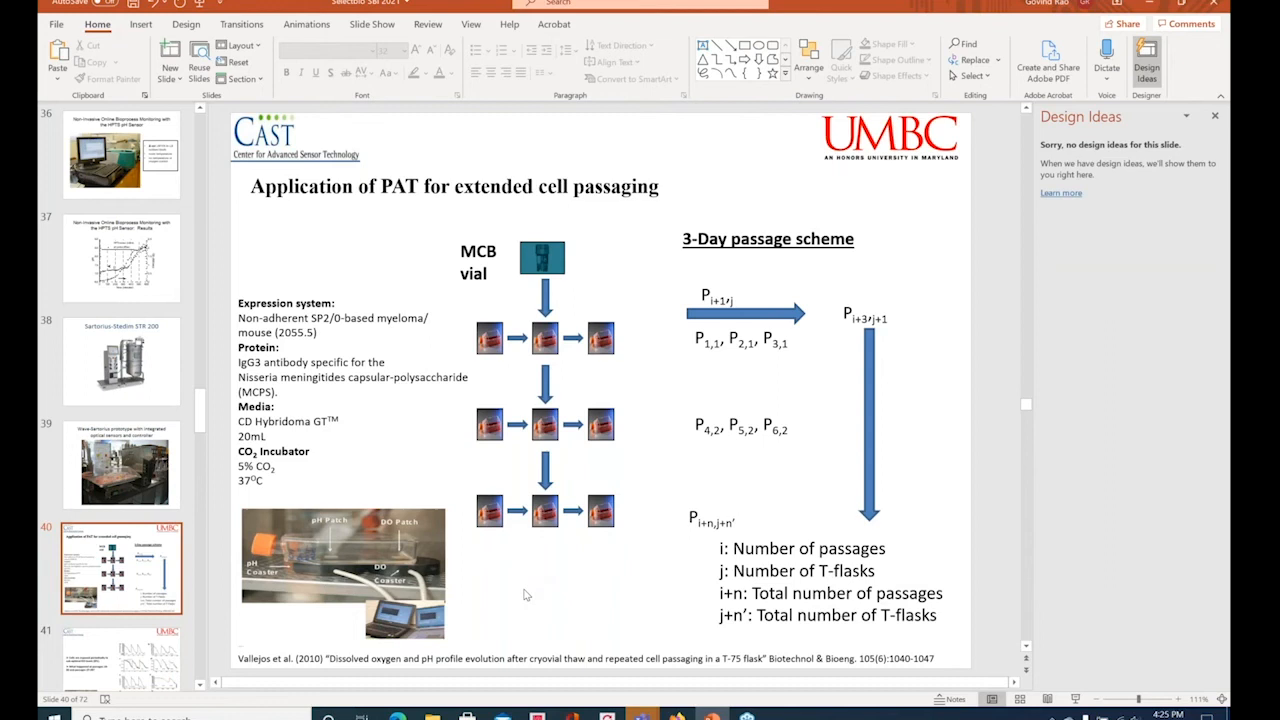
mouse_move(337, 570)
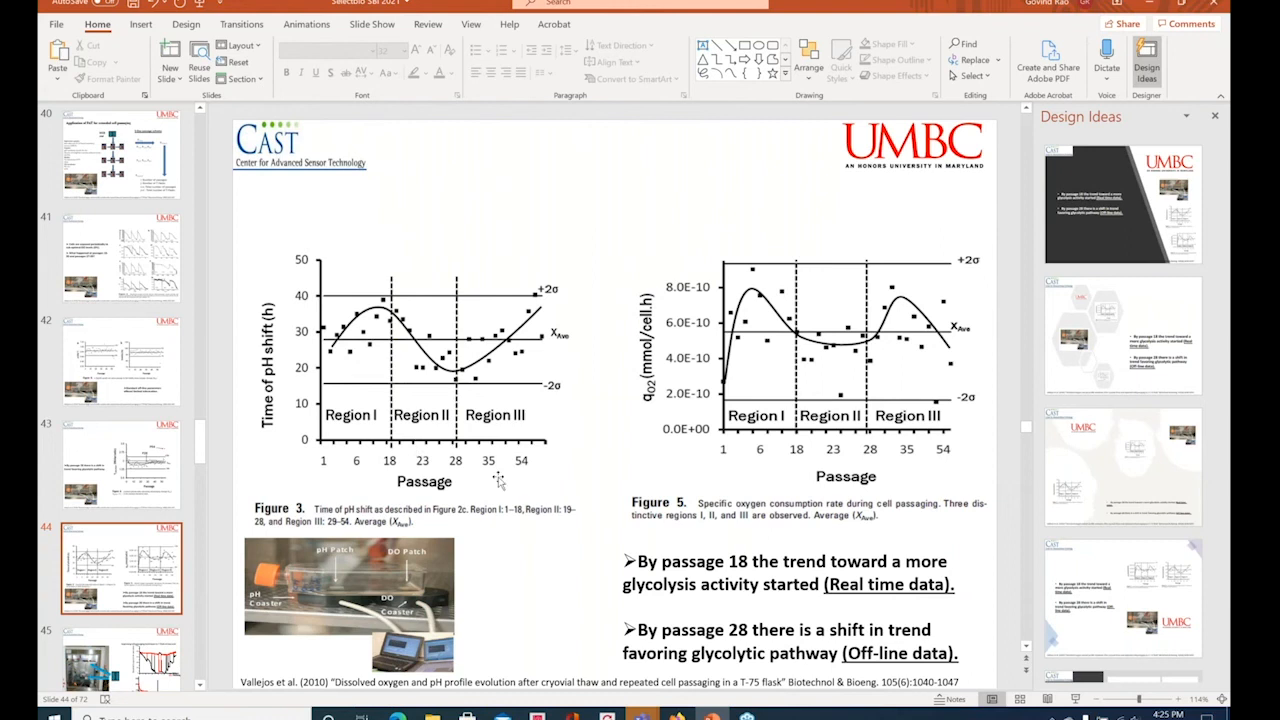
mouse_move(528, 562)
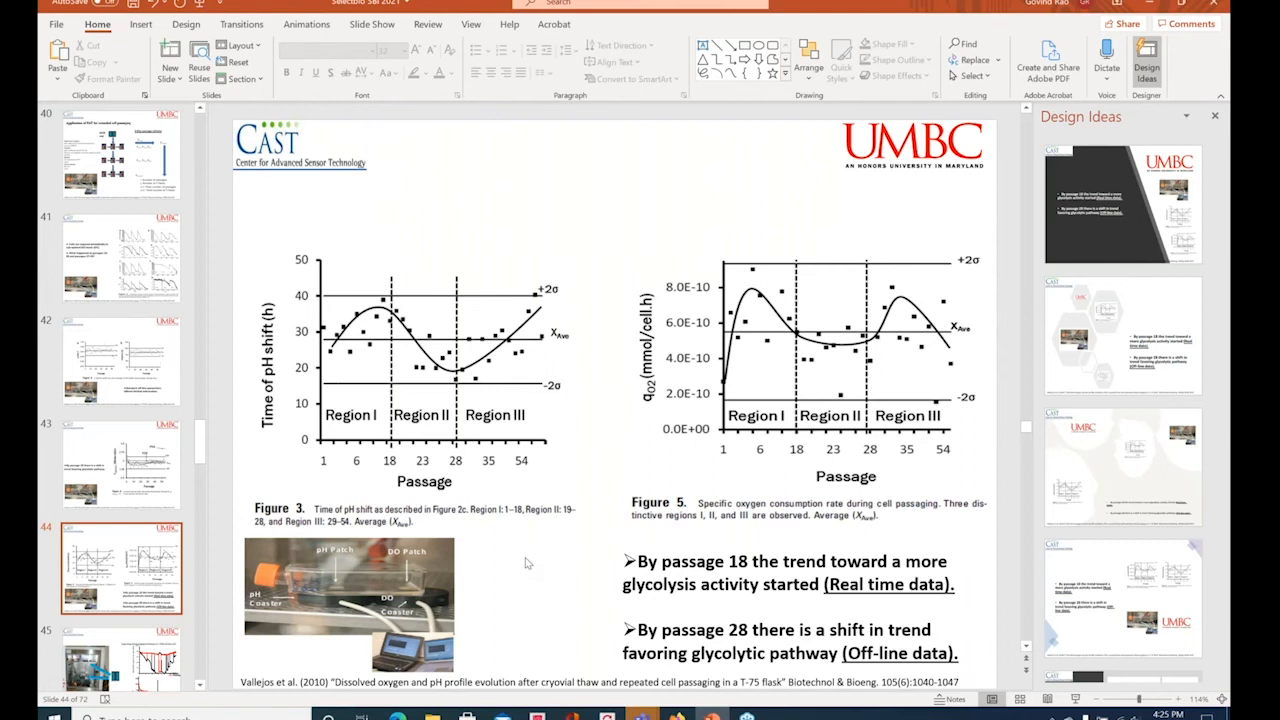
mouse_move(518, 553)
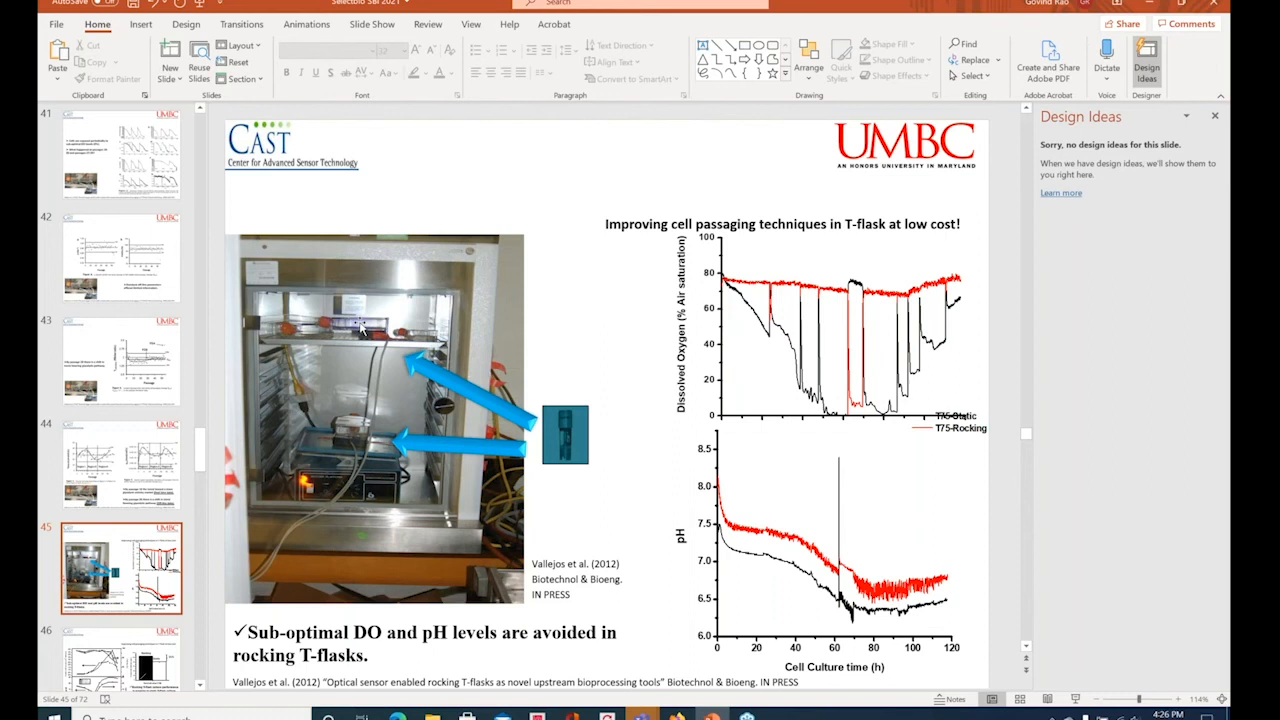
mouse_move(395, 365)
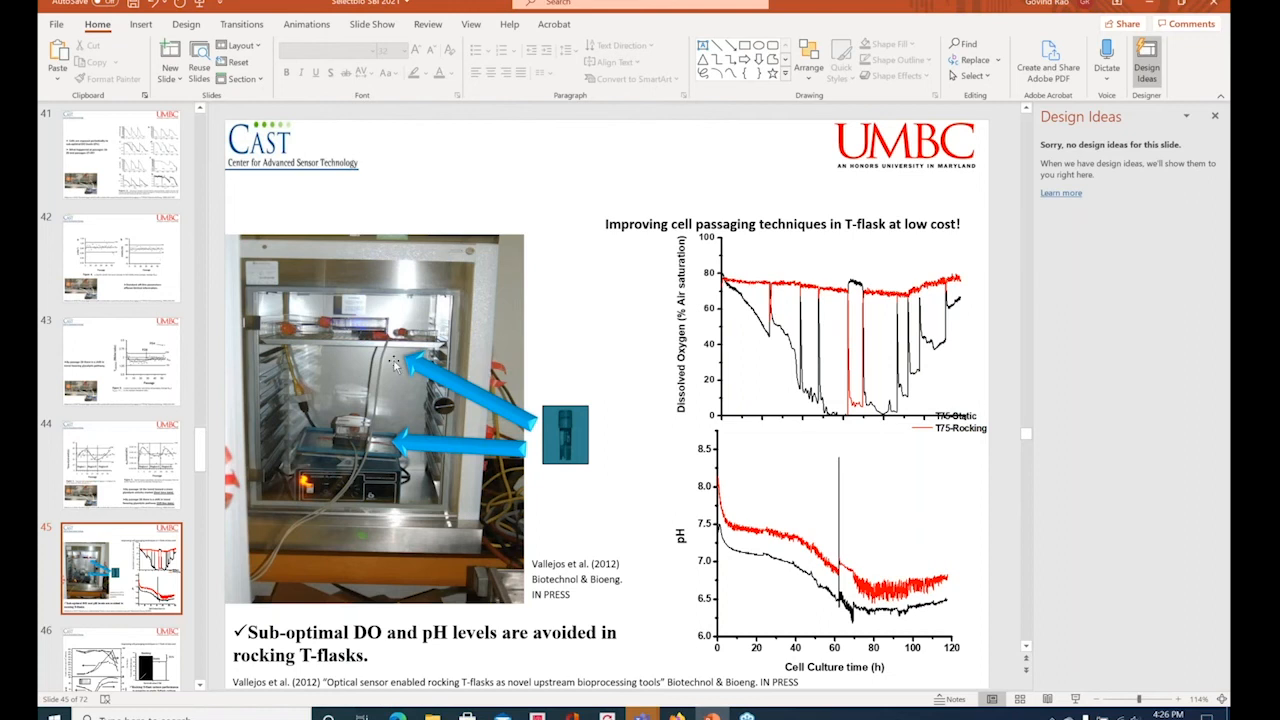
mouse_move(657, 461)
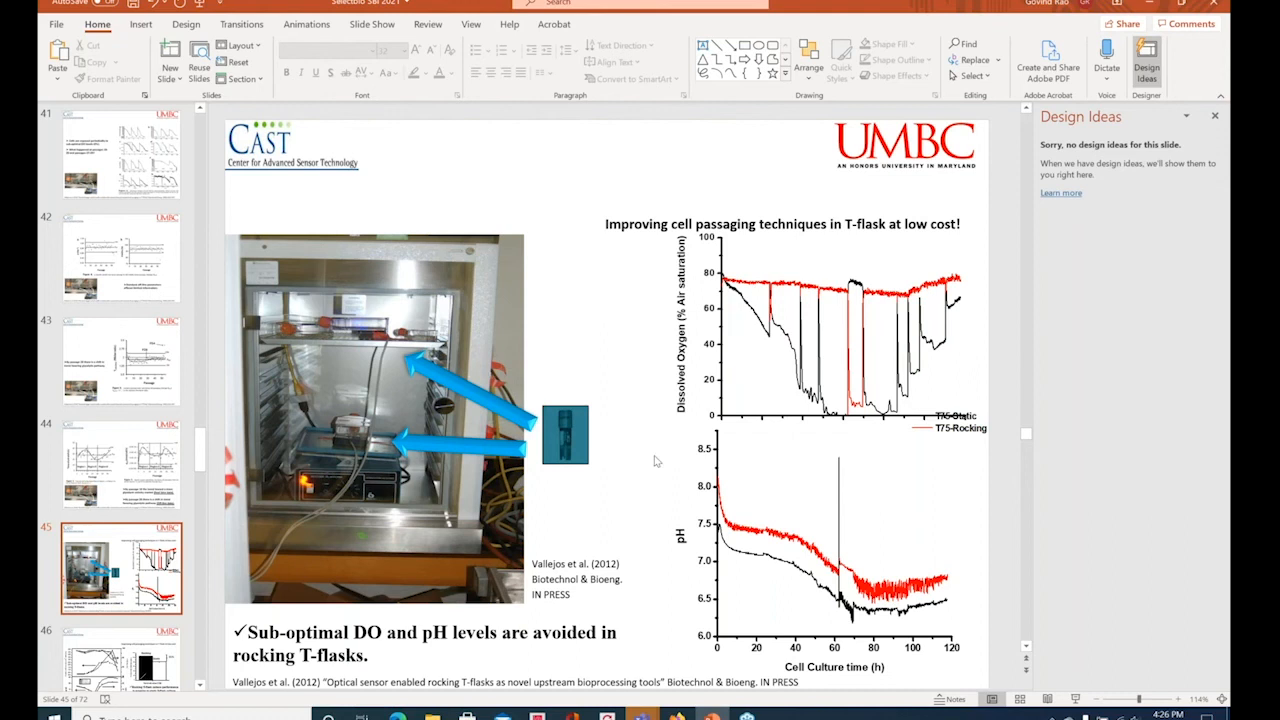
mouse_move(800, 303)
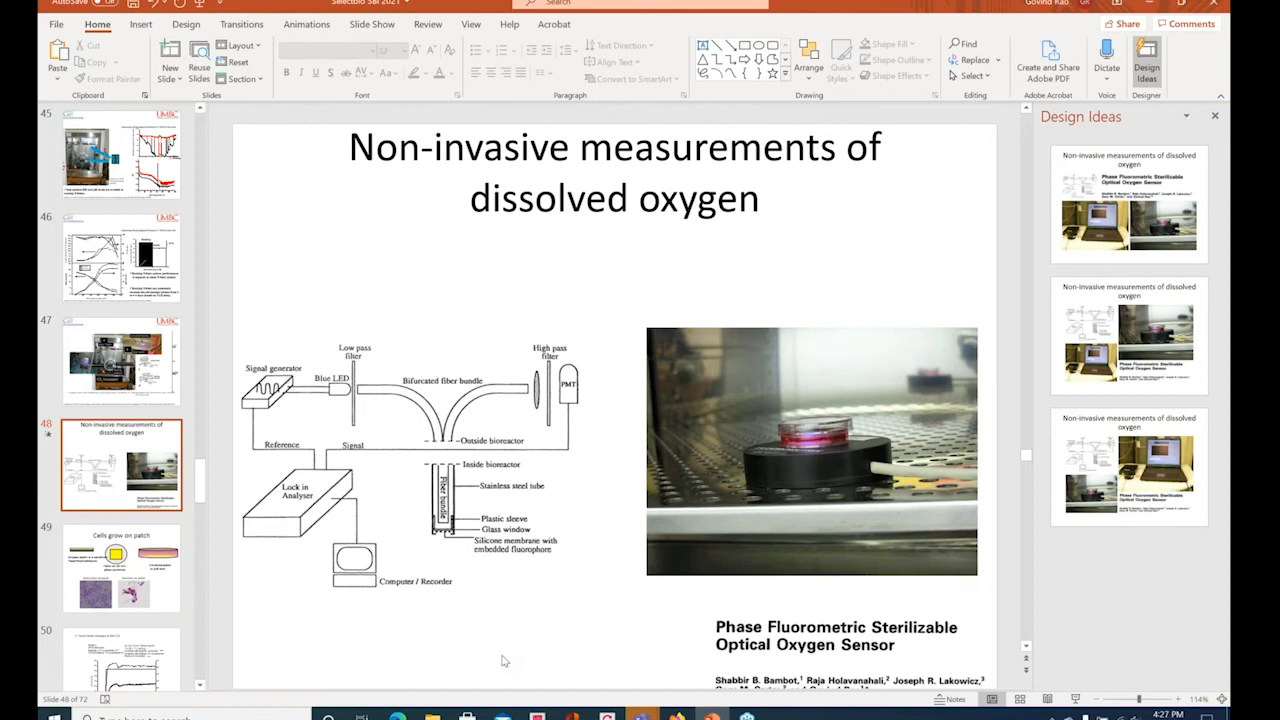
mouse_move(738, 444)
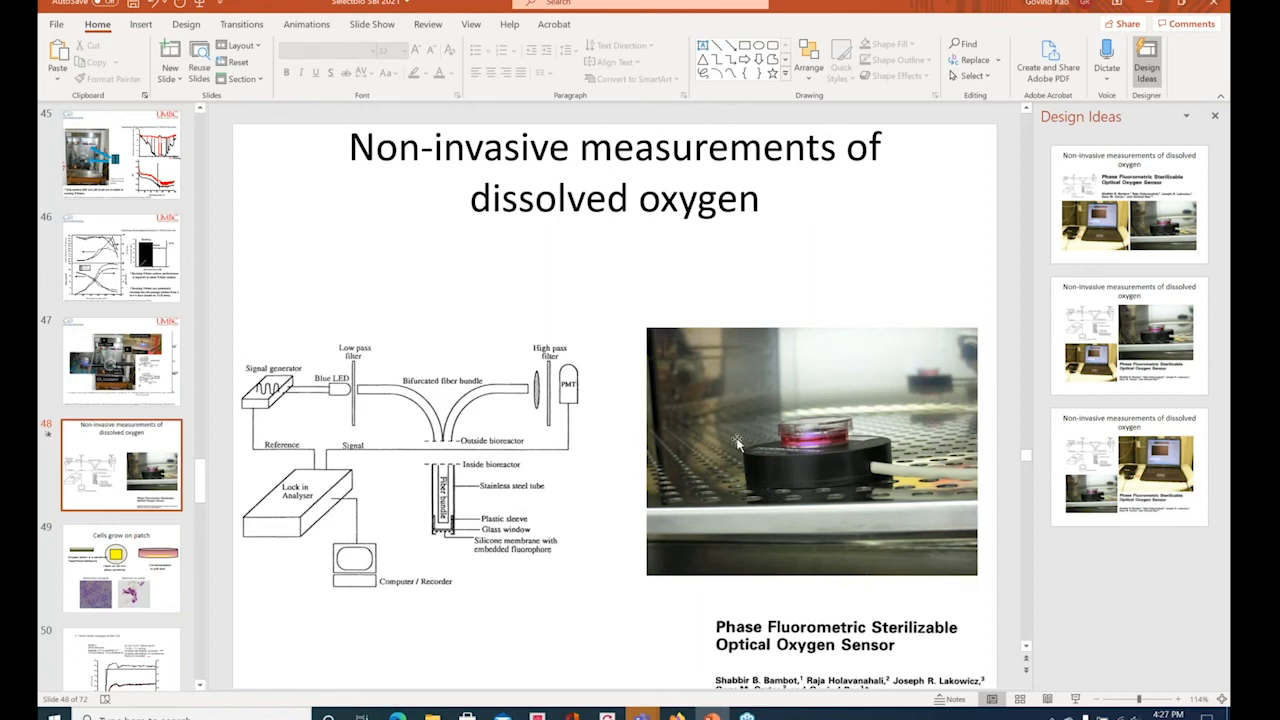
Step: Select the slide 48 thumbnail, Non-invasive measurements of dissolved oxygen
left_click(120, 568)
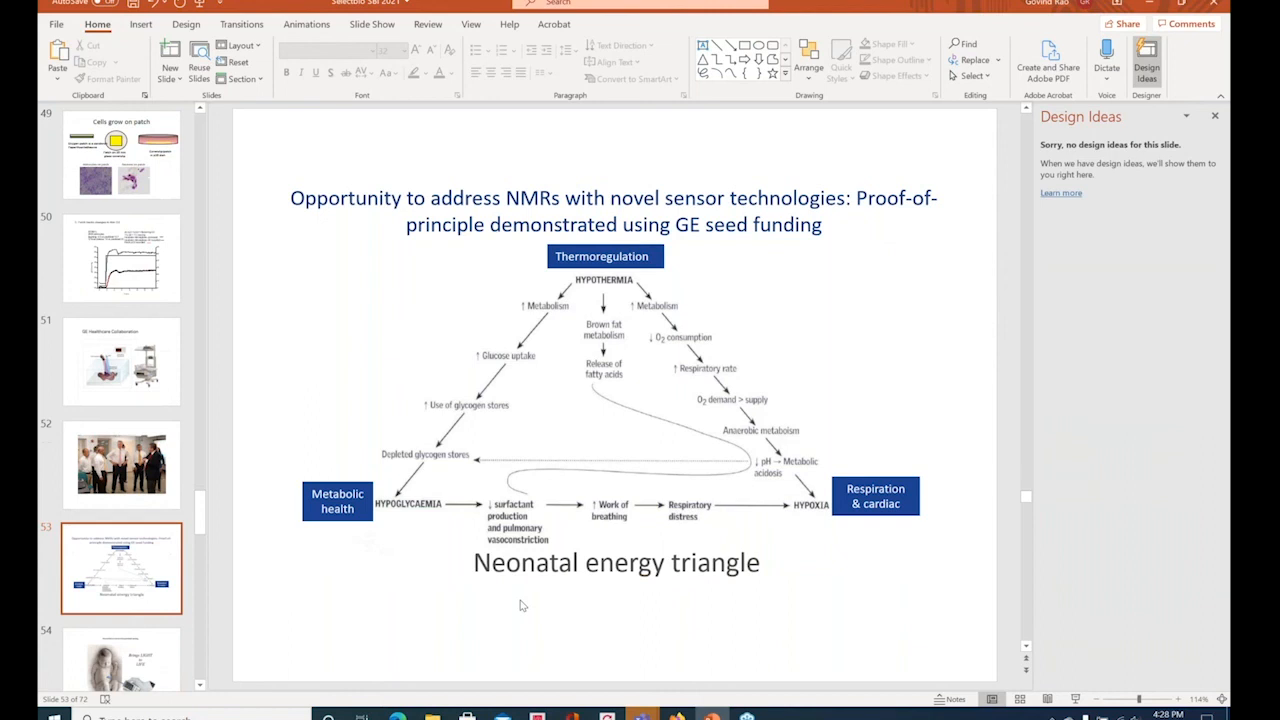
mouse_move(655, 290)
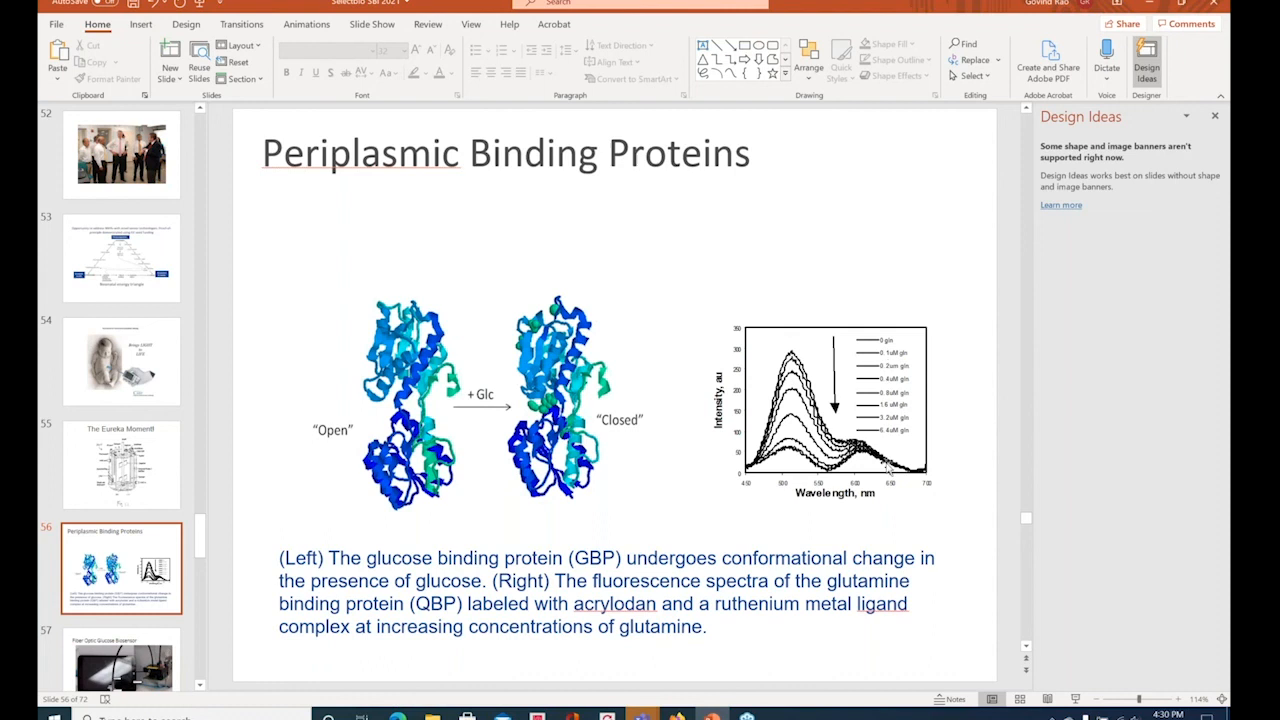
mouse_move(697, 518)
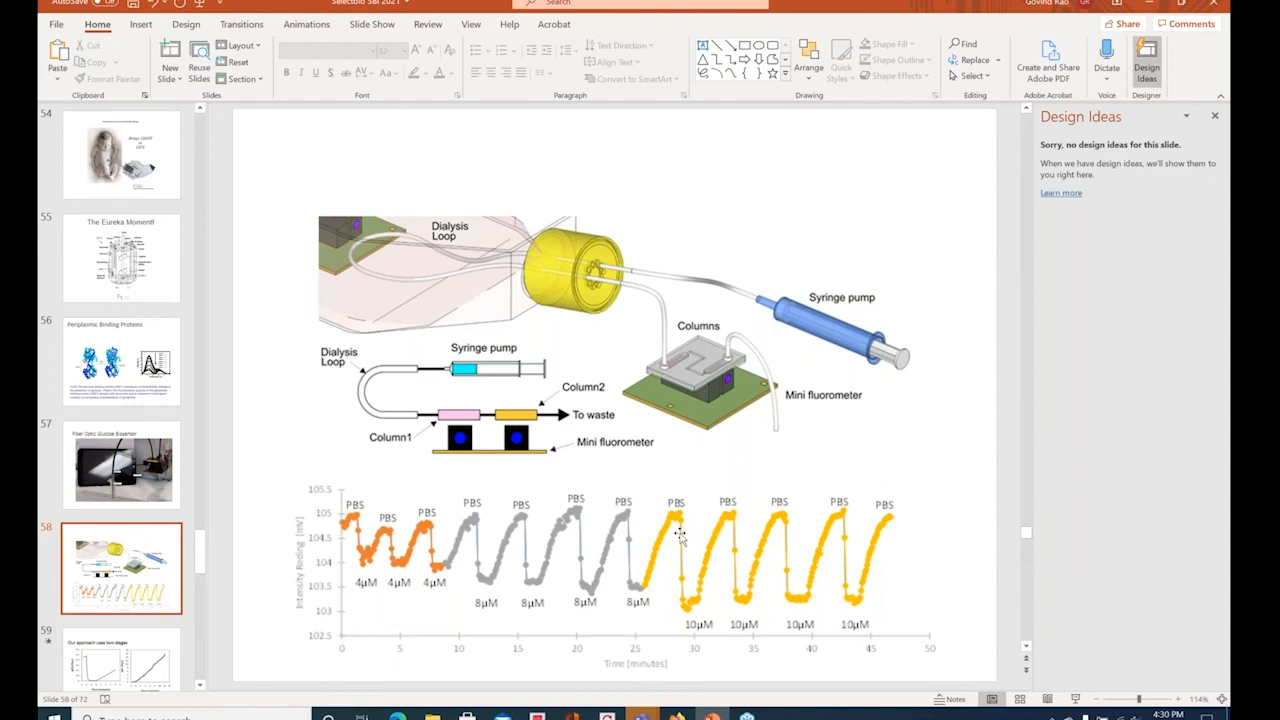
Step: Select the slide 58 thumbnail to show the dialysis loop and mini fluorometer setup
left_click(120, 568)
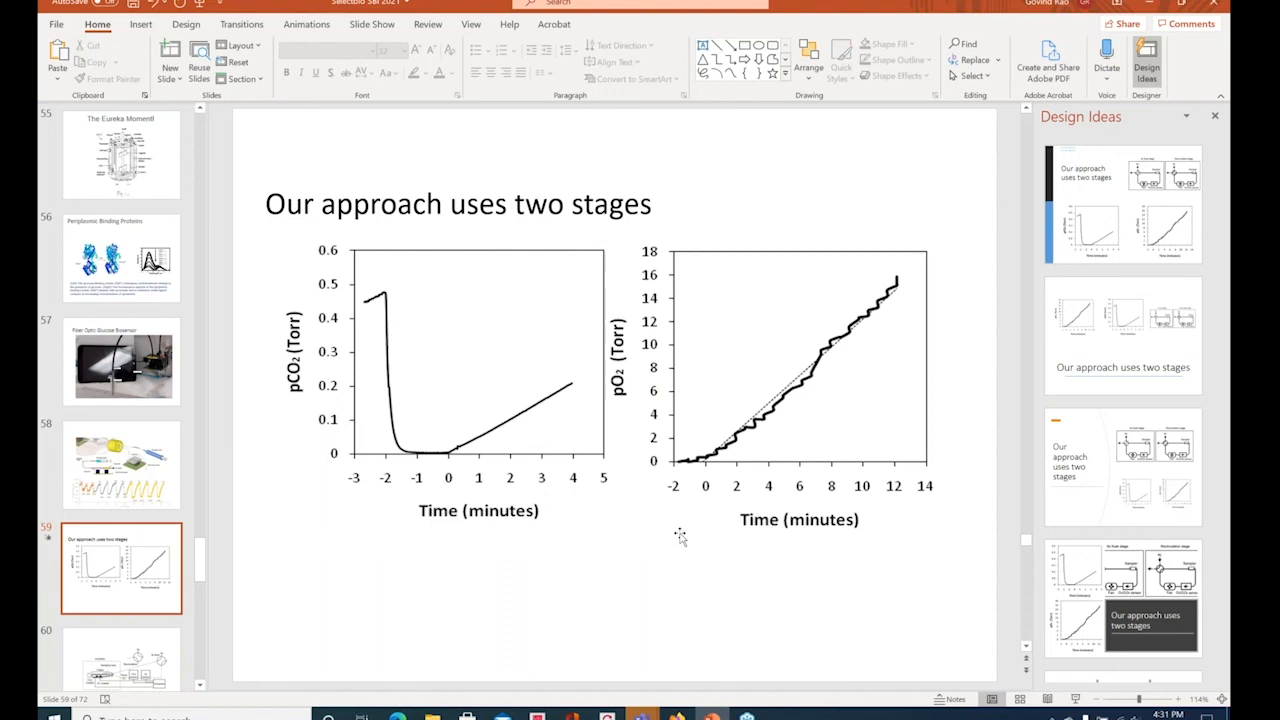
mouse_move(1075, 699)
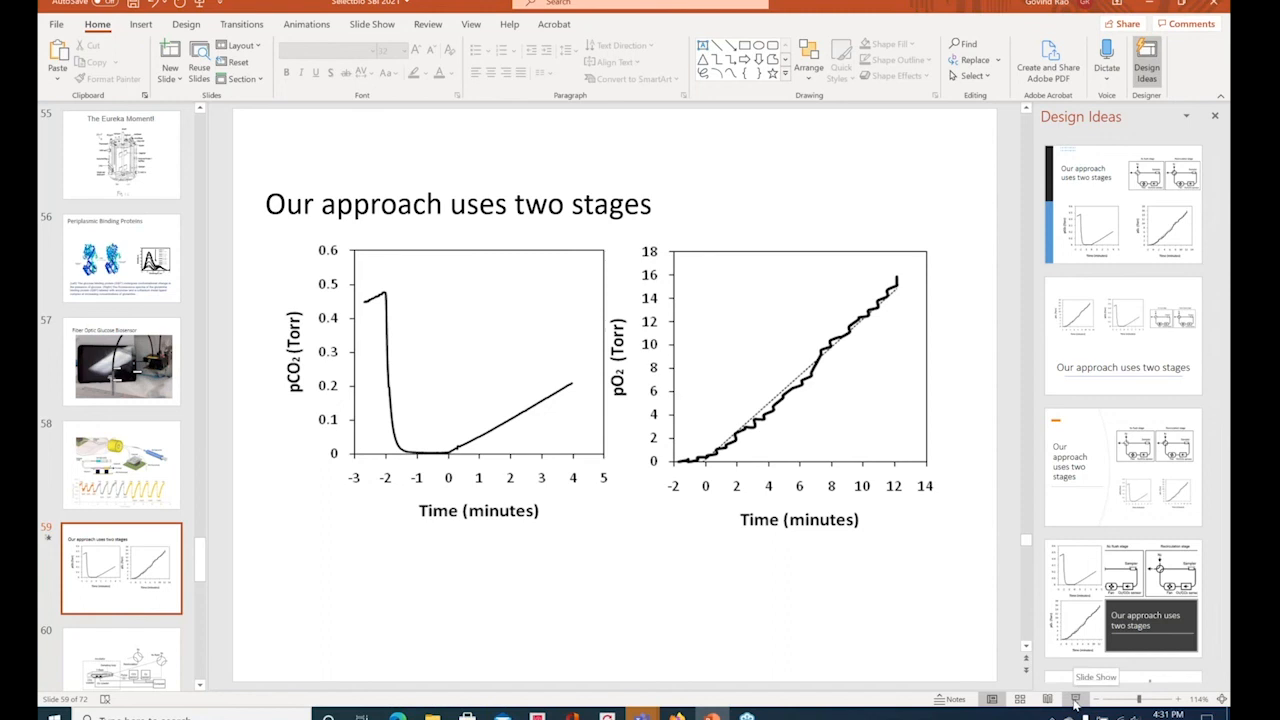